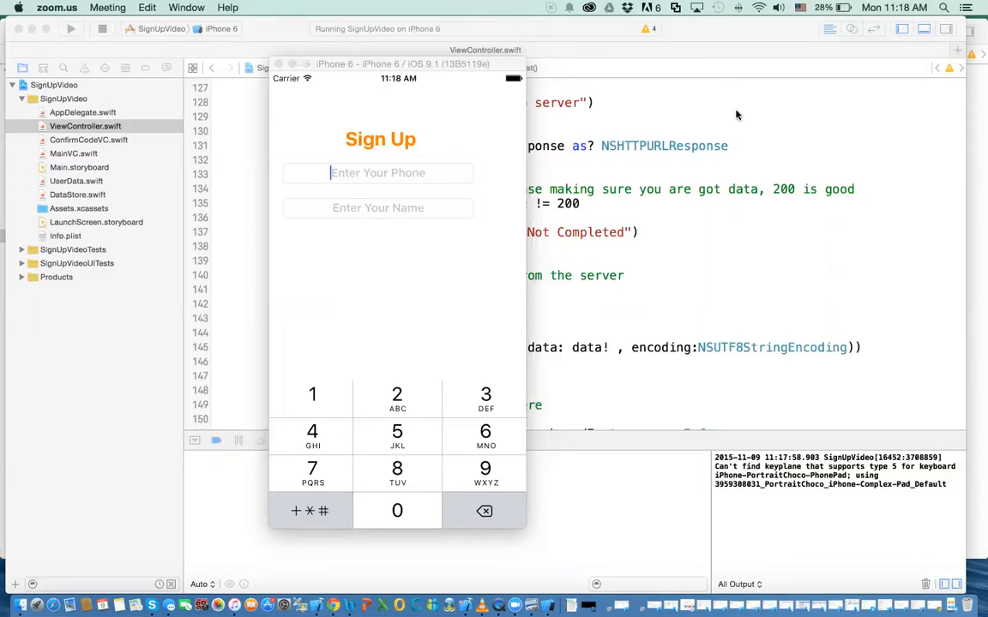
{"action": "mouse_move", "coordinate": [542, 157]}
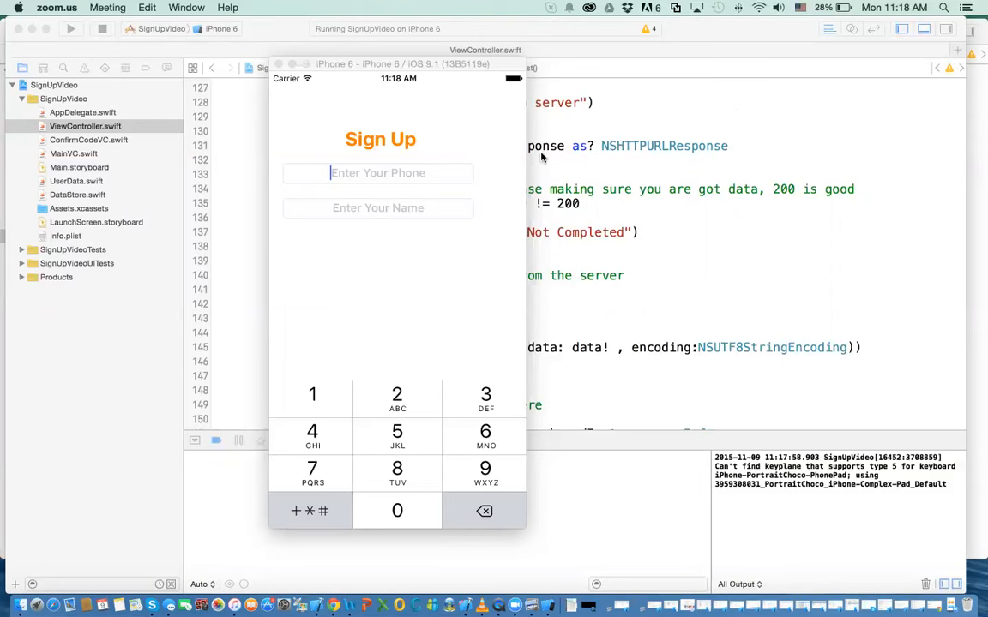
- Stop the running SignUpVideo app so the request-handling code shows again
{"action": "left_click", "coordinate": [398, 432]}
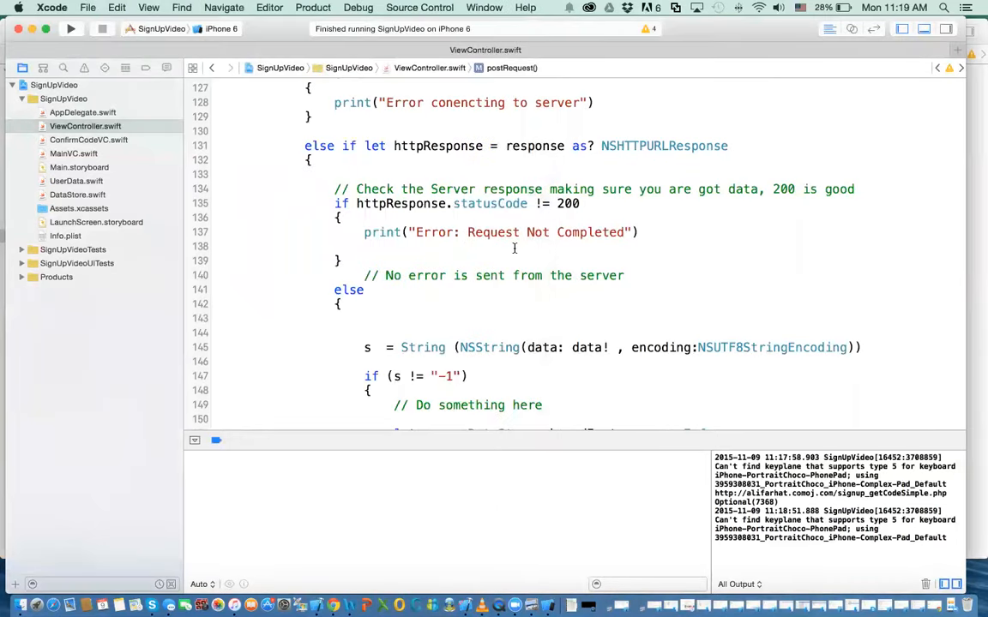
{"action": "scroll", "scroll_direction": "up", "scroll_amount": 3}
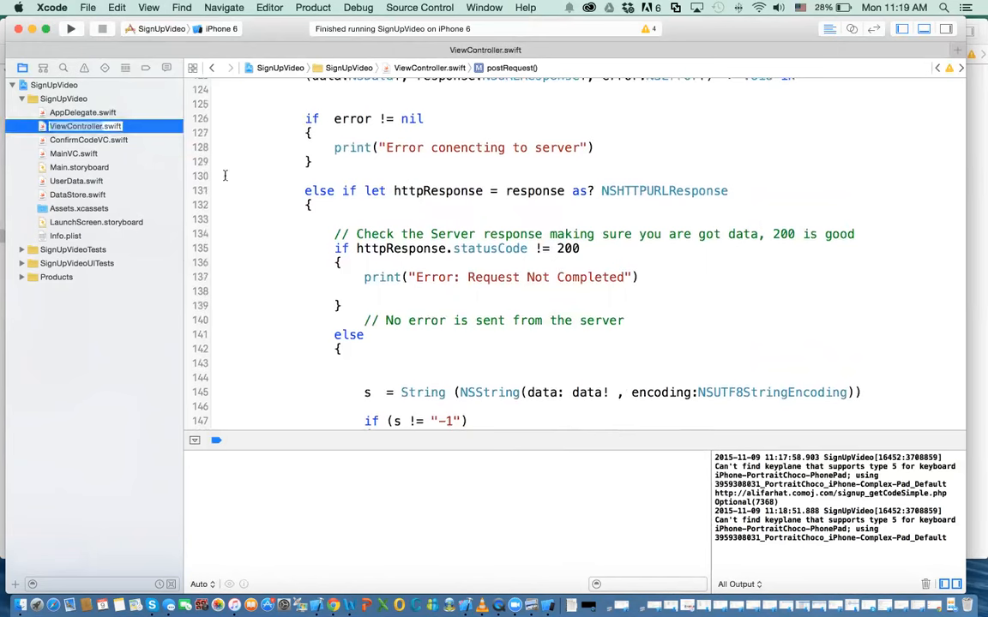
{"action": "left_click", "coordinate": [86, 127]}
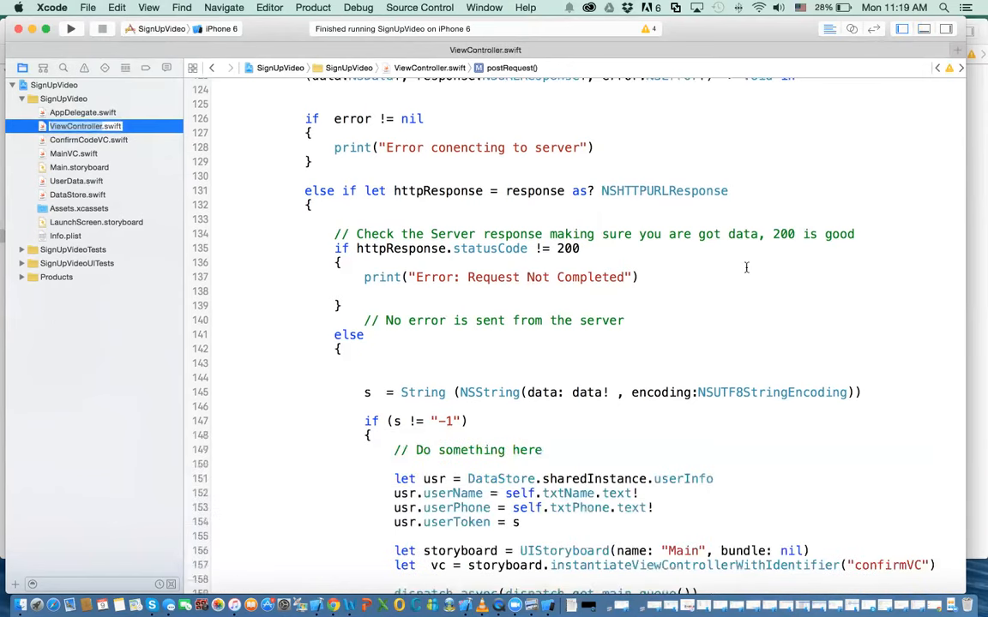
{"action": "scroll", "scroll_direction": "down", "scroll_amount": 3}
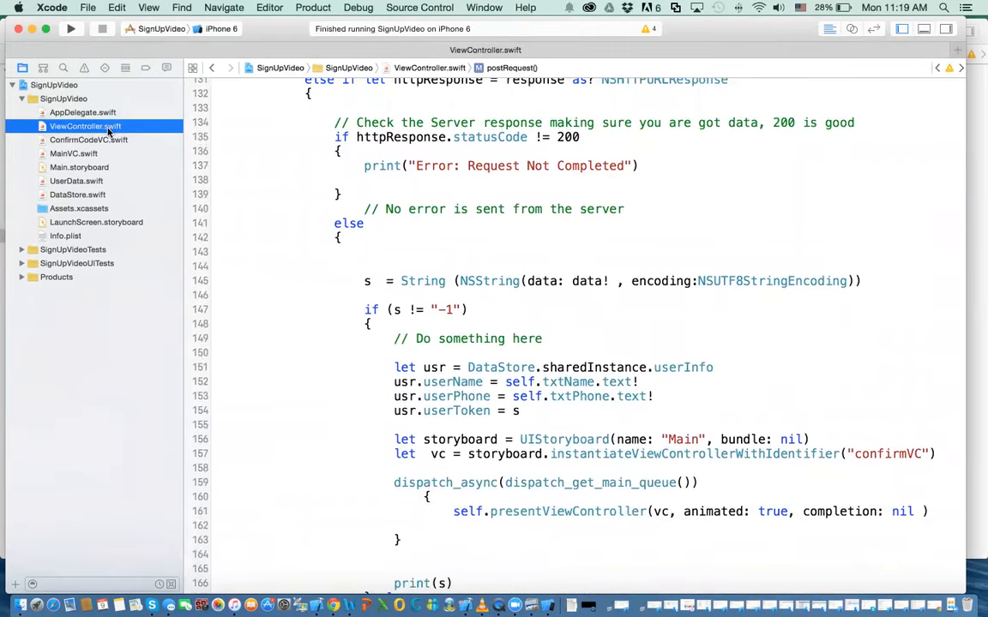
{"action": "scroll", "scroll_direction": "down", "scroll_amount": 3}
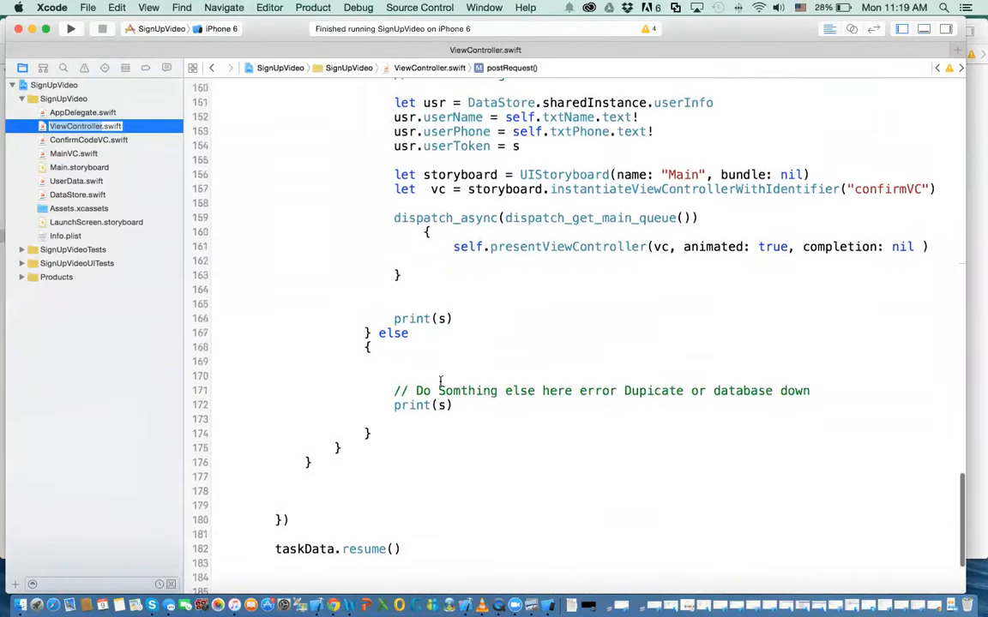
{"action": "scroll", "scroll_direction": "down", "scroll_amount": 3}
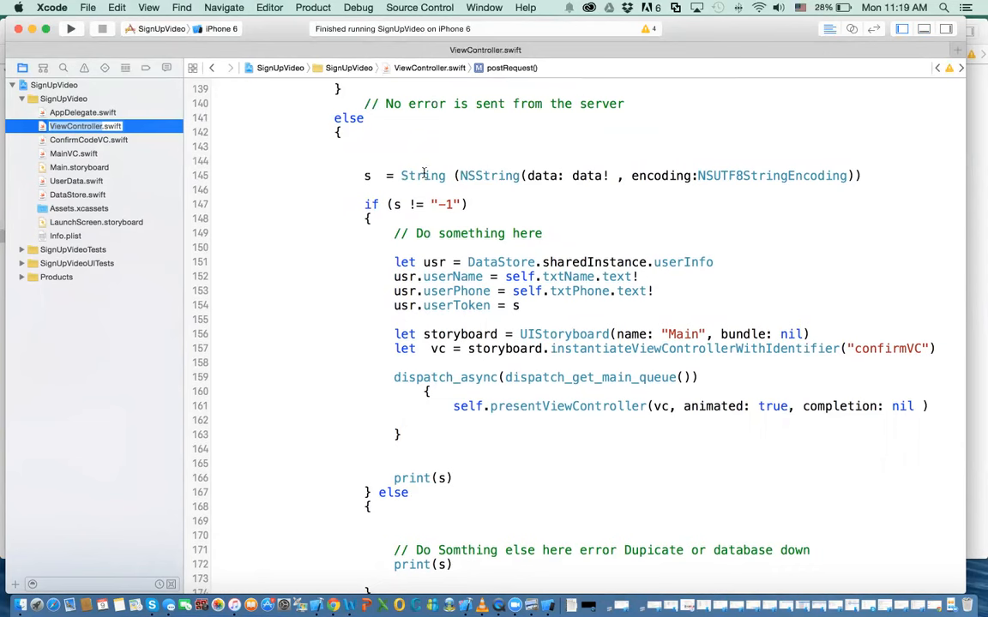
{"action": "mouse_move", "coordinate": [372, 175]}
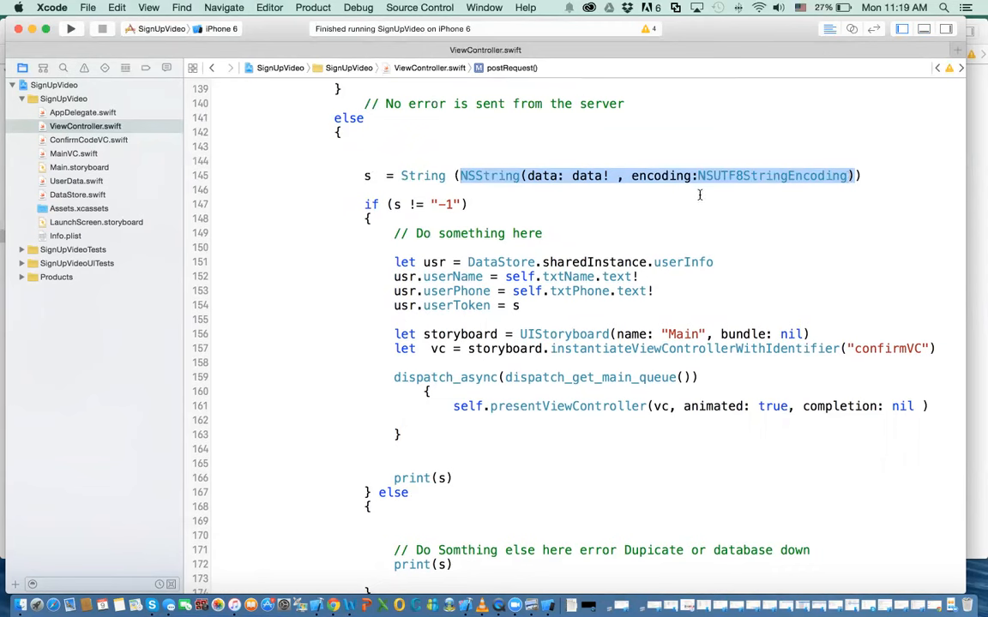
{"action": "mouse_move", "coordinate": [763, 175]}
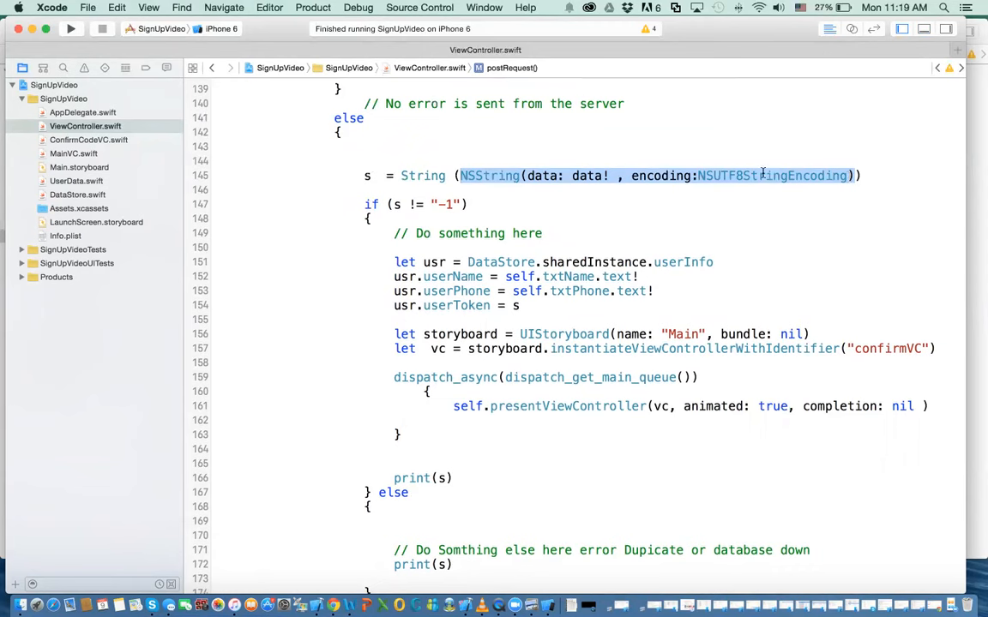
{"action": "mouse_move", "coordinate": [655, 213]}
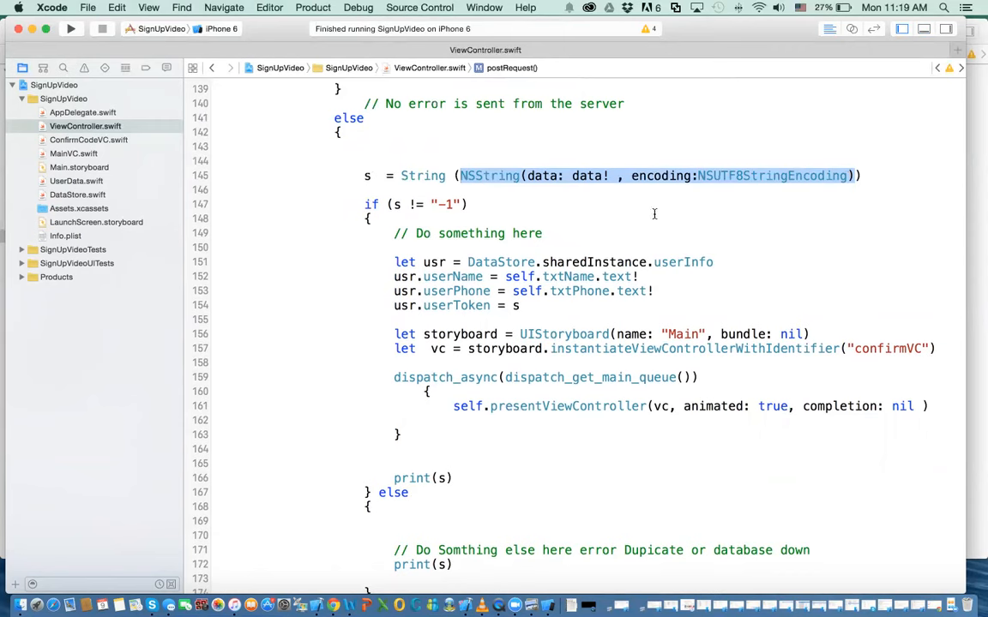
{"action": "mouse_move", "coordinate": [636, 227]}
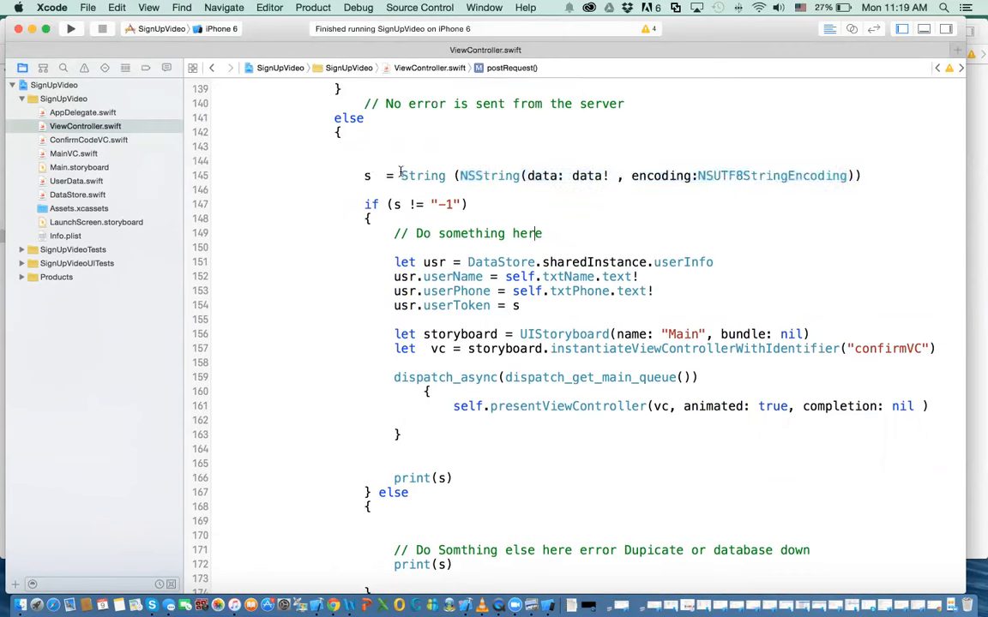
{"action": "scroll", "scroll_direction": "down", "scroll_amount": 3}
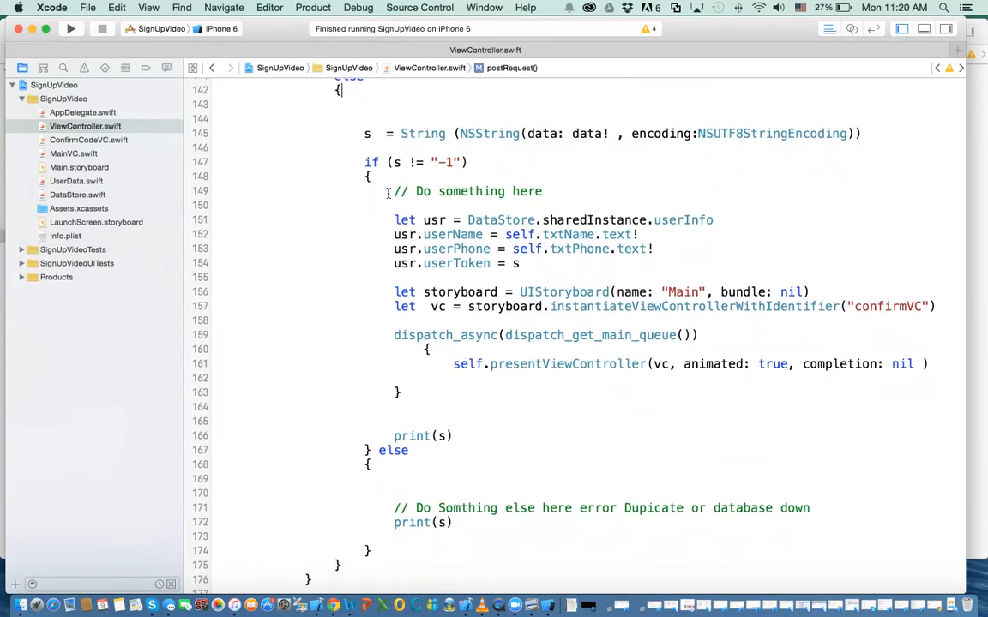
{"action": "scroll", "scroll_direction": "down", "scroll_amount": 3}
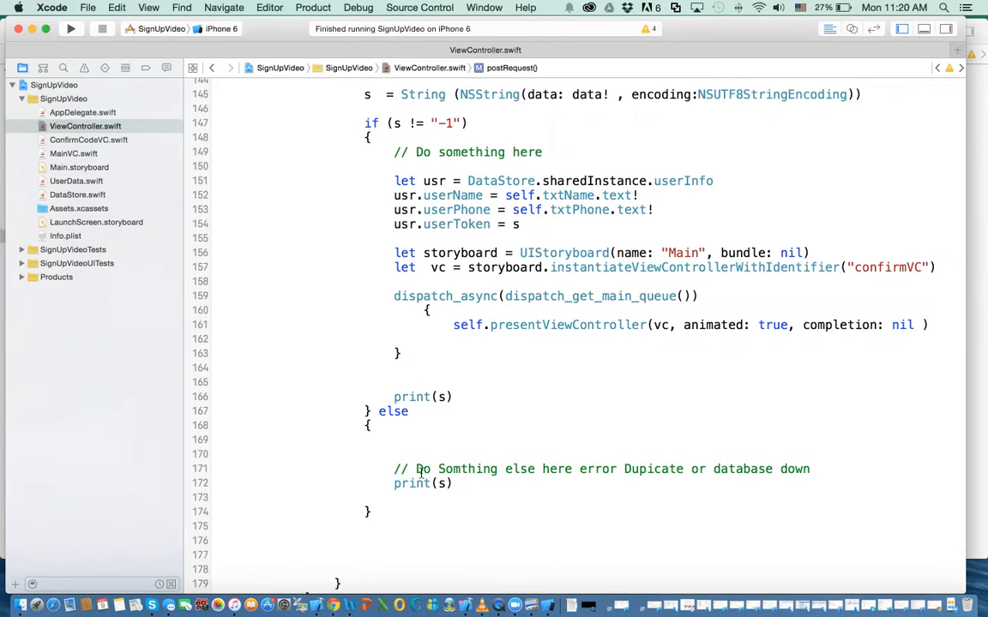
{"action": "scroll", "scroll_direction": "down", "scroll_amount": 3}
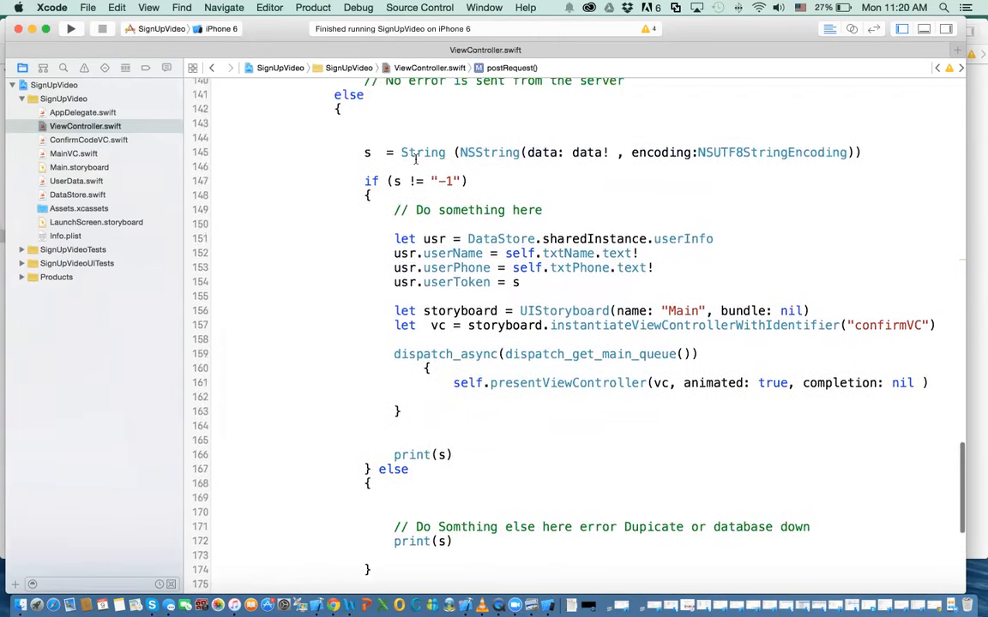
{"action": "scroll", "scroll_direction": "down", "scroll_amount": 3}
{"action": "type", "text": "if let y"}
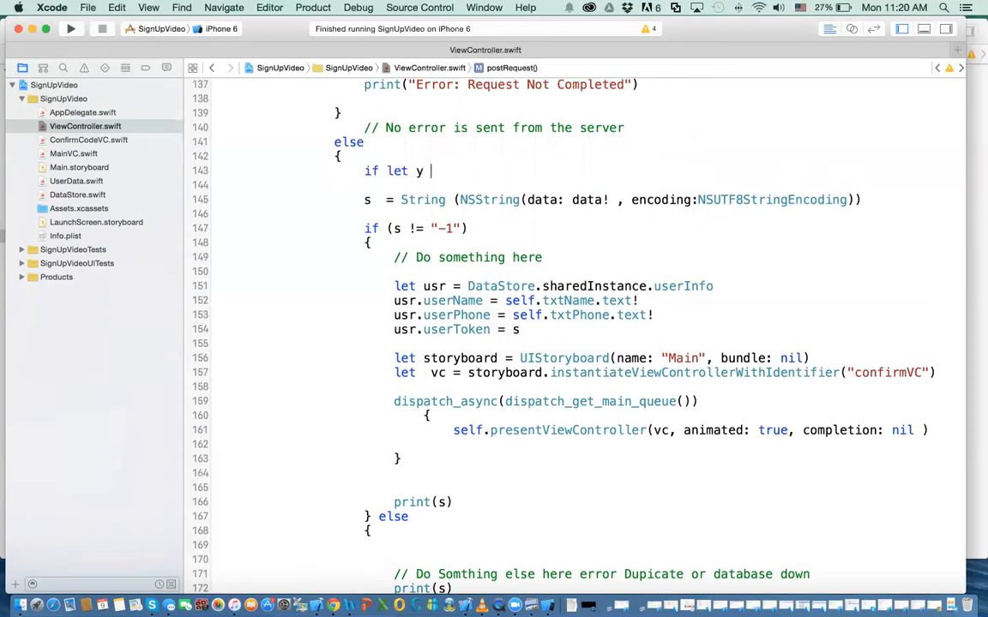
- Wrap response handling in 'if let t = NSString(data: data!, encoding: NSUTF8StringEncoding)' and close the block
{"action": "type", "text": "t"}
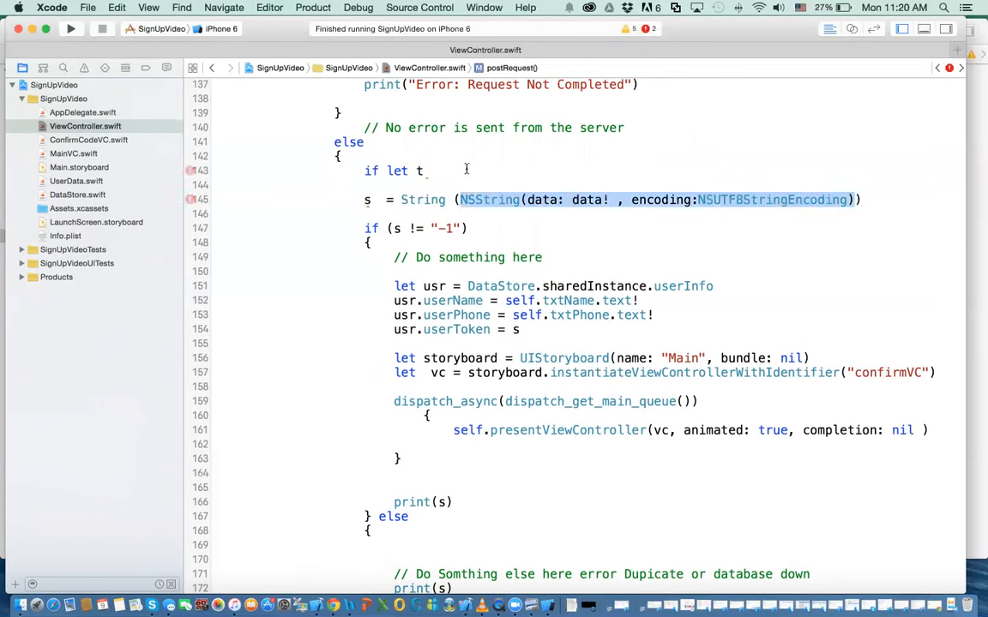
{"action": "type", "text": "="}
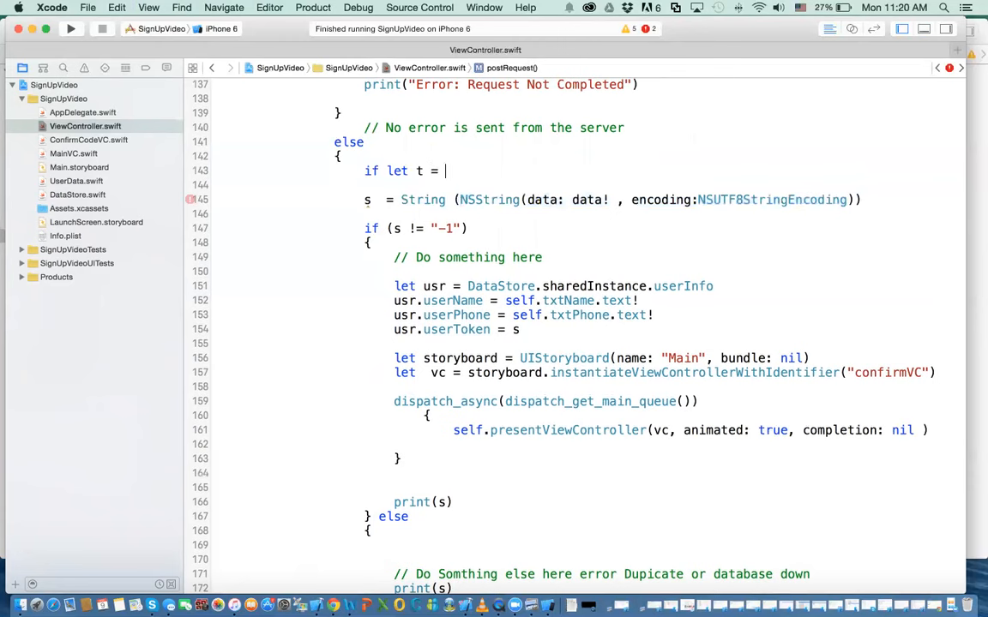
{"action": "type", "text": "NSString(data: data! , encoding:NSUTF8StringEncoding)"}
{"action": "left_click", "coordinate": [584, 185]}
{"action": "type", "text": "{"}
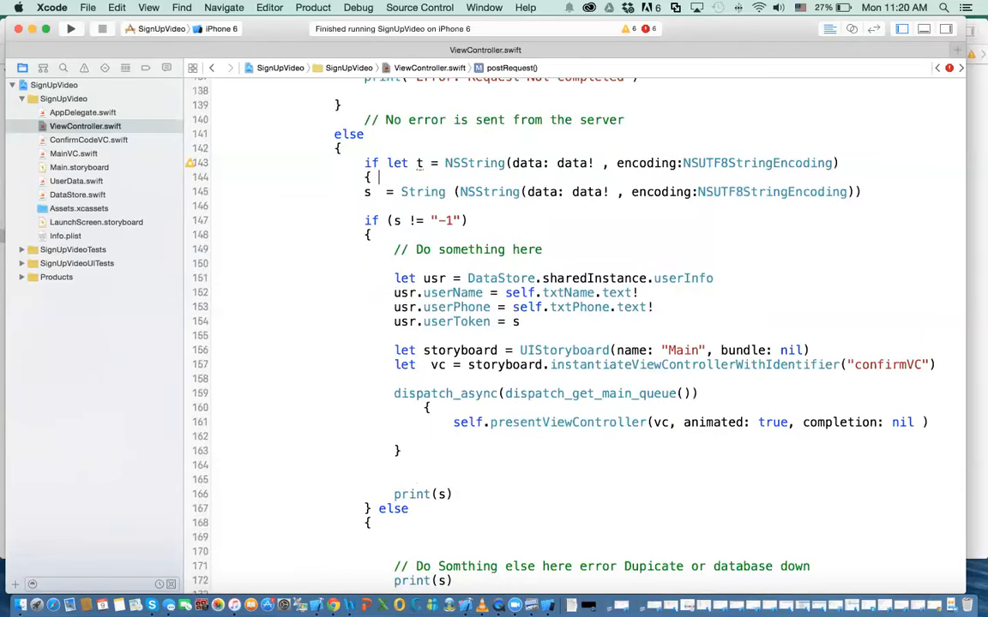
{"action": "scroll", "scroll_direction": "down", "scroll_amount": 3}
{"action": "type", "text": "}"}
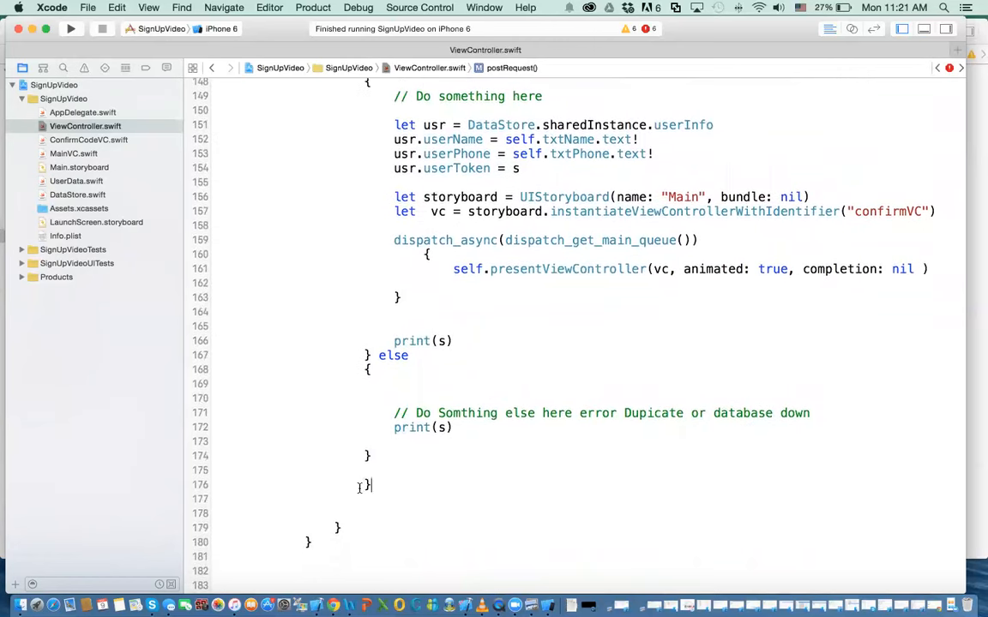
{"action": "scroll", "scroll_direction": "down", "scroll_amount": 3}
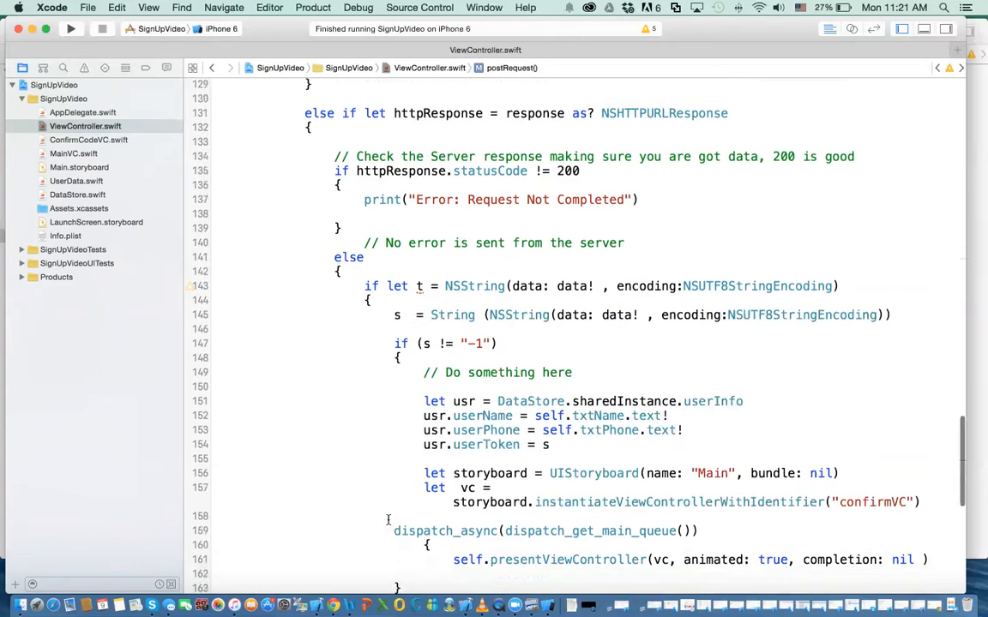
{"action": "scroll", "scroll_direction": "down", "scroll_amount": 3}
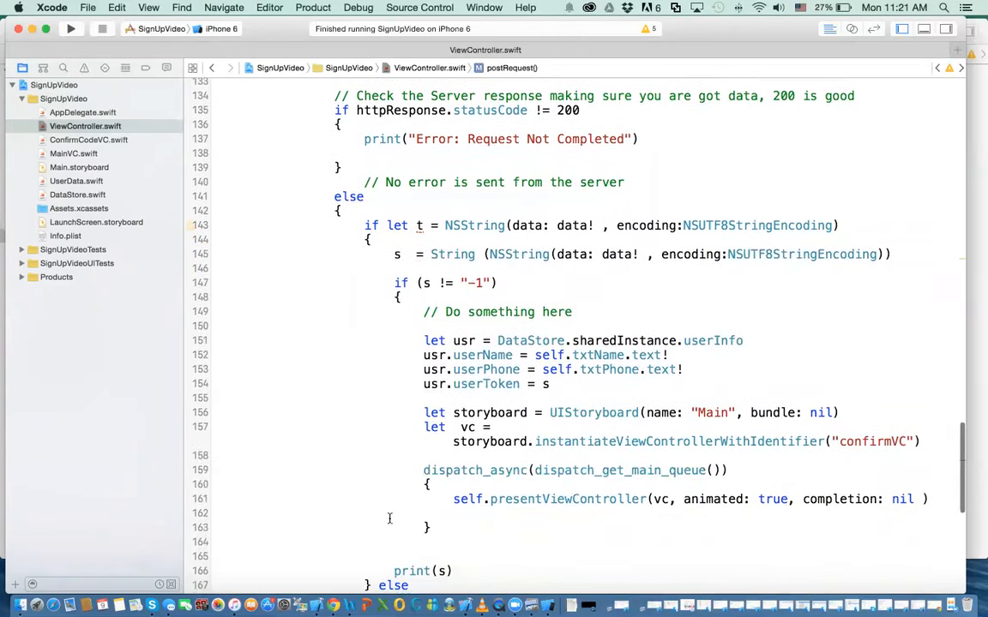
{"action": "scroll", "scroll_direction": "down", "scroll_amount": 3}
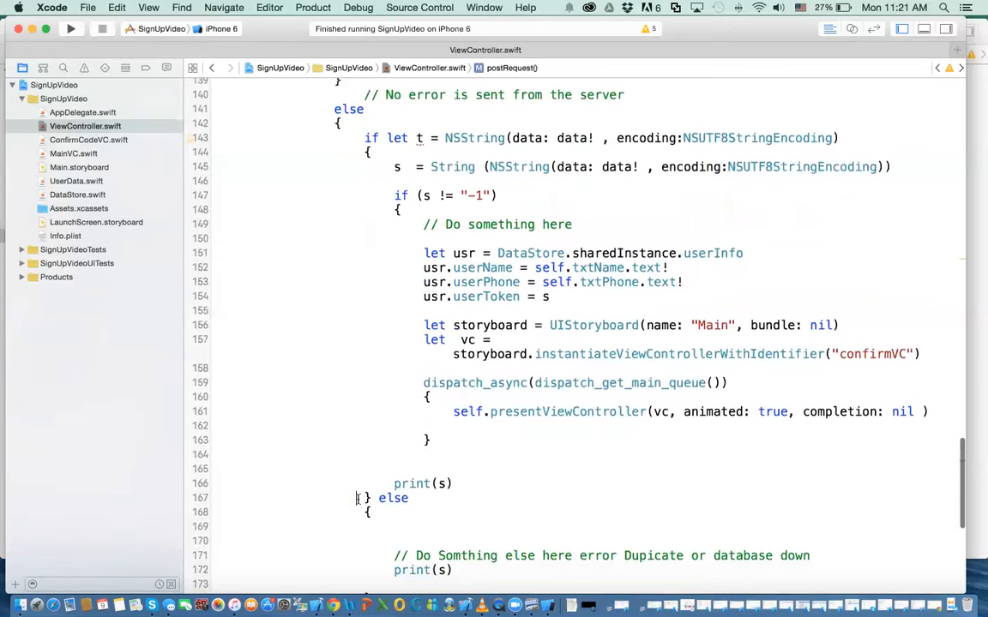
{"action": "scroll", "scroll_direction": "down", "scroll_amount": 3}
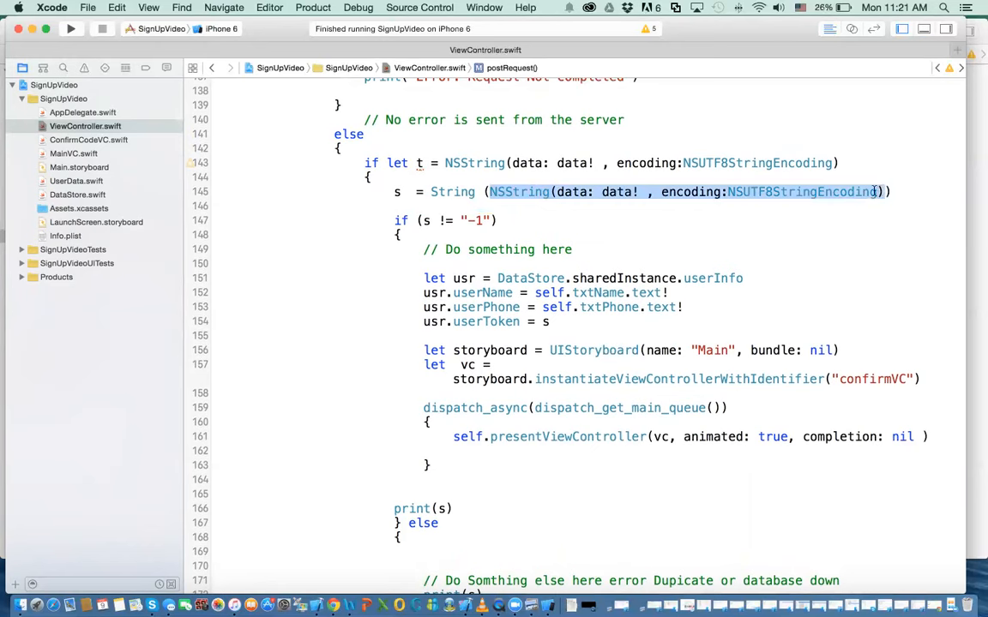
- Change the assignment to 's = String(t)', reusing the unwrapped NSString
{"action": "type", "text": "(t"}
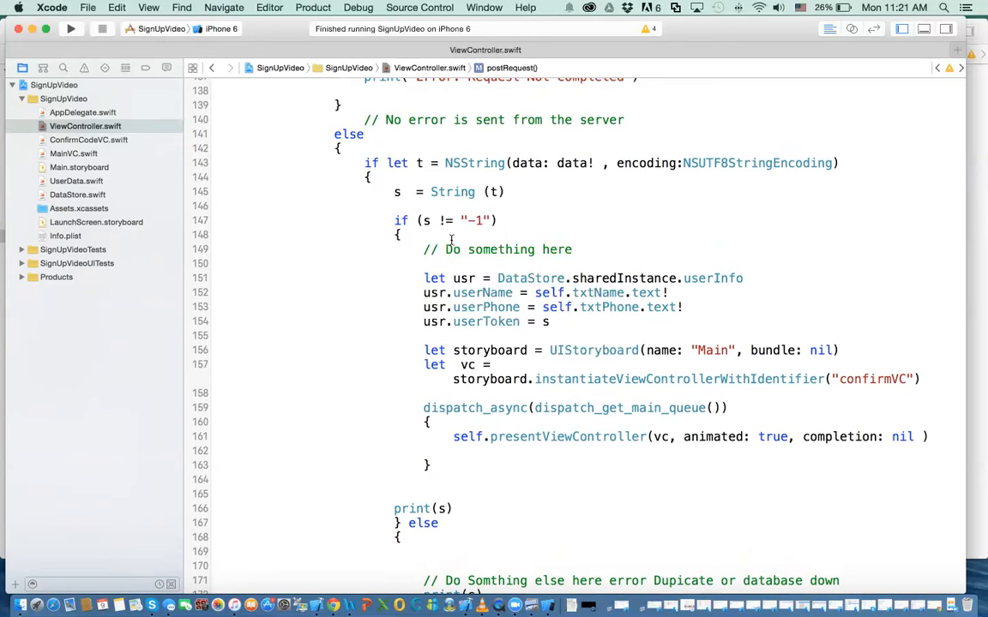
{"action": "scroll", "scroll_direction": "down", "scroll_amount": 3}
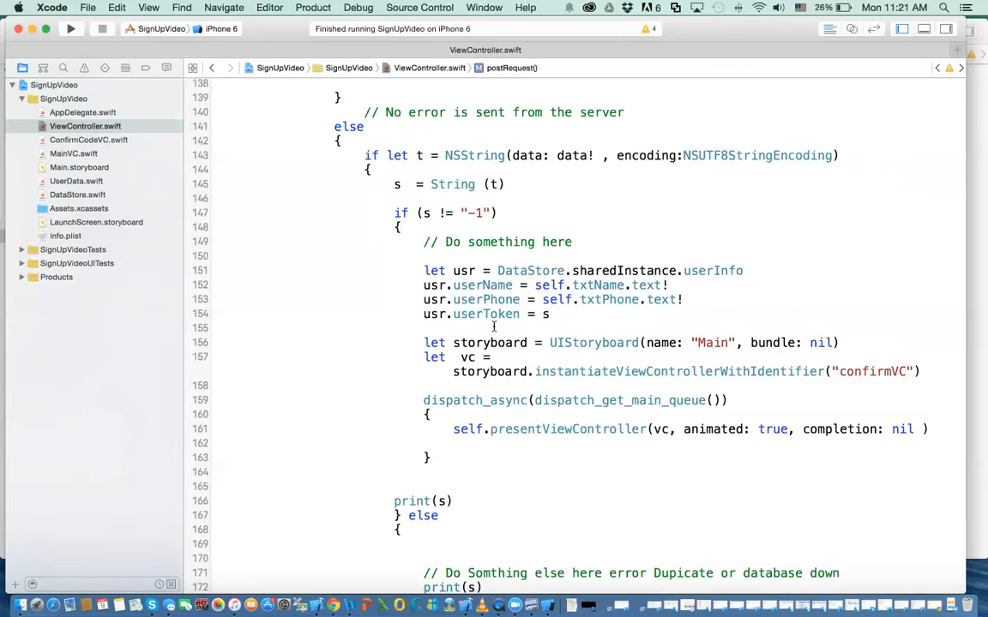
{"action": "scroll", "scroll_direction": "down", "scroll_amount": 3}
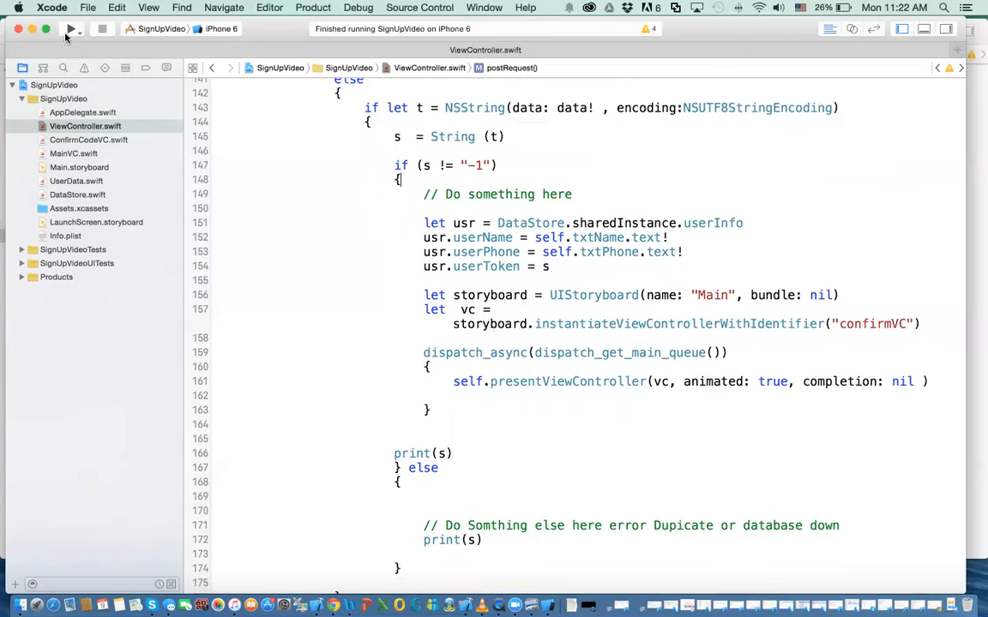
{"action": "mouse_move", "coordinate": [70, 27]}
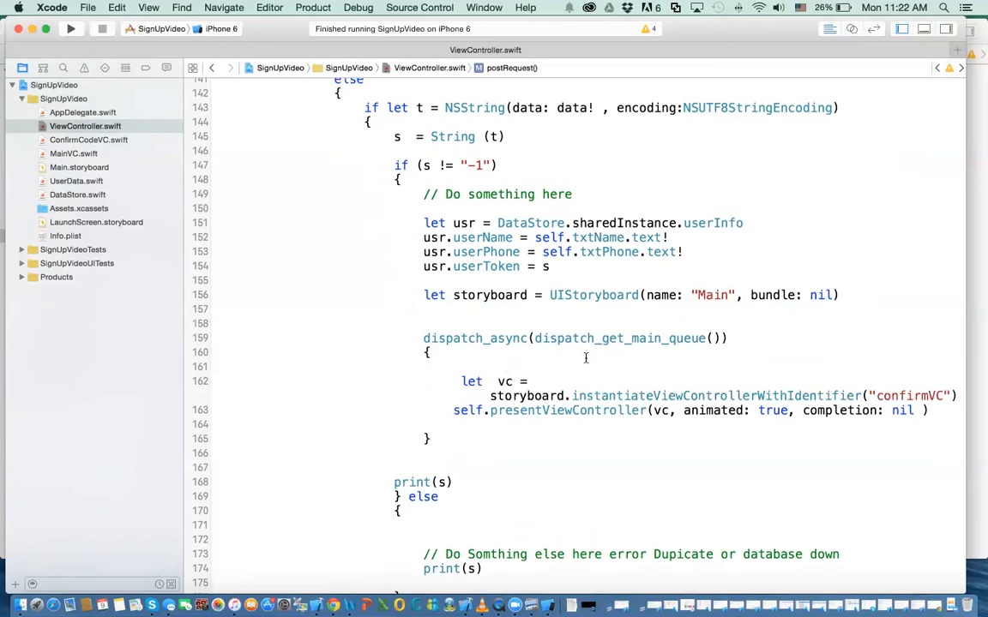
{"action": "mouse_move", "coordinate": [597, 339]}
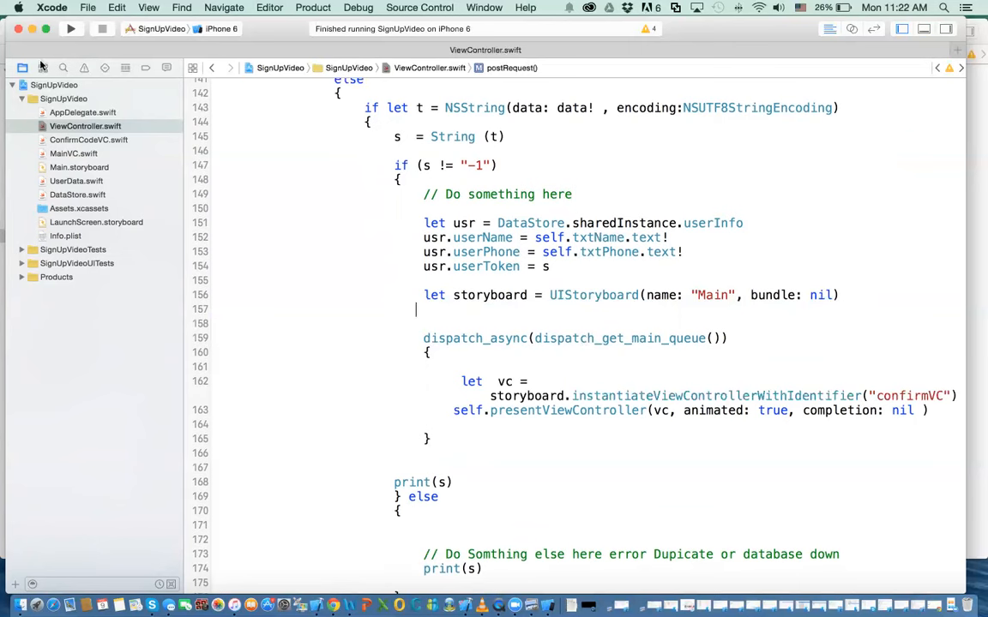
- Run the app, sign up with phone 555554444 and a name to reach Enter SMS Code, then stop the run
{"action": "left_click", "coordinate": [70, 27]}
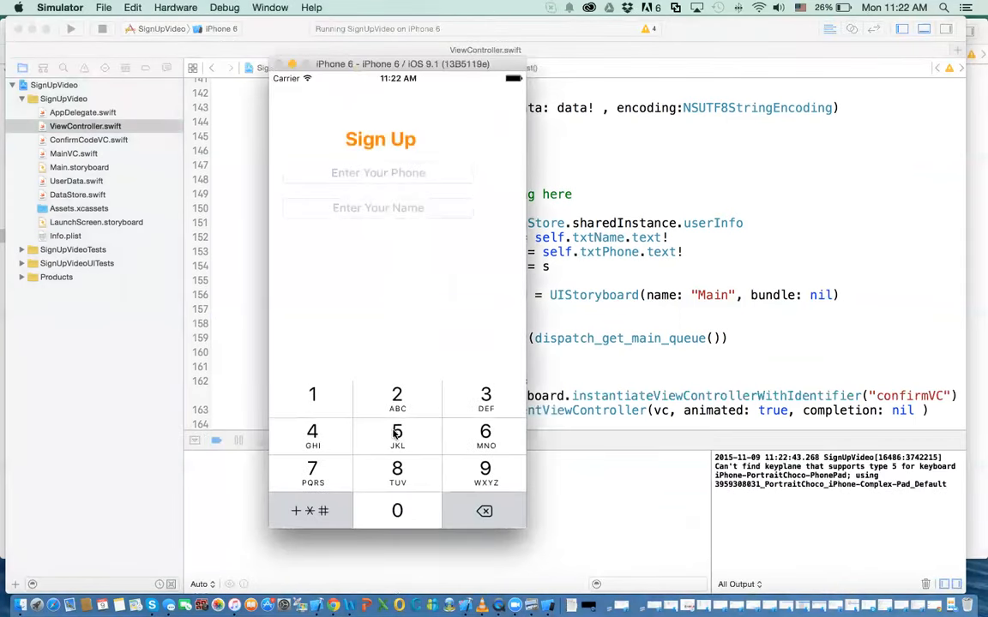
{"action": "type", "text": "555554444"}
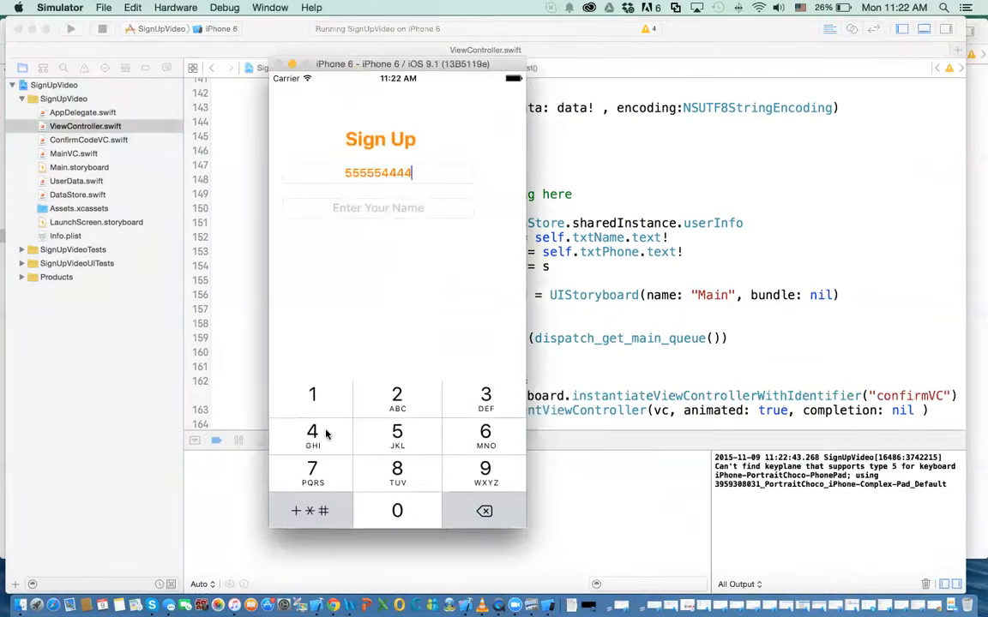
{"action": "left_click", "coordinate": [312, 432]}
{"action": "type", "text": "vvv"}
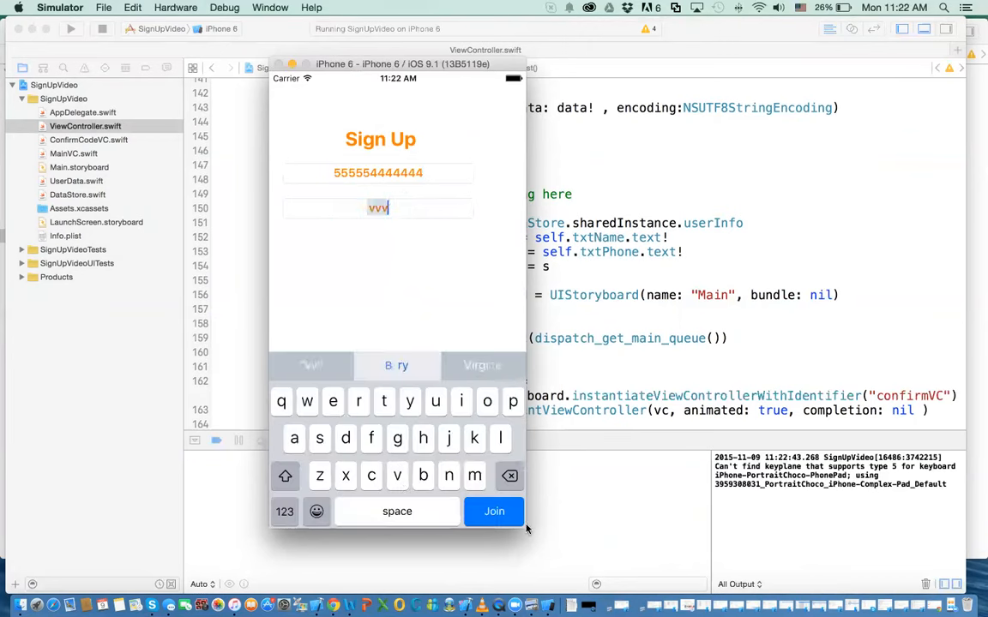
{"action": "left_click", "coordinate": [494, 511]}
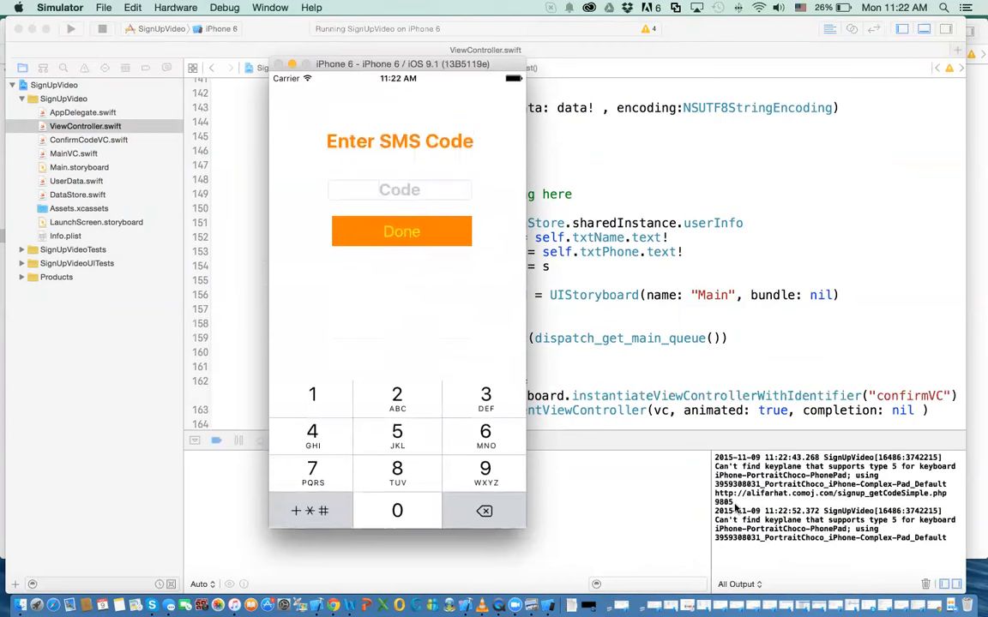
{"action": "mouse_move", "coordinate": [728, 266]}
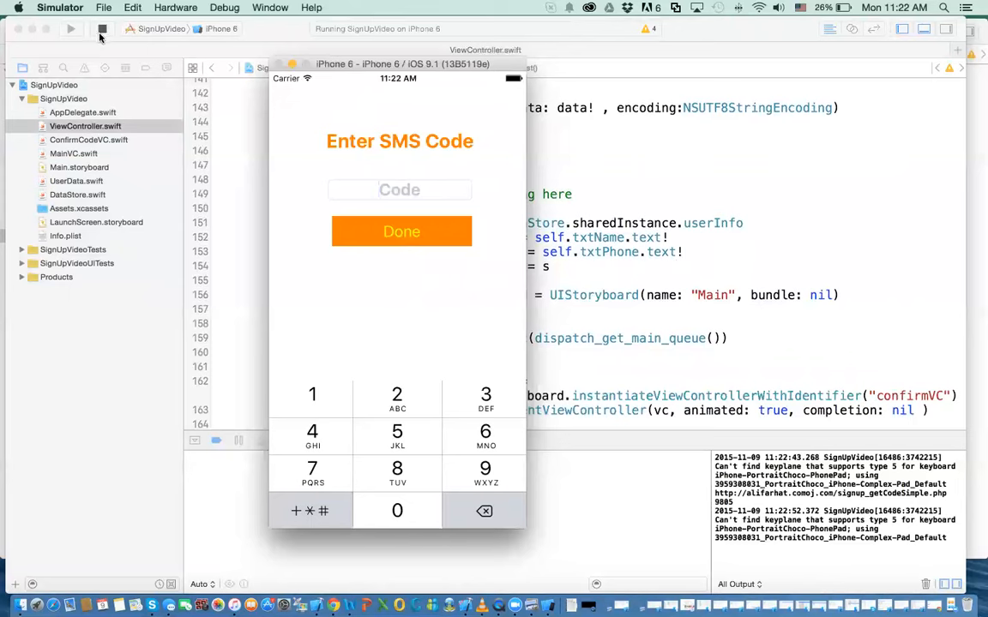
{"action": "left_click", "coordinate": [103, 27]}
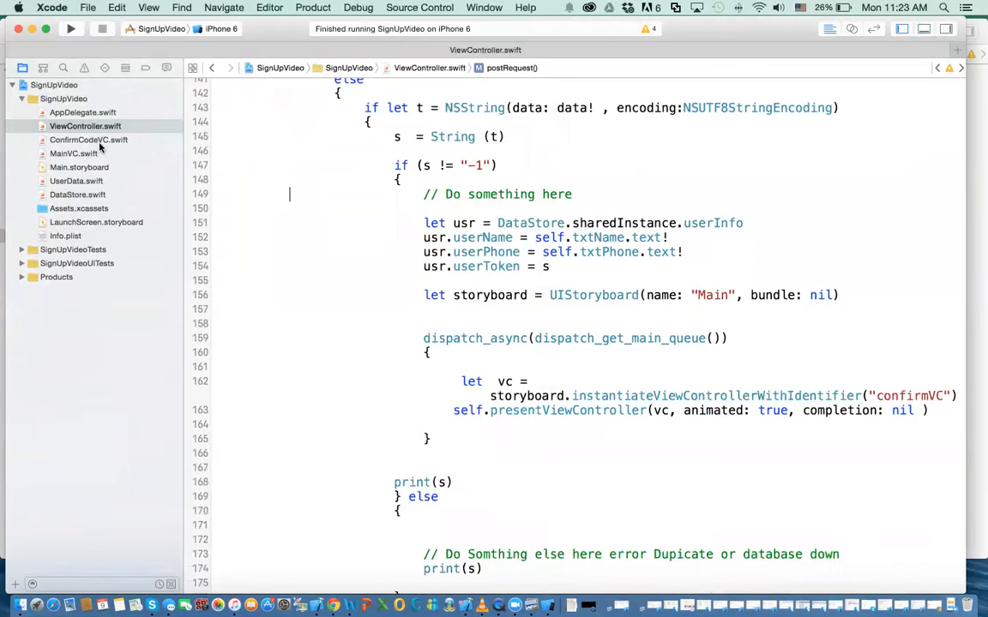
- Review ConfirmCodeVC.swift's viewDidLoad first-responder setup and checkCode token comparison
{"action": "left_click", "coordinate": [86, 127]}
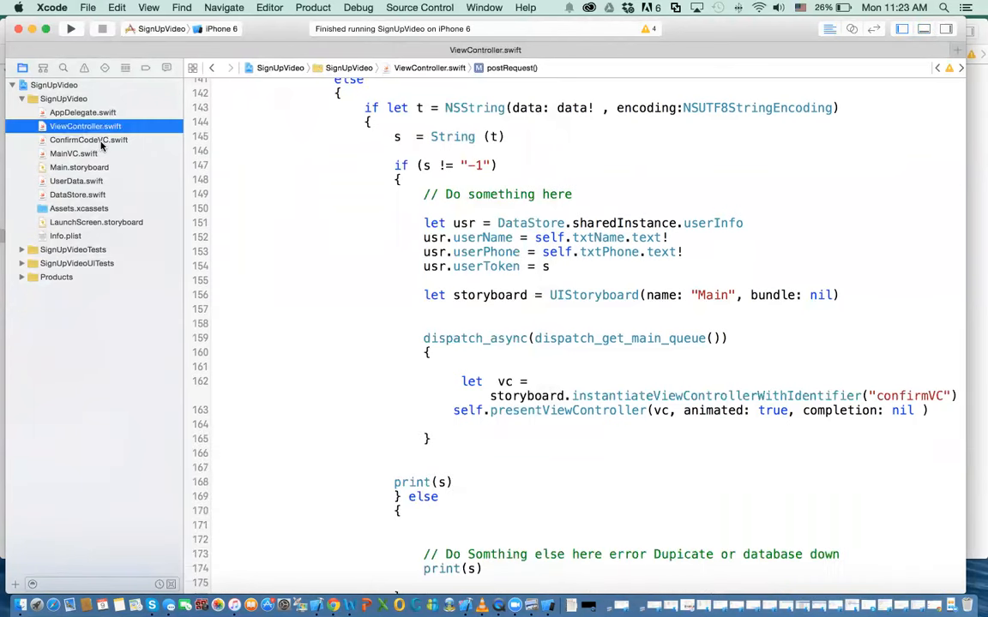
{"action": "left_click", "coordinate": [89, 140]}
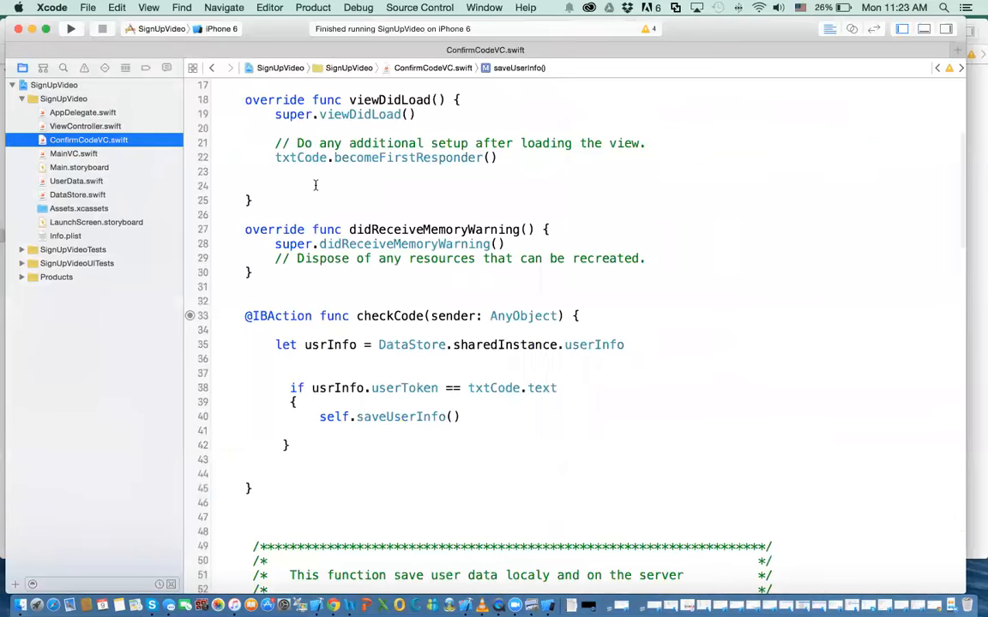
{"action": "scroll", "scroll_direction": "up", "scroll_amount": 3}
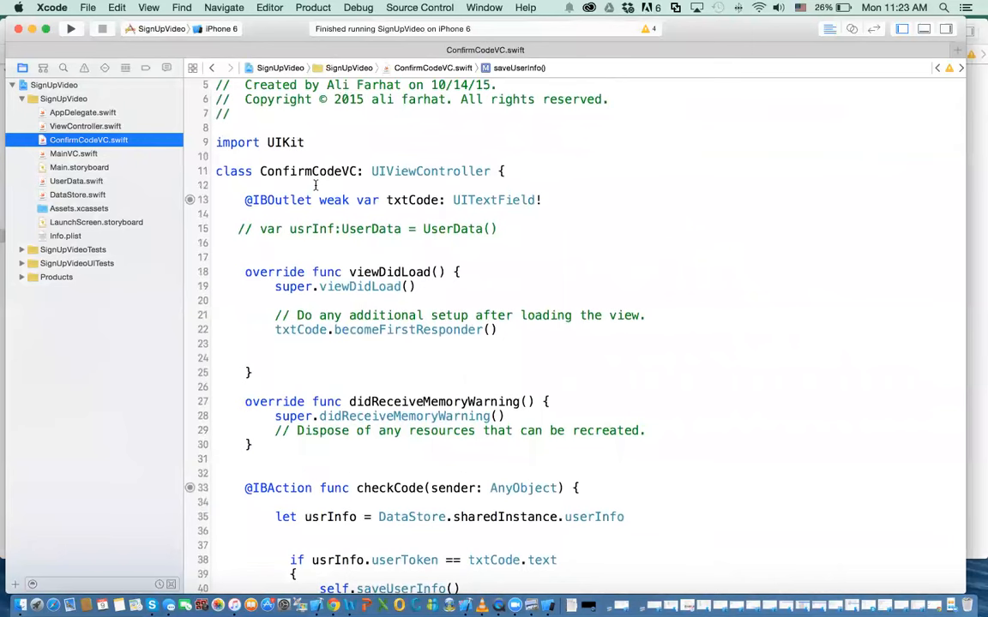
{"action": "mouse_move", "coordinate": [316, 184]}
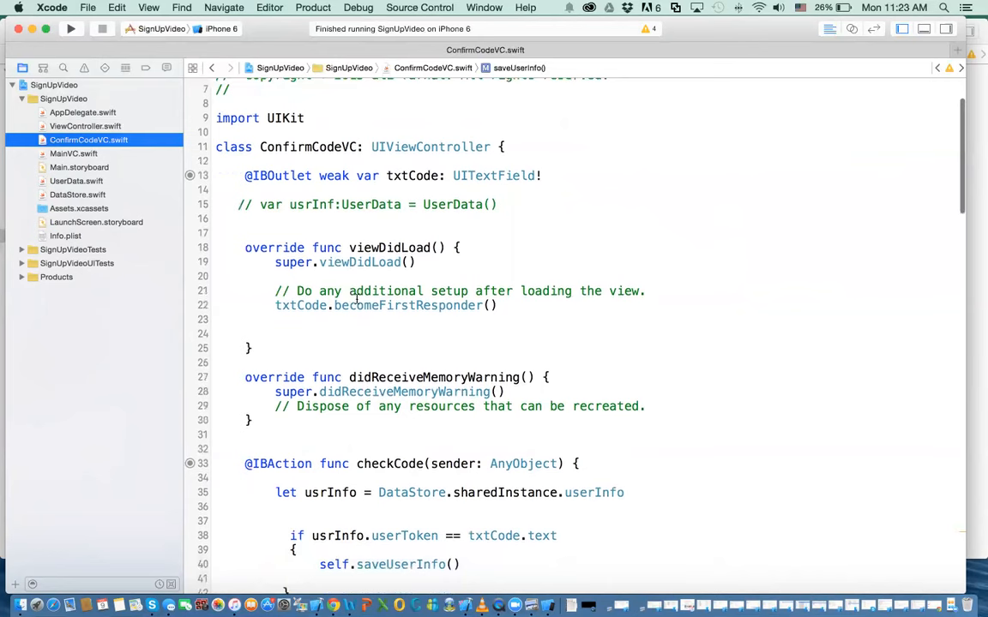
{"action": "mouse_move", "coordinate": [358, 298]}
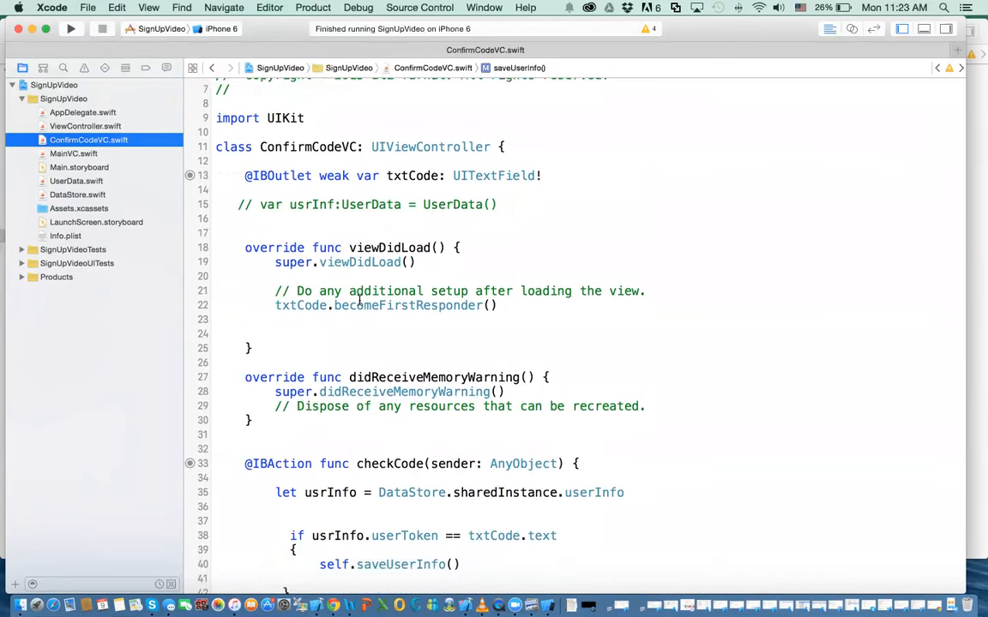
{"action": "scroll", "scroll_direction": "down", "scroll_amount": 3}
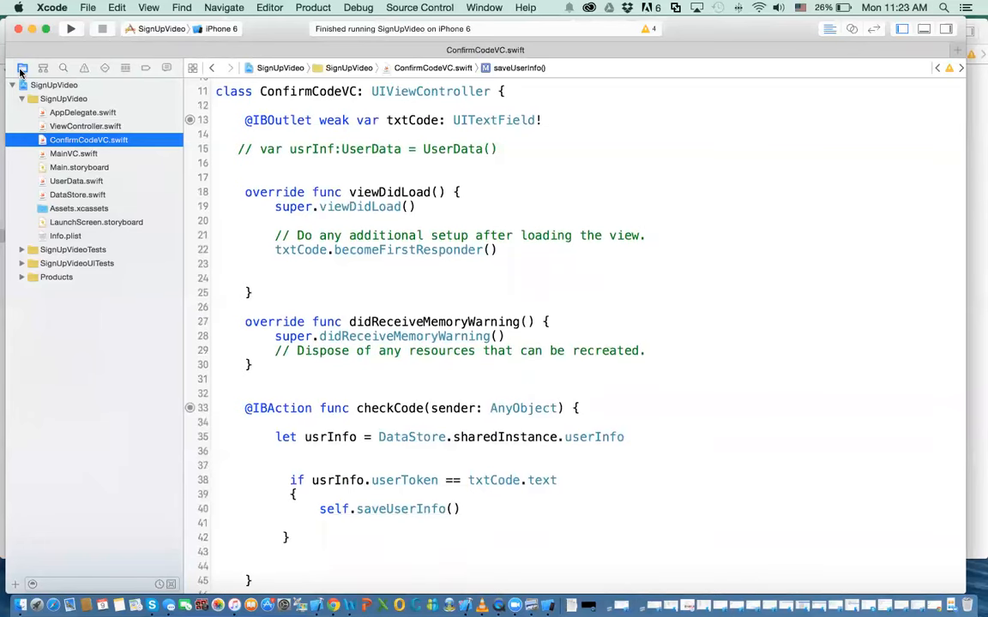
- Show Main.storyboard's Sign Up and Enter SMS Code scenes with the Done button
{"action": "left_click", "coordinate": [86, 127]}
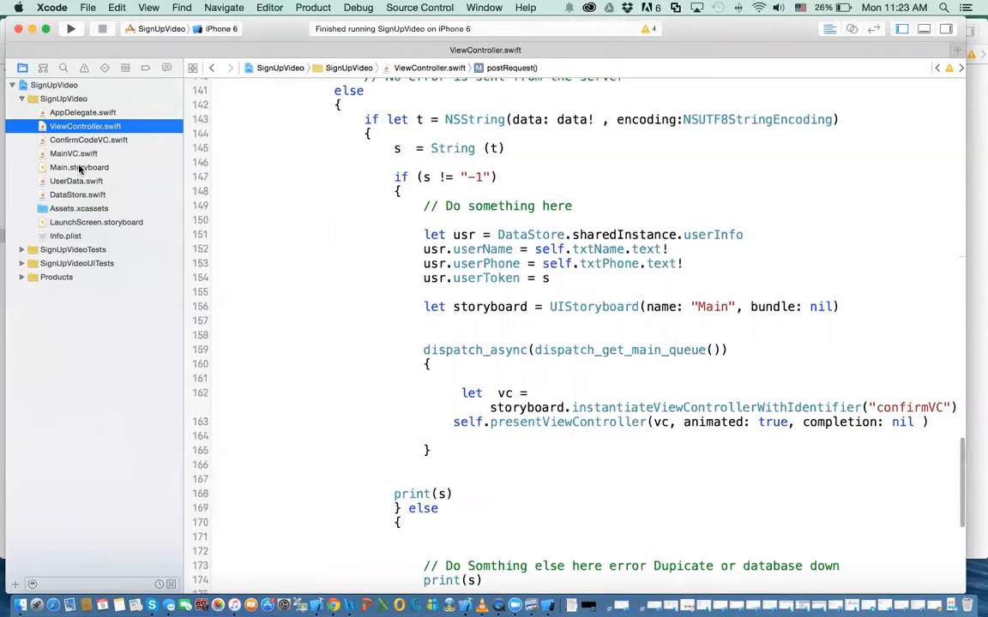
{"action": "left_click", "coordinate": [79, 168]}
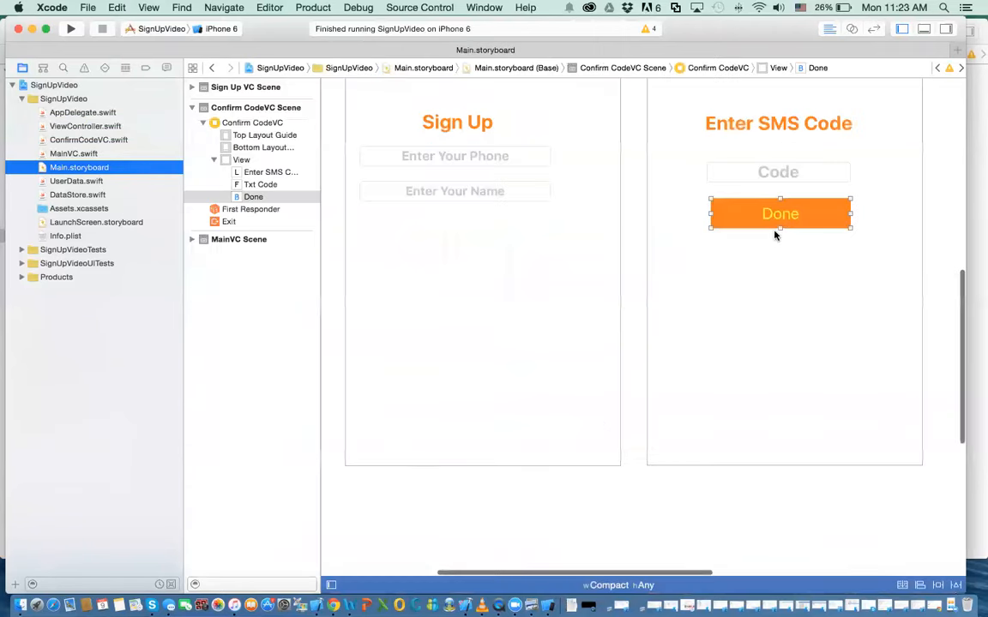
{"action": "mouse_move", "coordinate": [763, 209]}
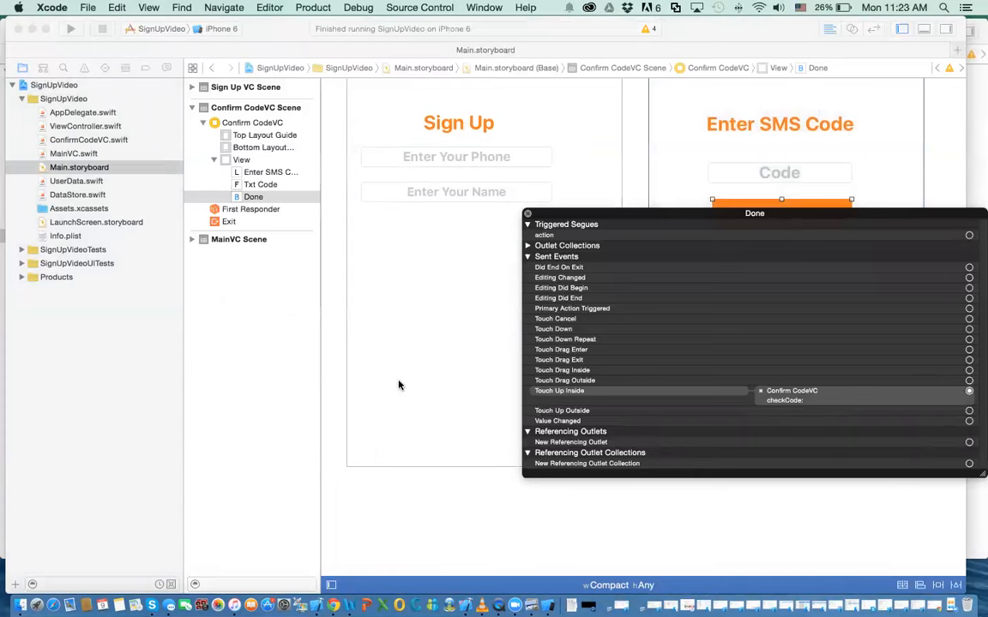
{"action": "mouse_move", "coordinate": [782, 408]}
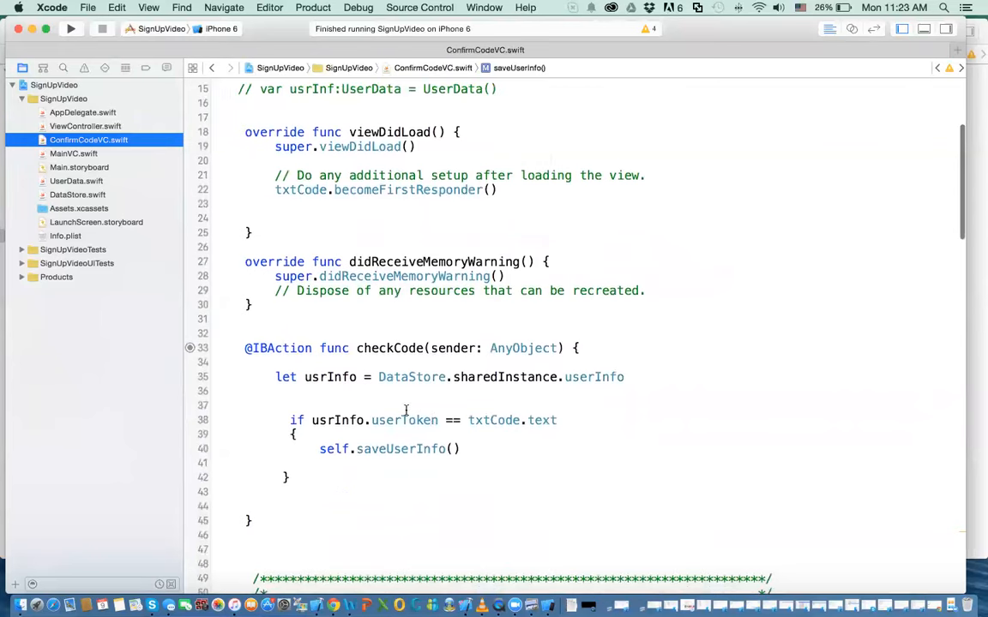
- Scroll to checkCode's usrInfo line and the self.saveUserInfo() call
{"action": "scroll", "scroll_direction": "down", "scroll_amount": 3}
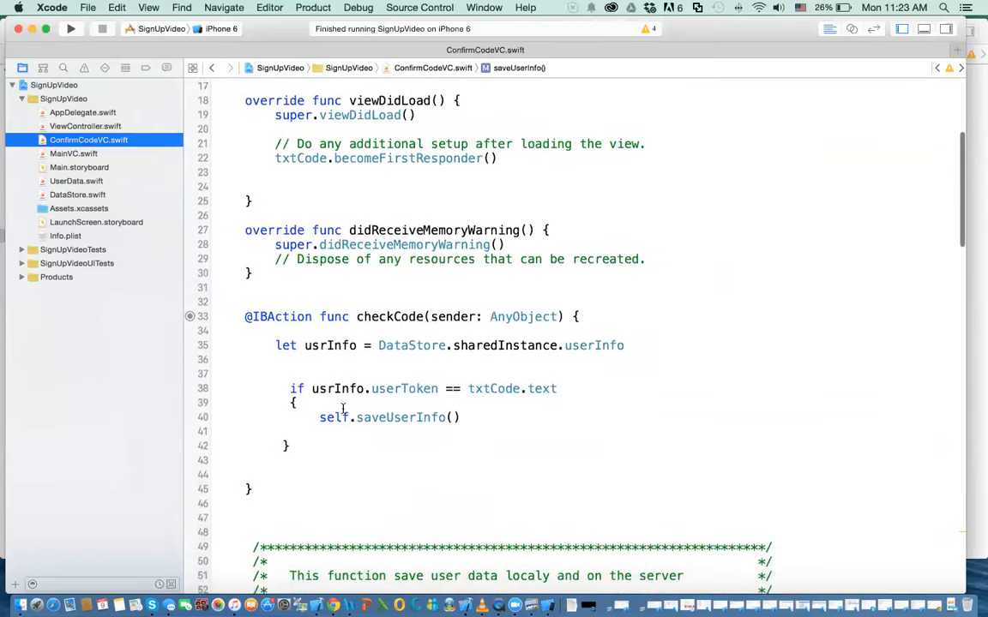
{"action": "scroll", "scroll_direction": "down", "scroll_amount": 3}
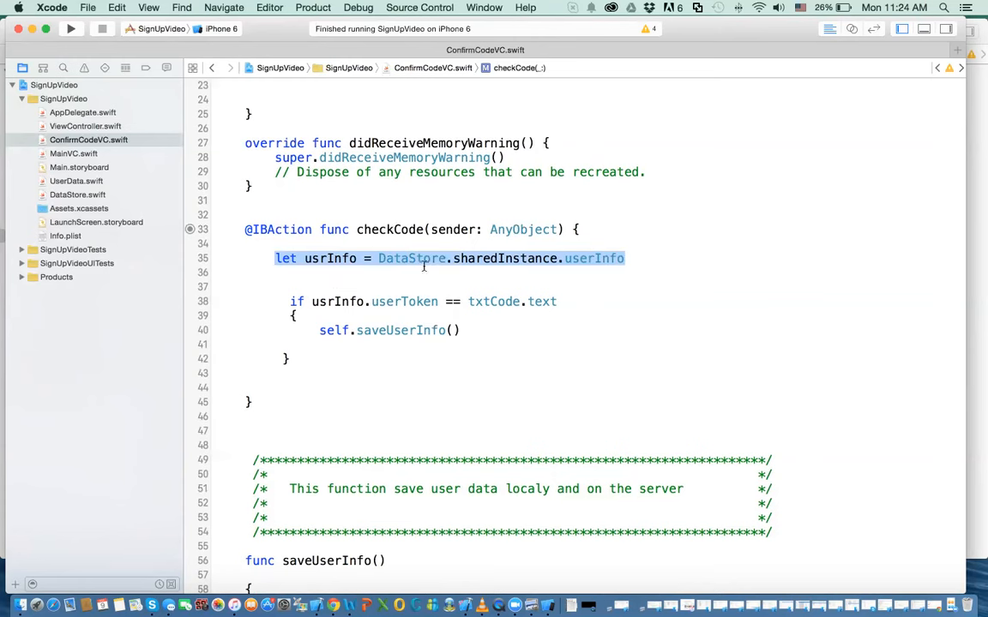
{"action": "mouse_move", "coordinate": [425, 266]}
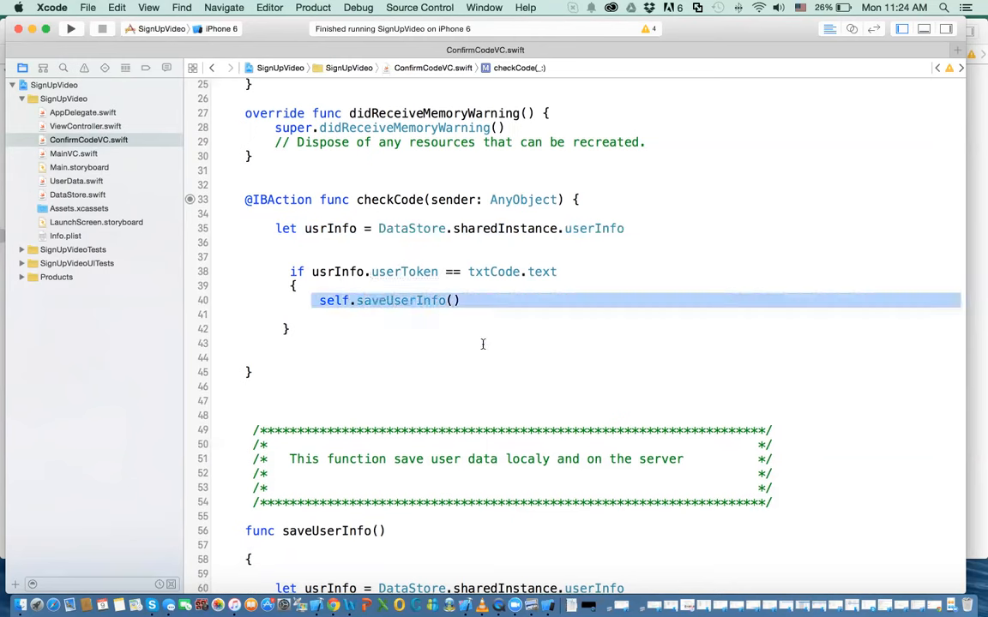
{"action": "mouse_move", "coordinate": [463, 360]}
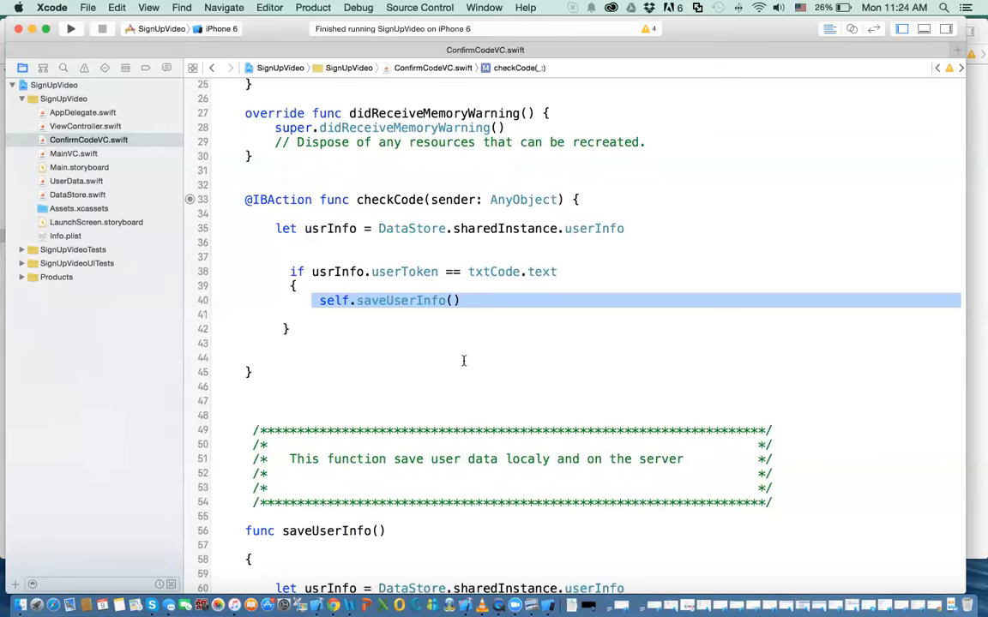
{"action": "mouse_move", "coordinate": [449, 350]}
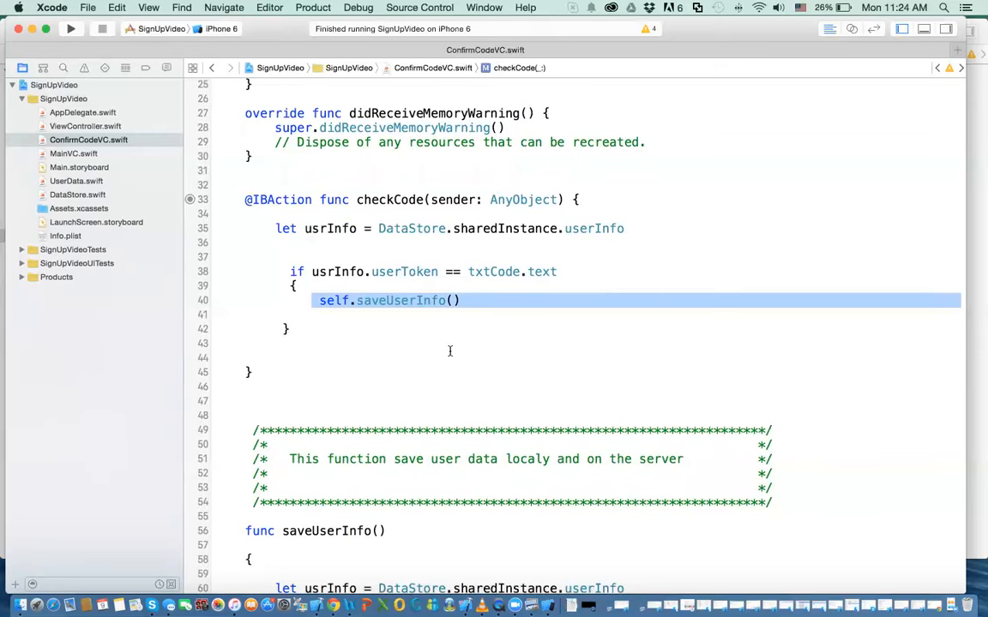
{"action": "scroll", "scroll_direction": "down", "scroll_amount": 3}
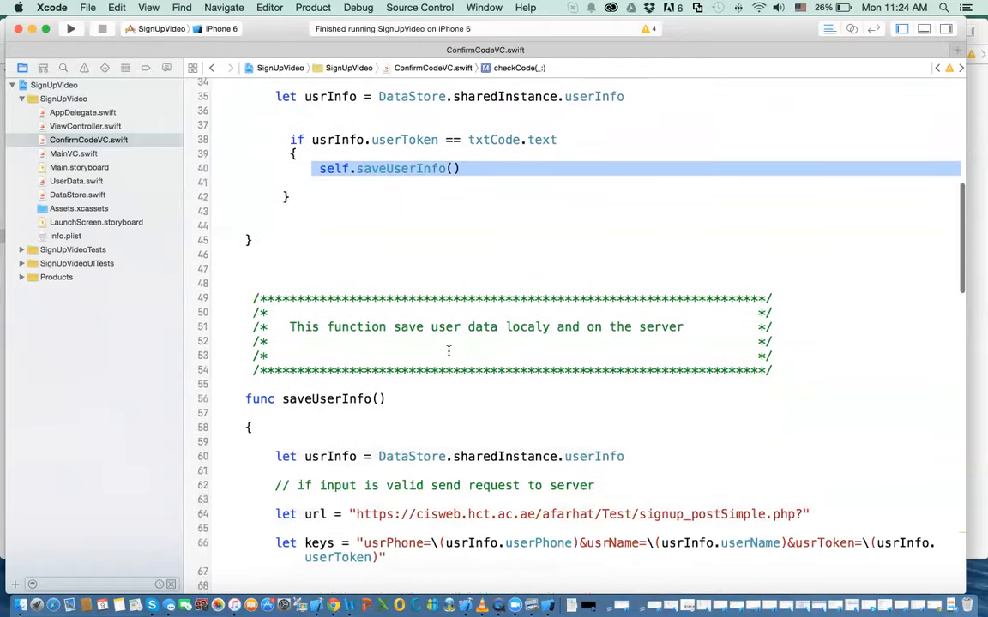
{"action": "scroll", "scroll_direction": "down", "scroll_amount": 3}
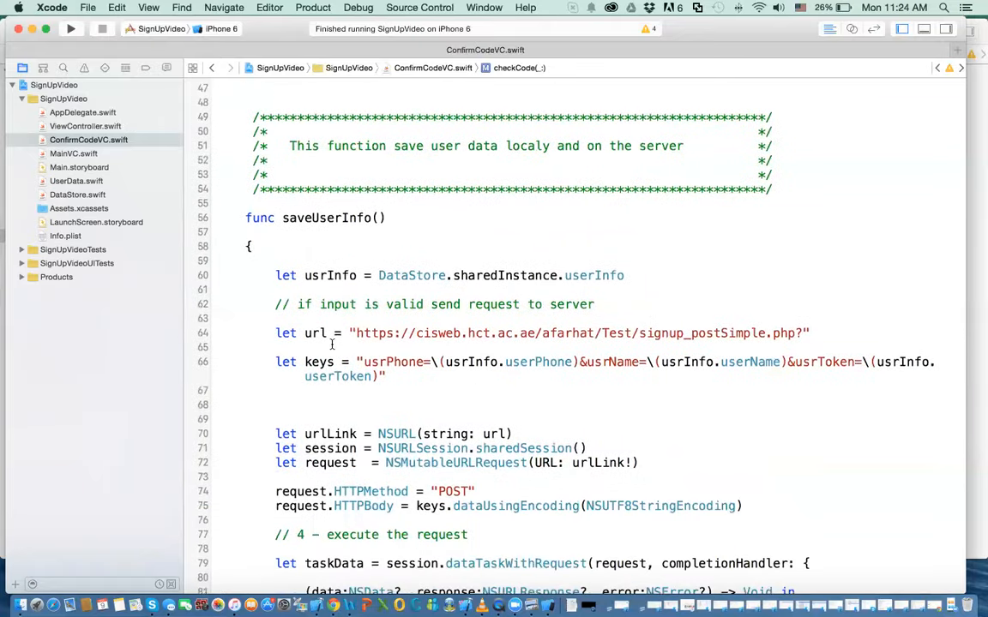
{"action": "scroll", "scroll_direction": "down", "scroll_amount": 3}
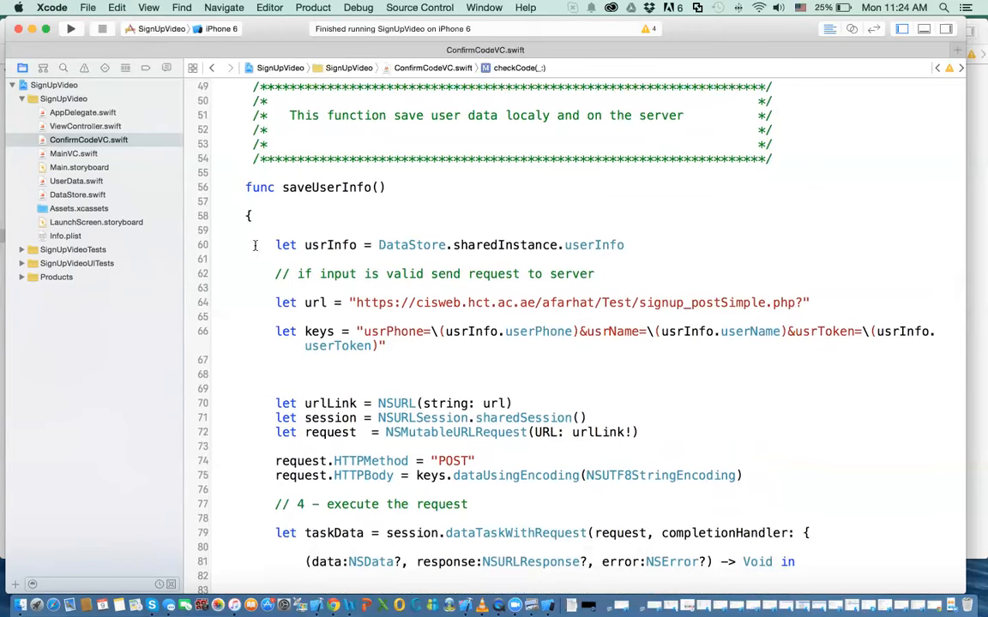
{"action": "mouse_move", "coordinate": [631, 254]}
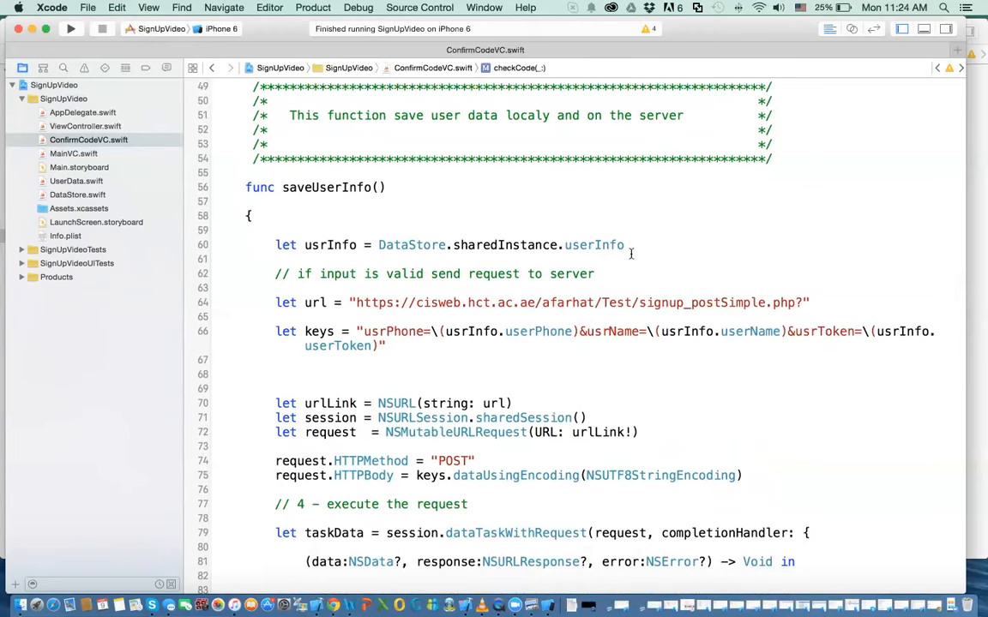
{"action": "scroll", "scroll_direction": "up", "scroll_amount": 3}
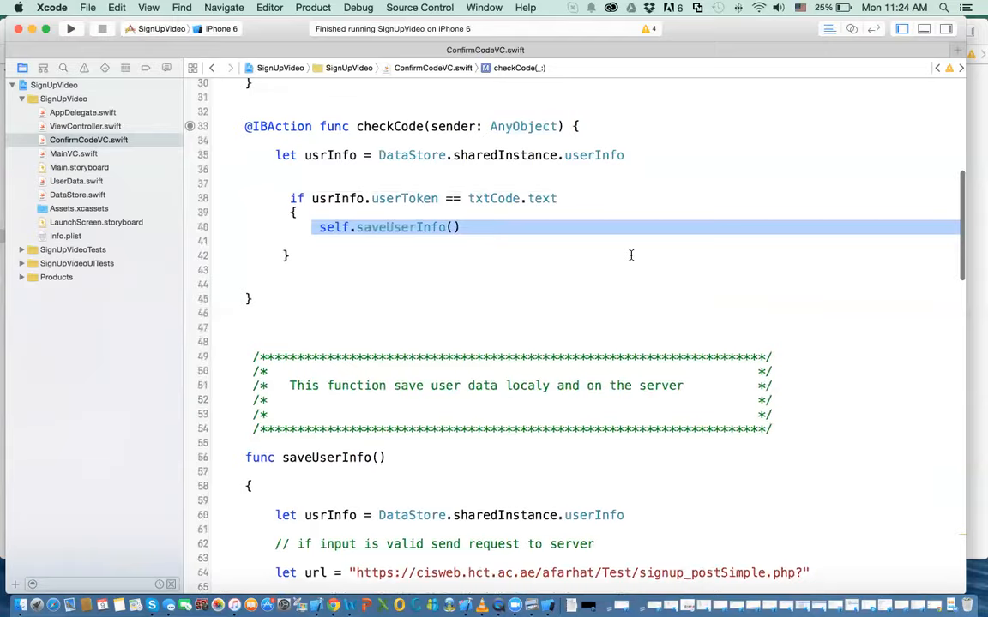
{"action": "scroll", "scroll_direction": "down", "scroll_amount": 3}
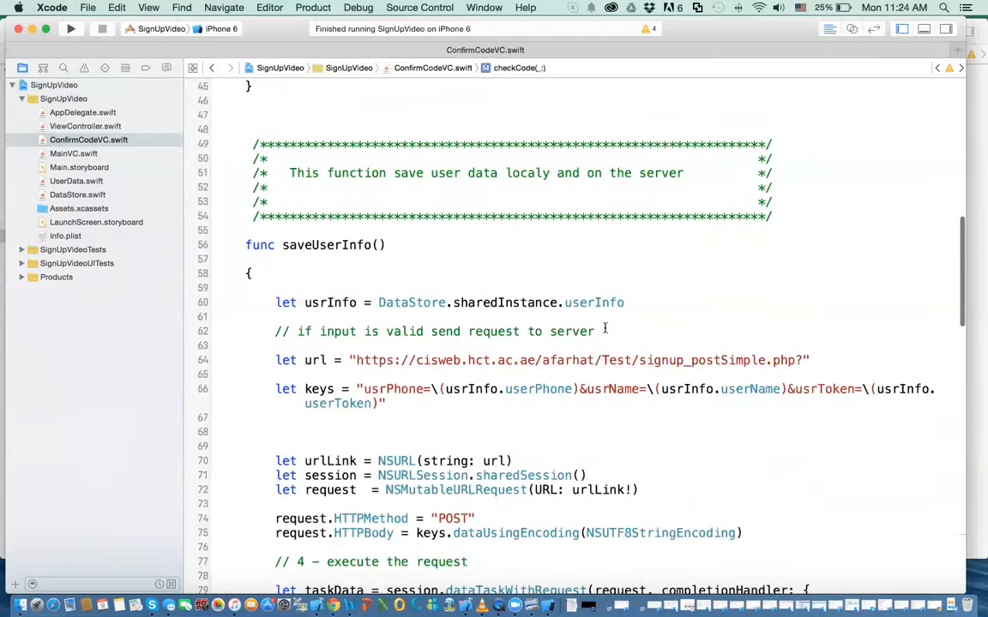
{"action": "scroll", "scroll_direction": "down", "scroll_amount": 3}
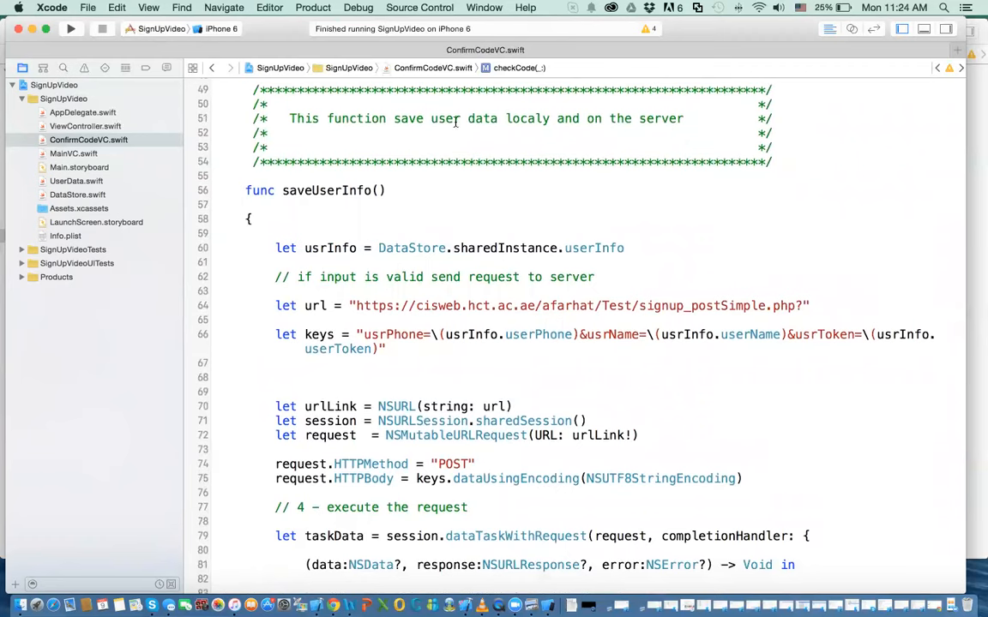
{"action": "mouse_move", "coordinate": [586, 260]}
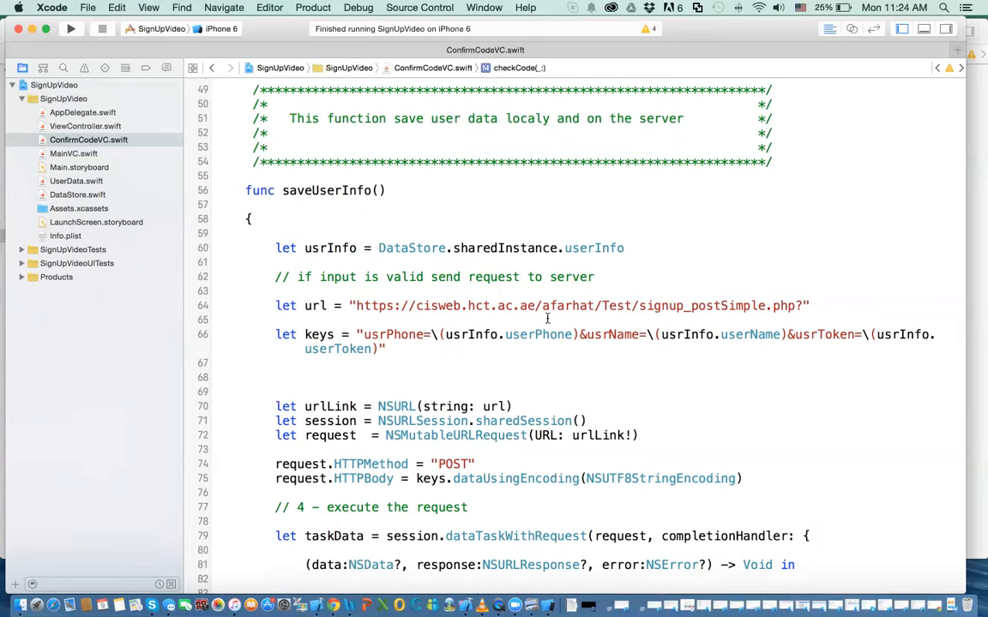
{"action": "scroll", "scroll_direction": "down", "scroll_amount": 3}
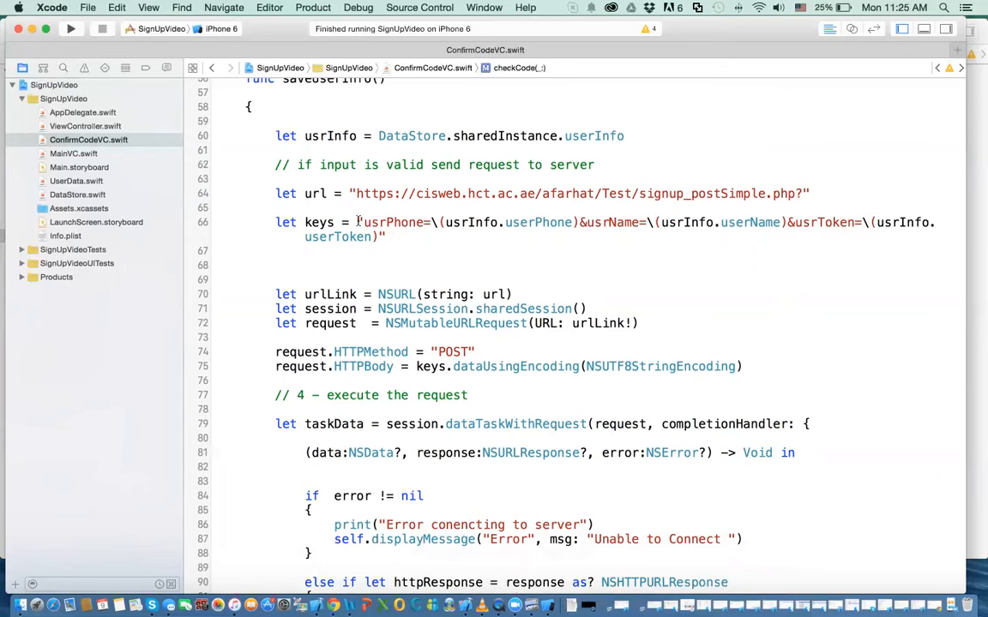
{"action": "scroll", "scroll_direction": "down", "scroll_amount": 3}
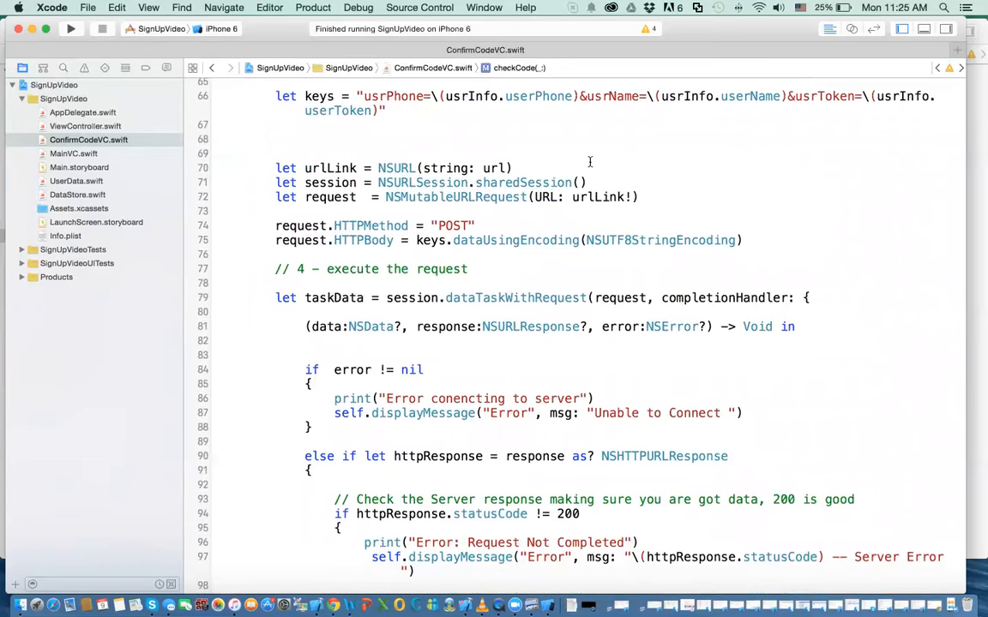
{"action": "scroll", "scroll_direction": "down", "scroll_amount": 3}
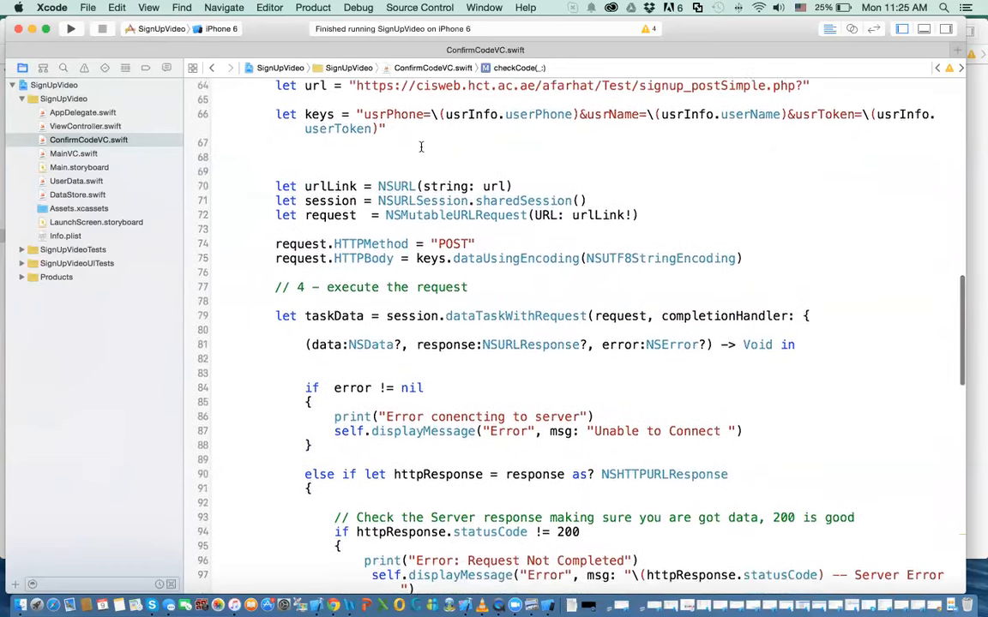
{"action": "scroll", "scroll_direction": "down", "scroll_amount": 3}
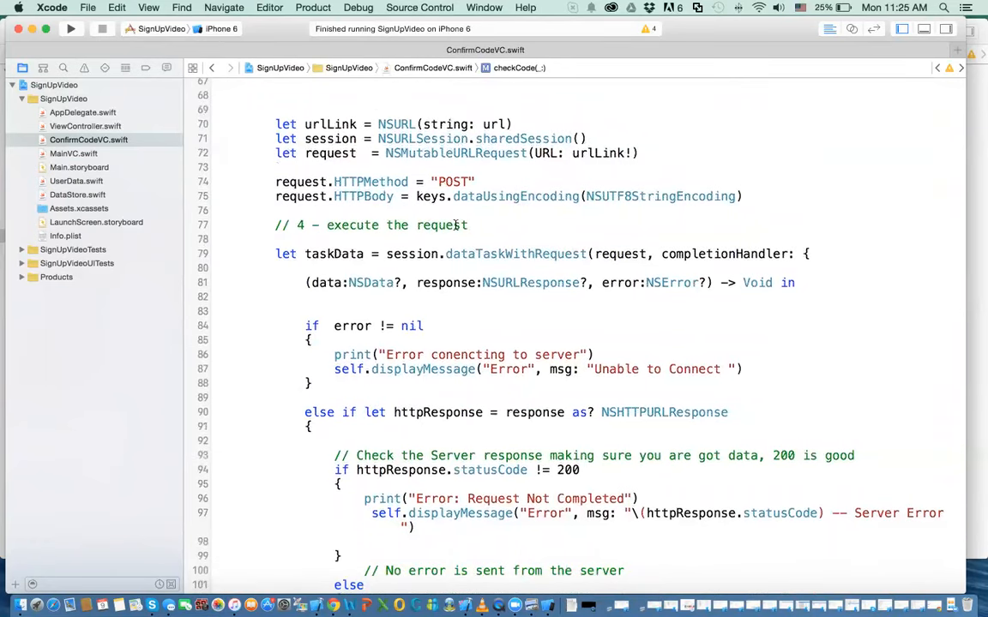
{"action": "scroll", "scroll_direction": "down", "scroll_amount": 3}
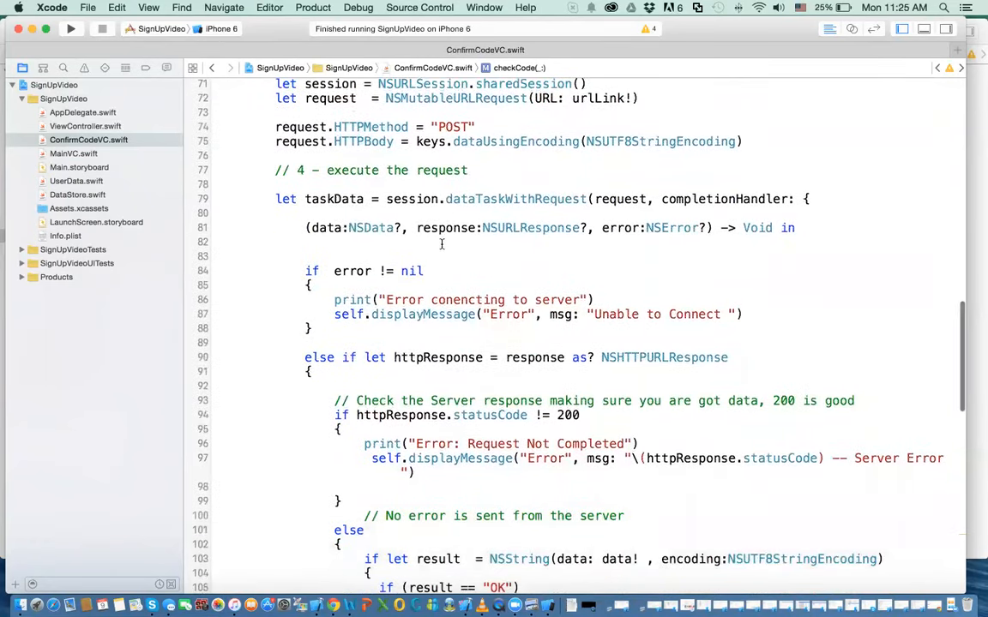
{"action": "scroll", "scroll_direction": "down", "scroll_amount": 3}
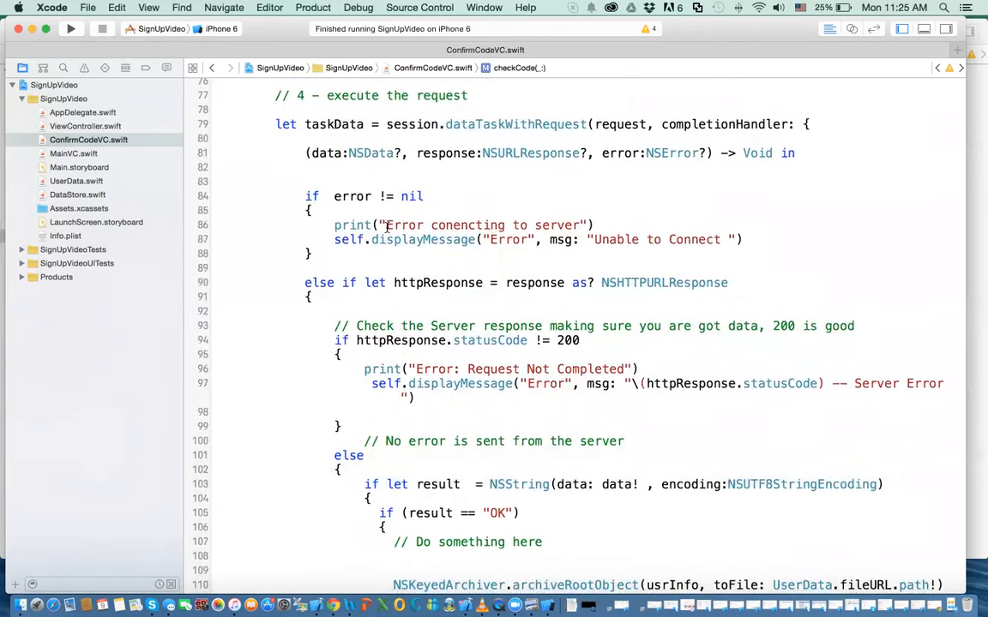
{"action": "scroll", "scroll_direction": "down", "scroll_amount": 3}
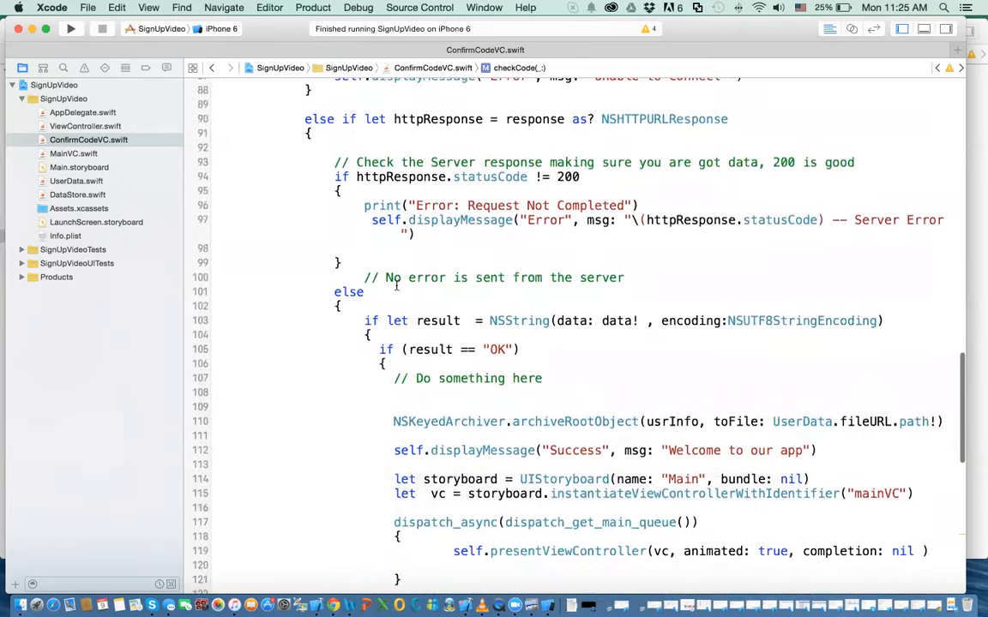
{"action": "scroll", "scroll_direction": "down", "scroll_amount": 3}
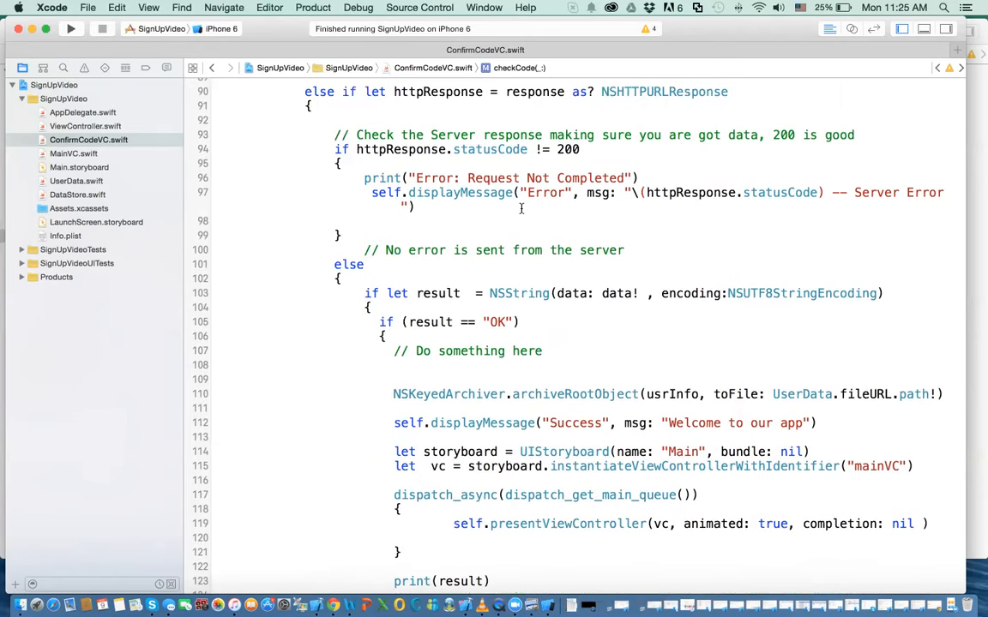
{"action": "scroll", "scroll_direction": "up", "scroll_amount": 3}
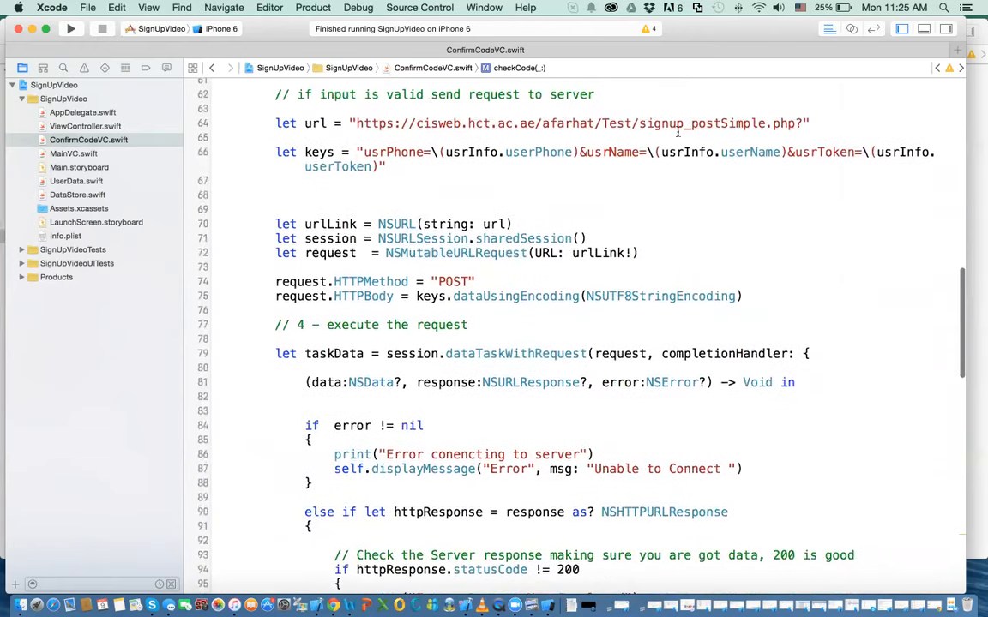
{"action": "mouse_move", "coordinate": [717, 123]}
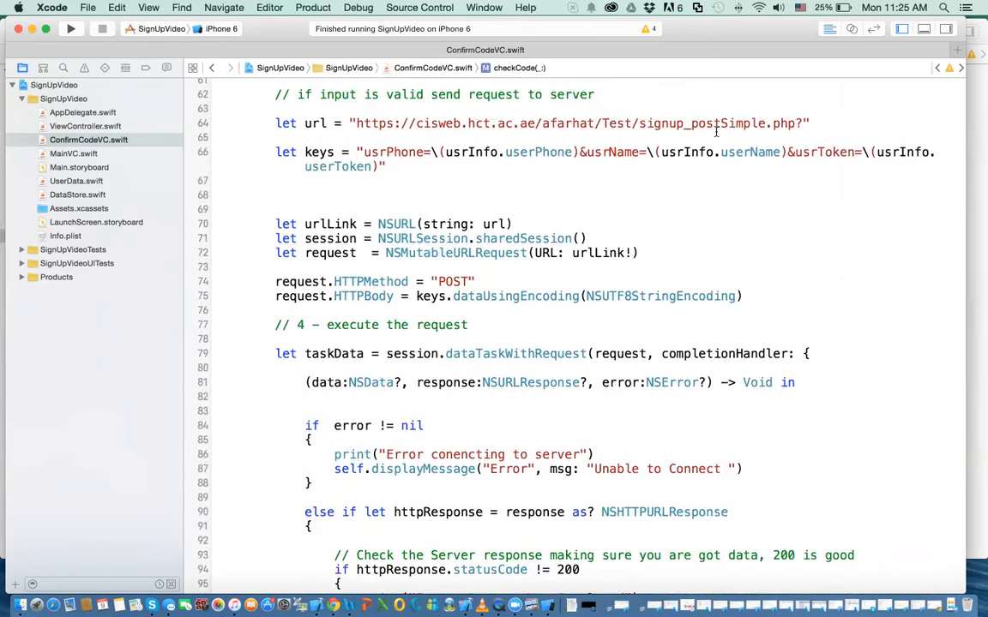
{"action": "scroll", "scroll_direction": "down", "scroll_amount": 3}
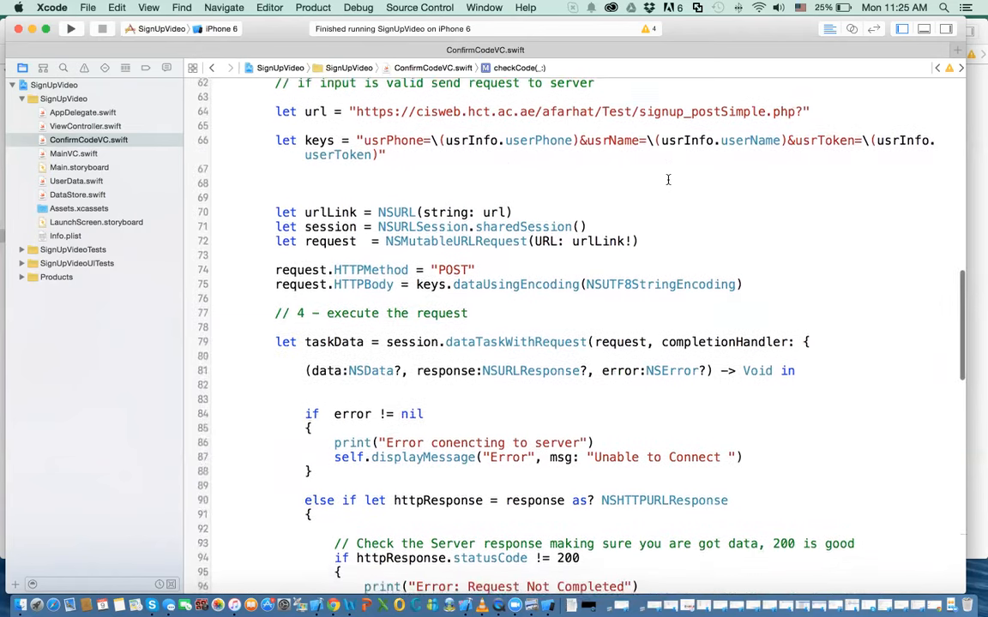
{"action": "scroll", "scroll_direction": "down", "scroll_amount": 3}
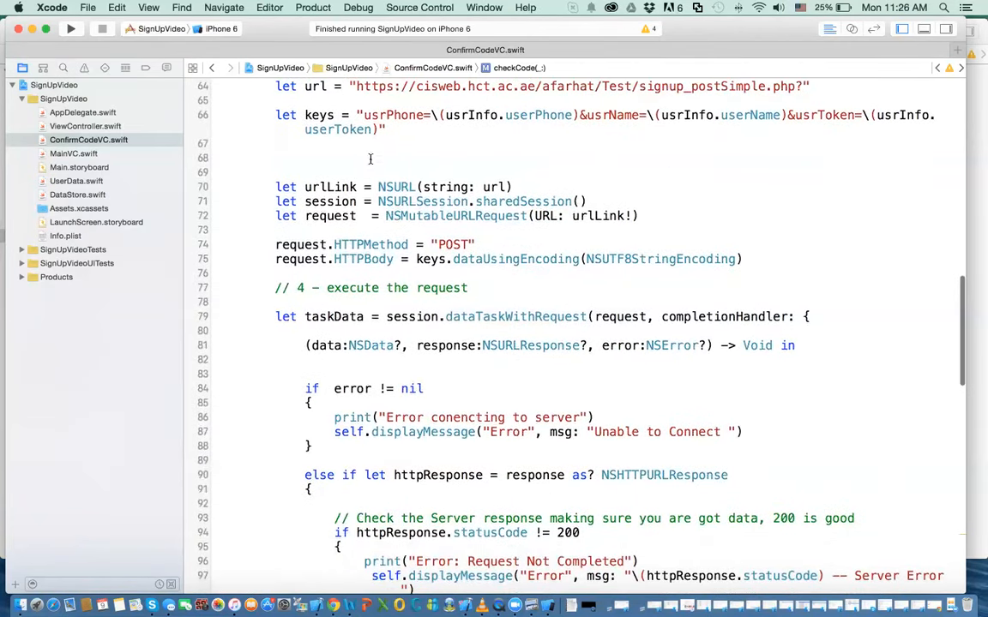
{"action": "scroll", "scroll_direction": "down", "scroll_amount": 3}
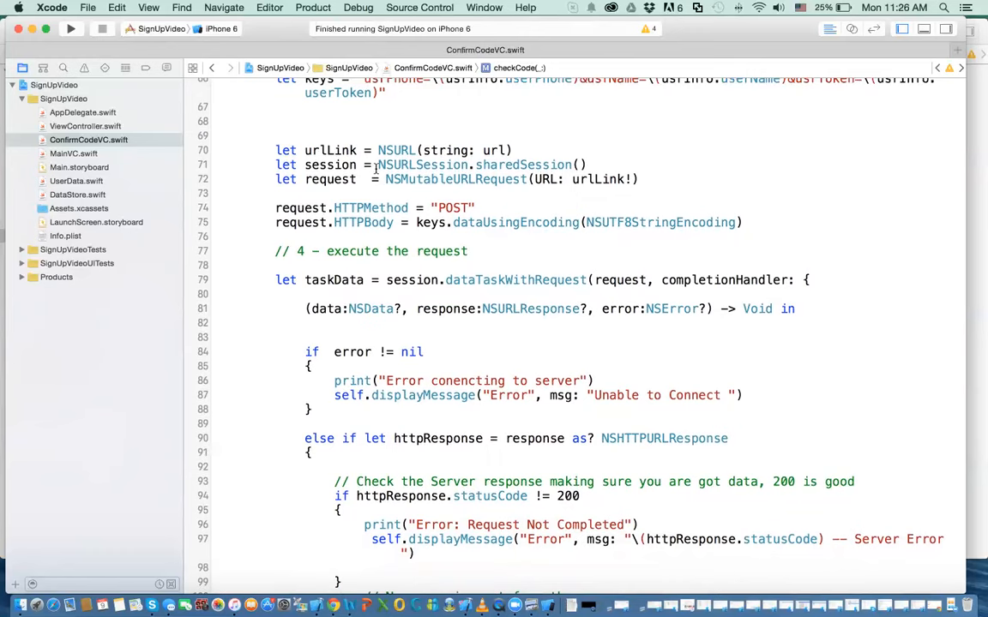
{"action": "scroll", "scroll_direction": "down", "scroll_amount": 3}
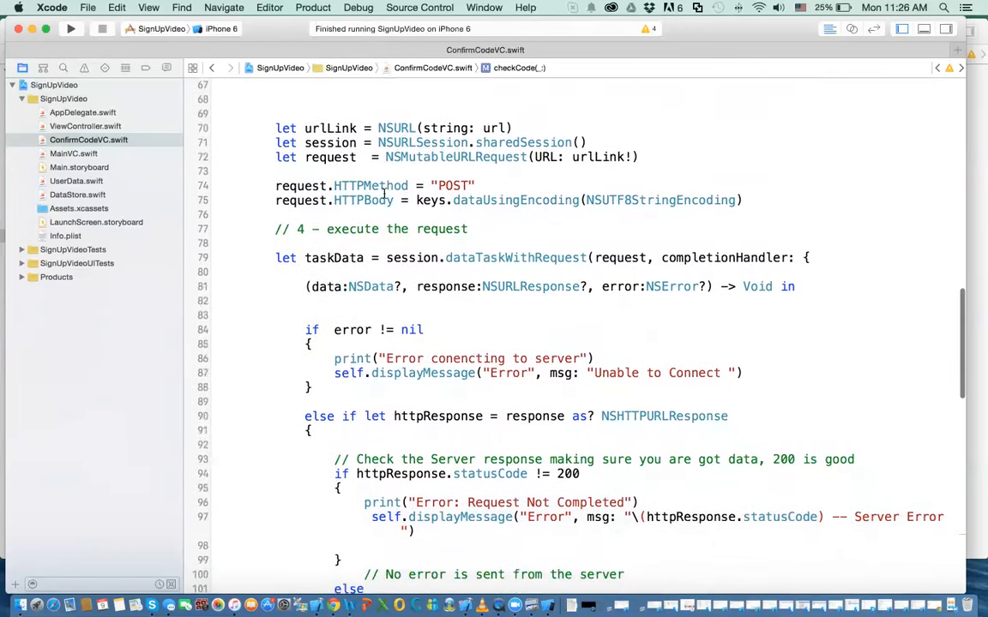
{"action": "scroll", "scroll_direction": "down", "scroll_amount": 3}
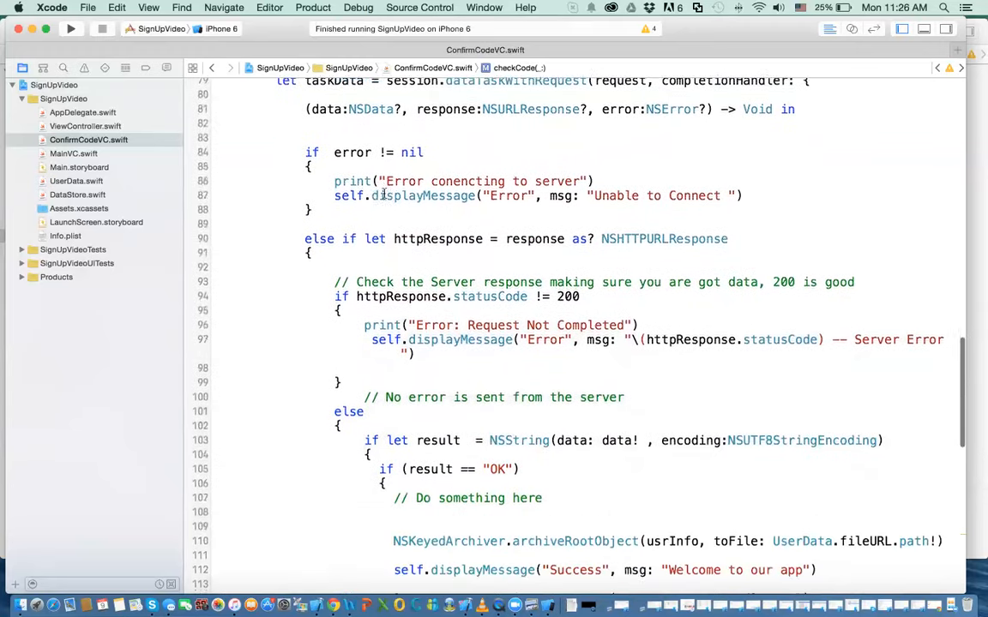
{"action": "scroll", "scroll_direction": "down", "scroll_amount": 3}
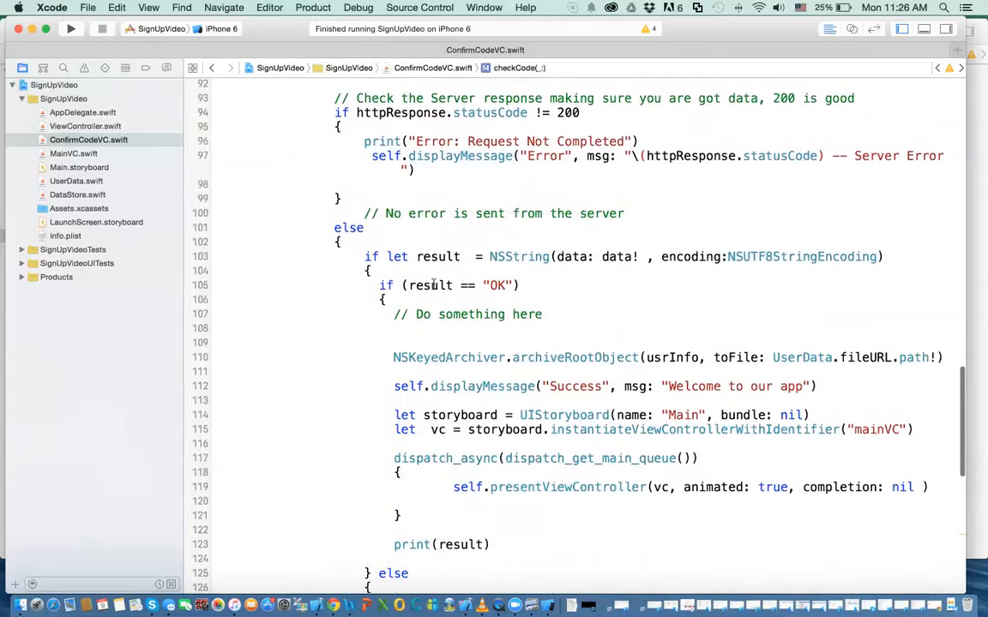
{"action": "scroll", "scroll_direction": "down", "scroll_amount": 3}
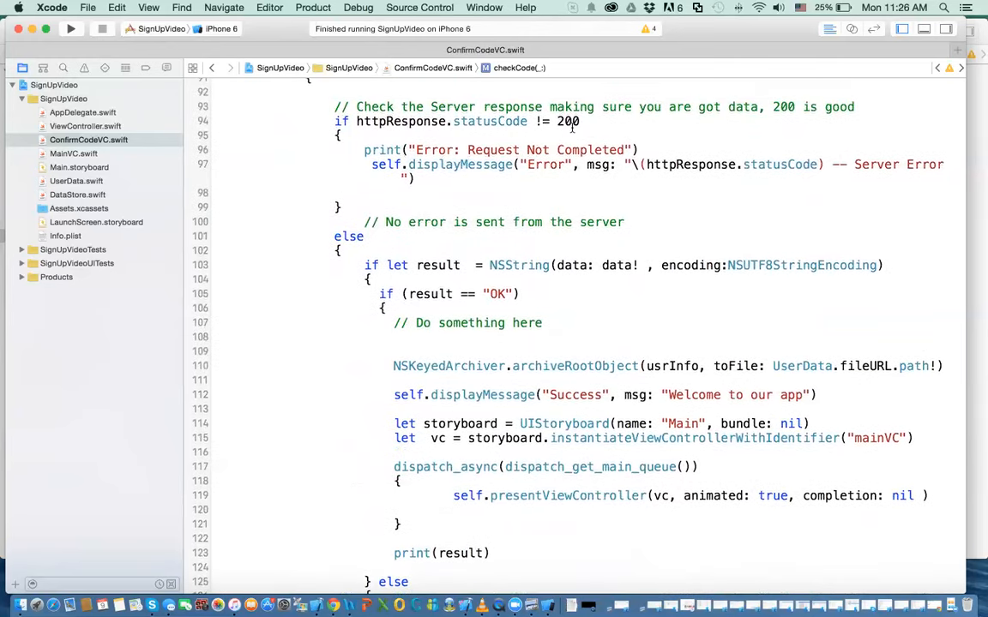
{"action": "scroll", "scroll_direction": "down", "scroll_amount": 3}
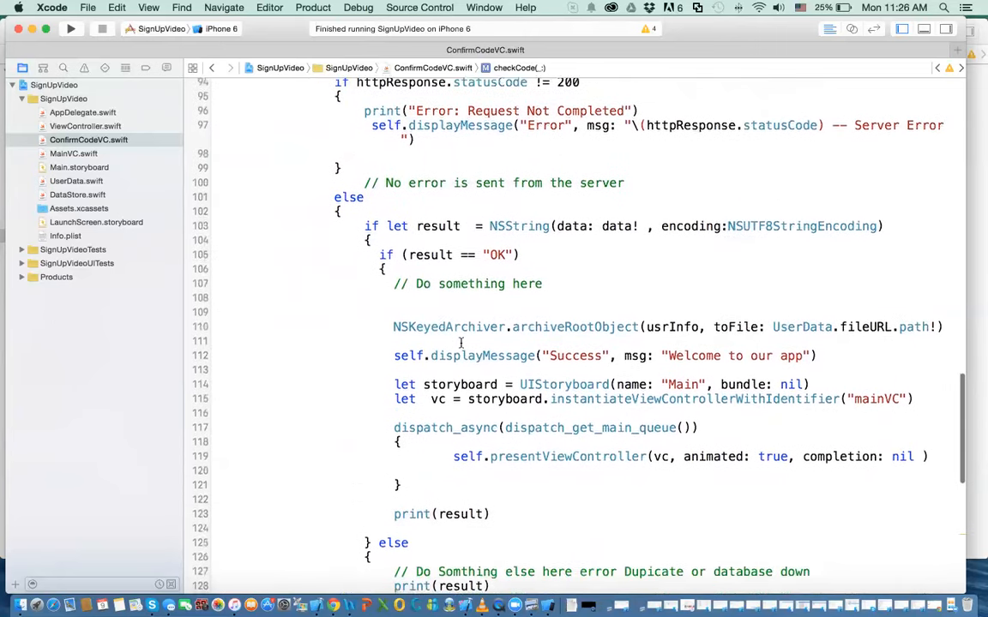
{"action": "scroll", "scroll_direction": "down", "scroll_amount": 3}
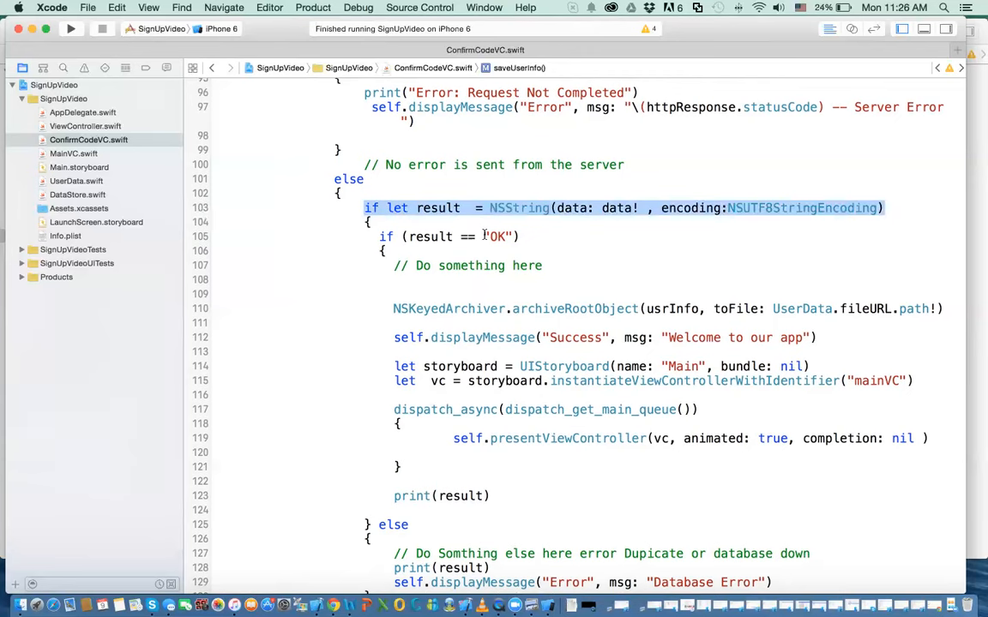
{"action": "mouse_move", "coordinate": [487, 276]}
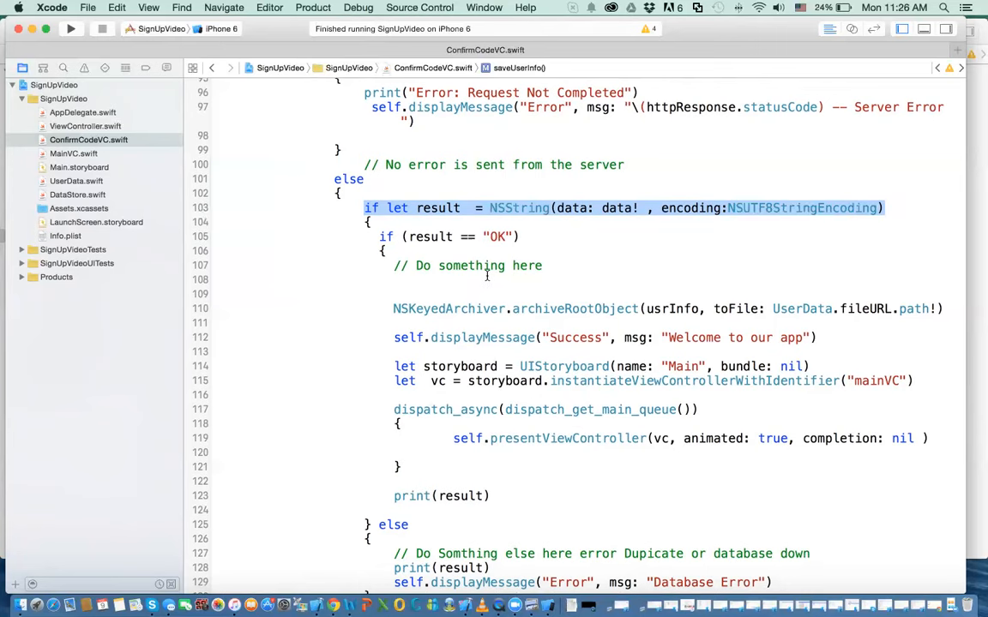
{"action": "scroll", "scroll_direction": "down", "scroll_amount": 3}
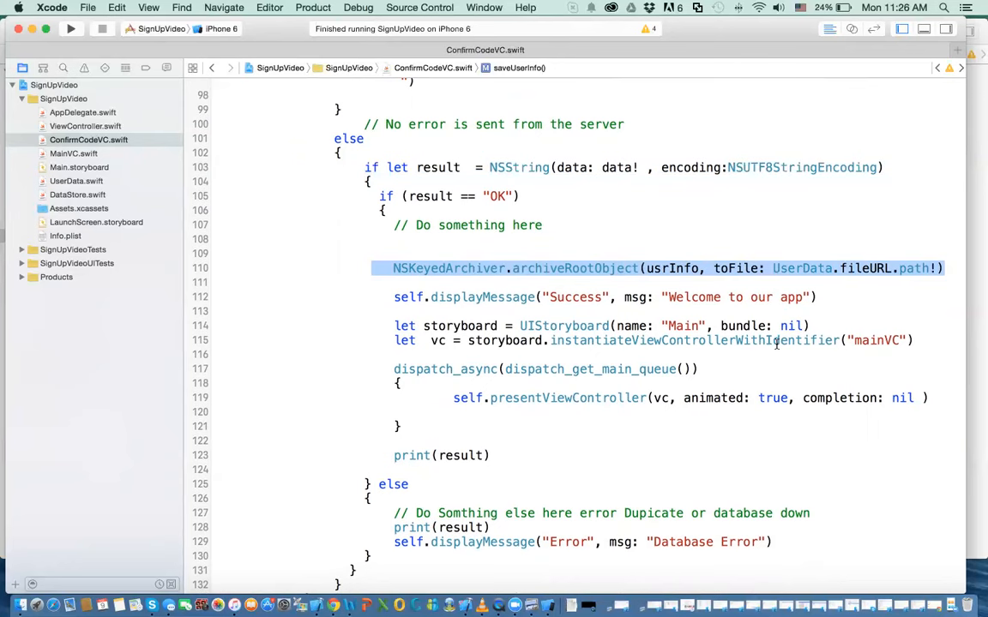
{"action": "mouse_move", "coordinate": [758, 330]}
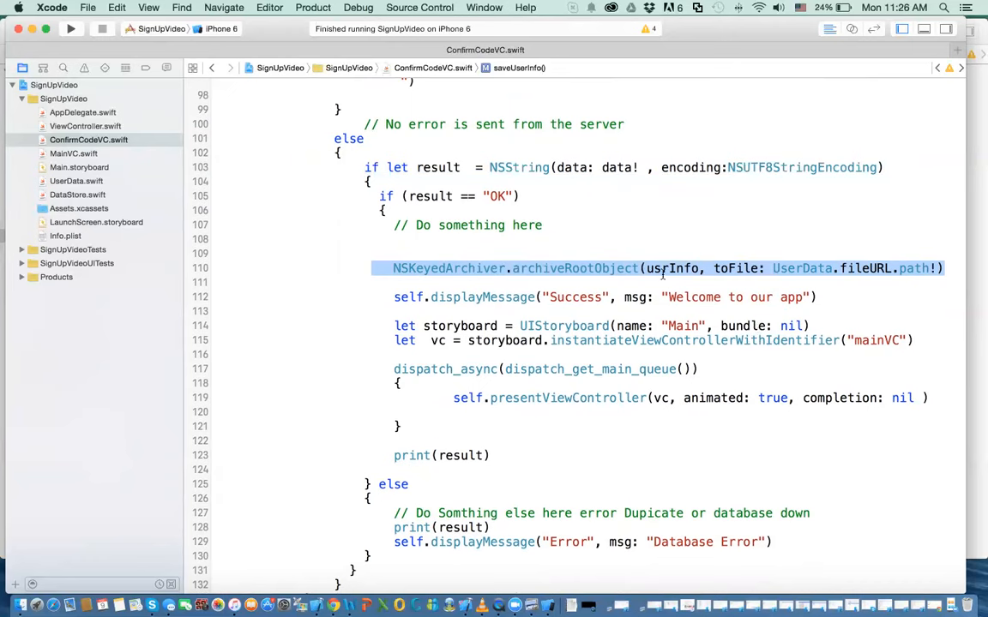
{"action": "left_click", "coordinate": [433, 268]}
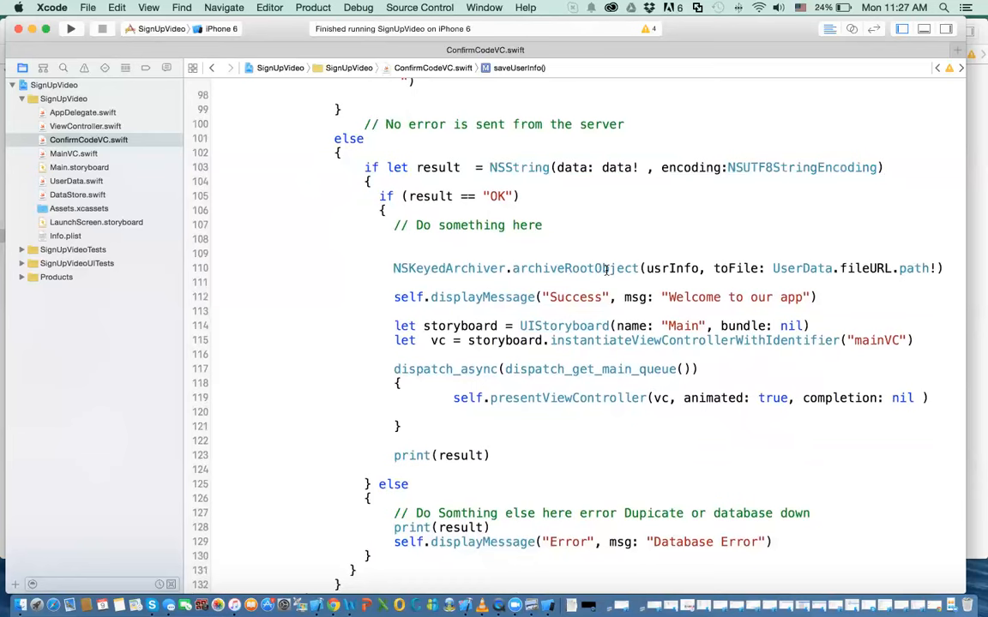
{"action": "double_click", "coordinate": [673, 268]}
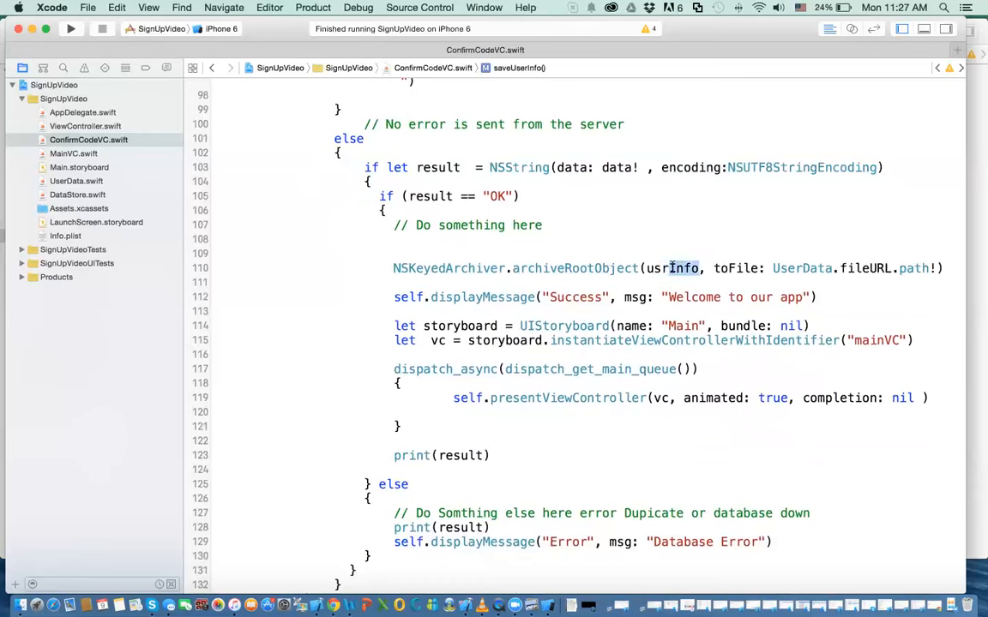
{"action": "double_click", "coordinate": [672, 268]}
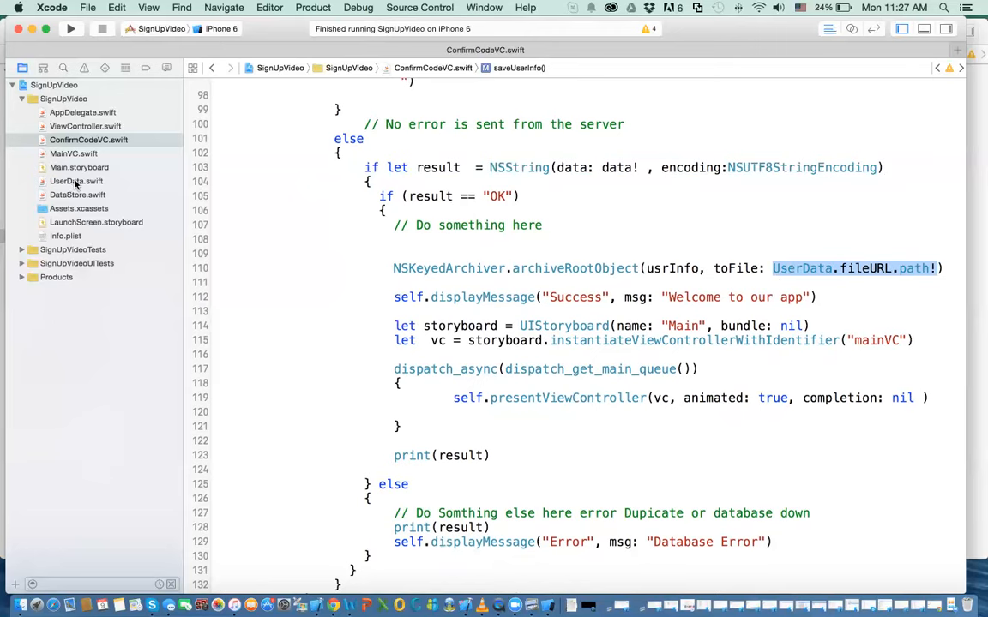
- Show UserData.swift's fileURL built from the documents directory with 'userInfo'
{"action": "left_click", "coordinate": [75, 182]}
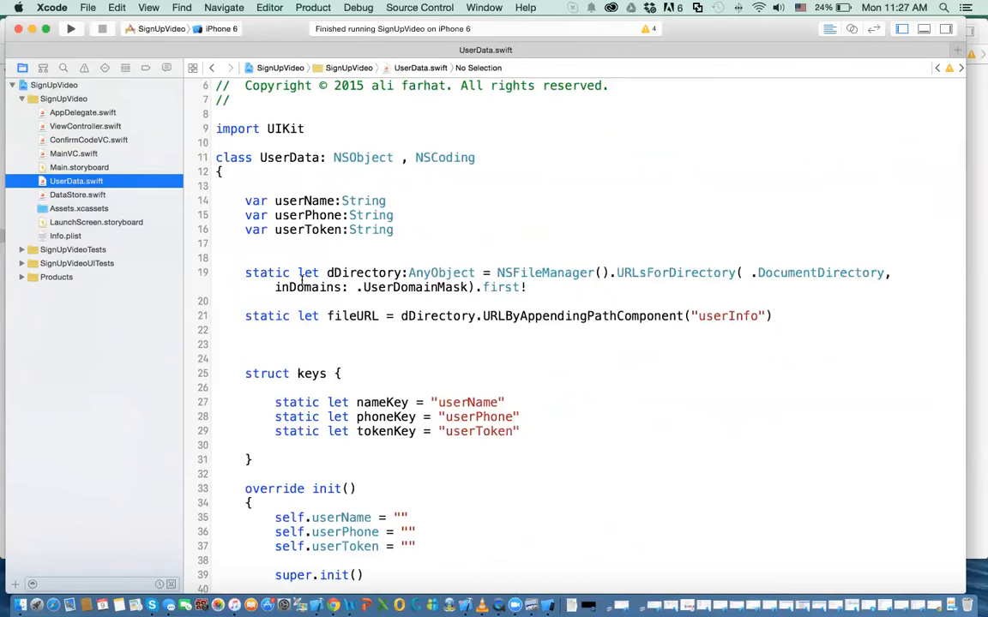
{"action": "mouse_move", "coordinate": [323, 318]}
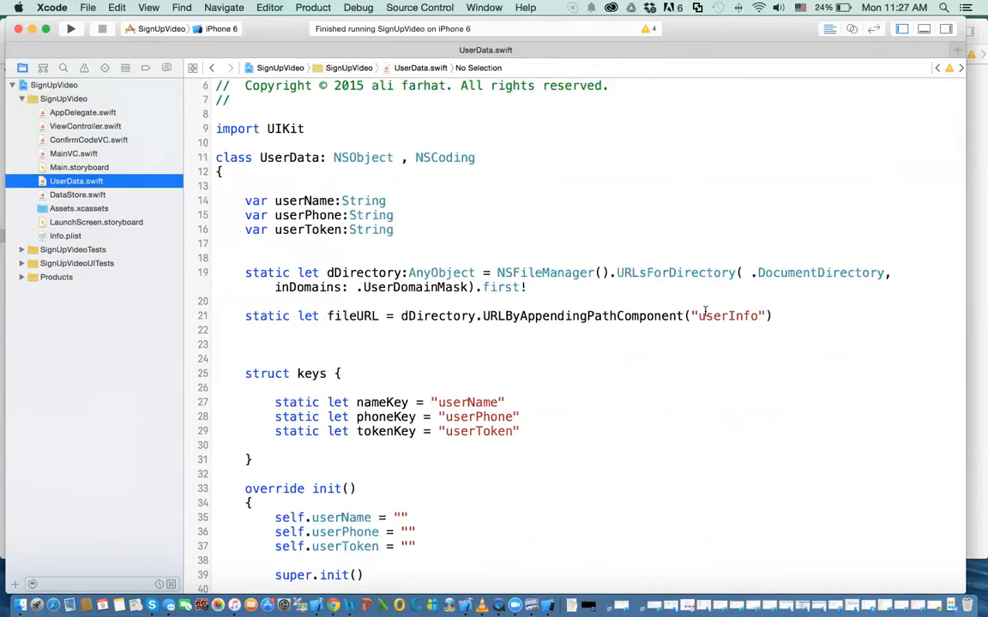
{"action": "mouse_move", "coordinate": [799, 319]}
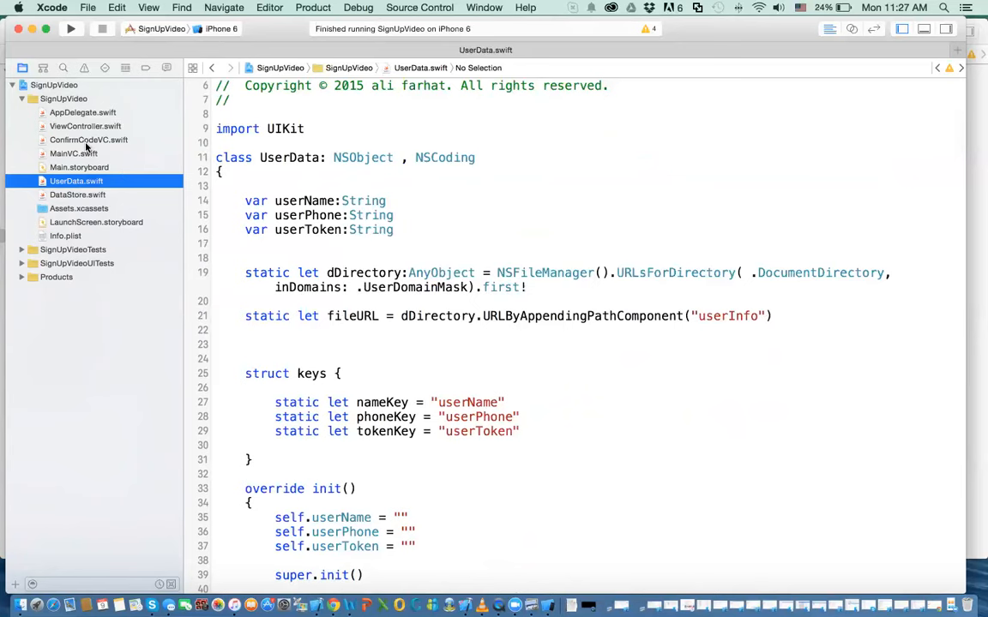
{"action": "left_click", "coordinate": [89, 141]}
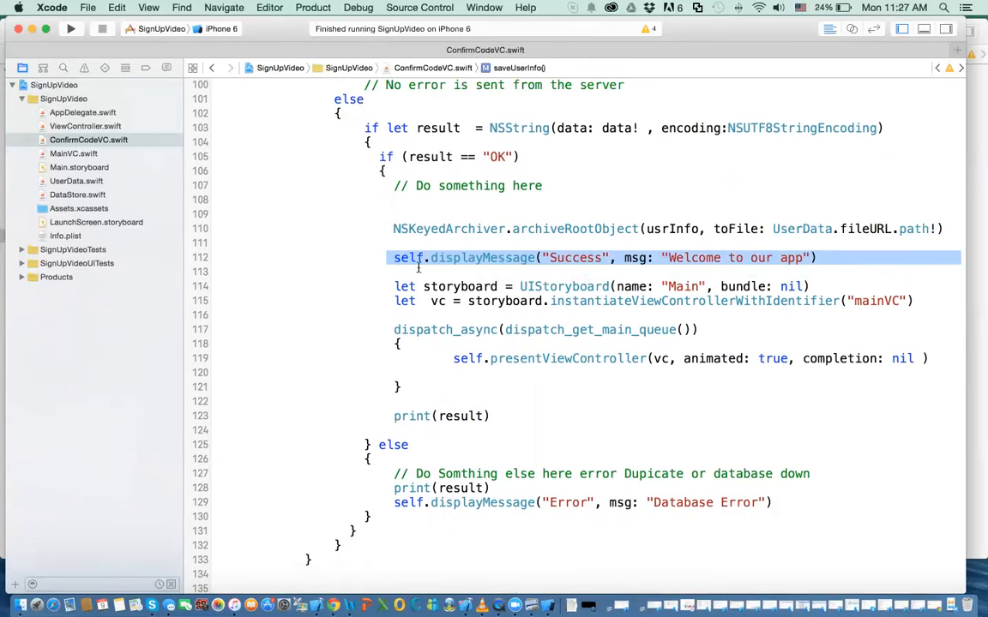
{"action": "mouse_move", "coordinate": [490, 266]}
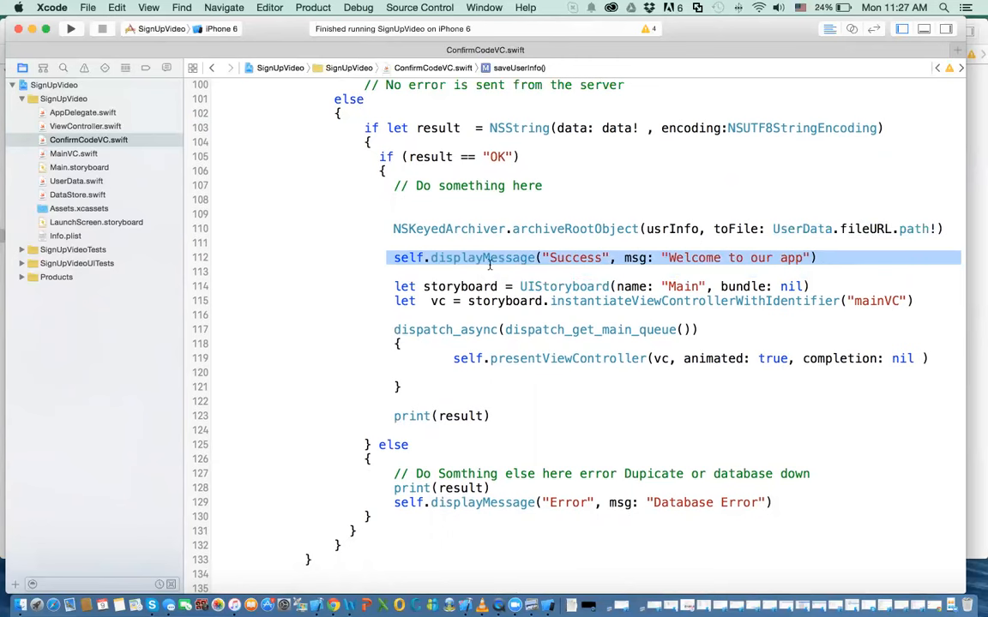
{"action": "scroll", "scroll_direction": "down", "scroll_amount": 3}
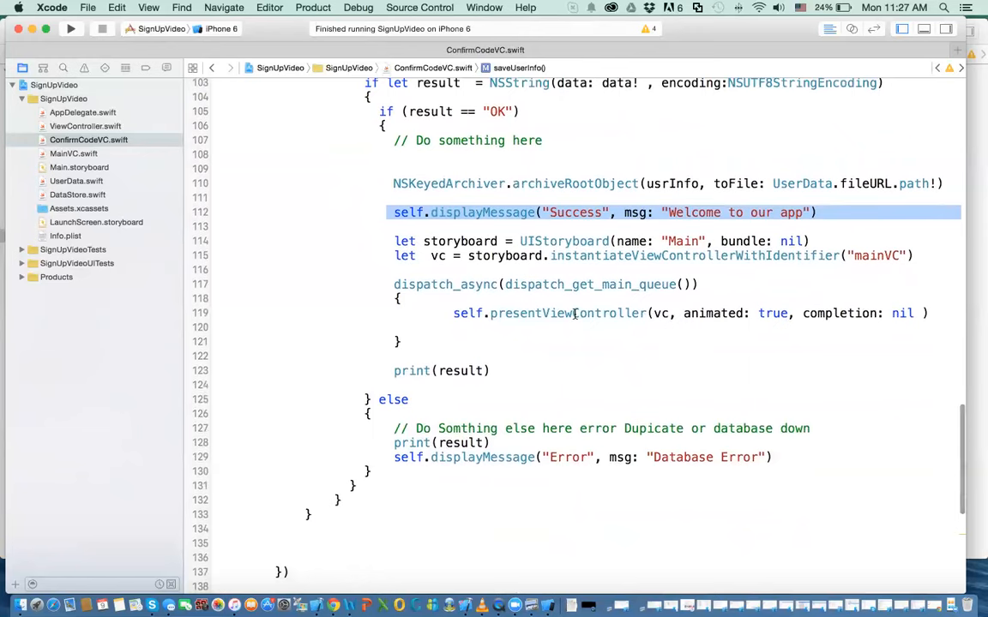
{"action": "mouse_move", "coordinate": [597, 360]}
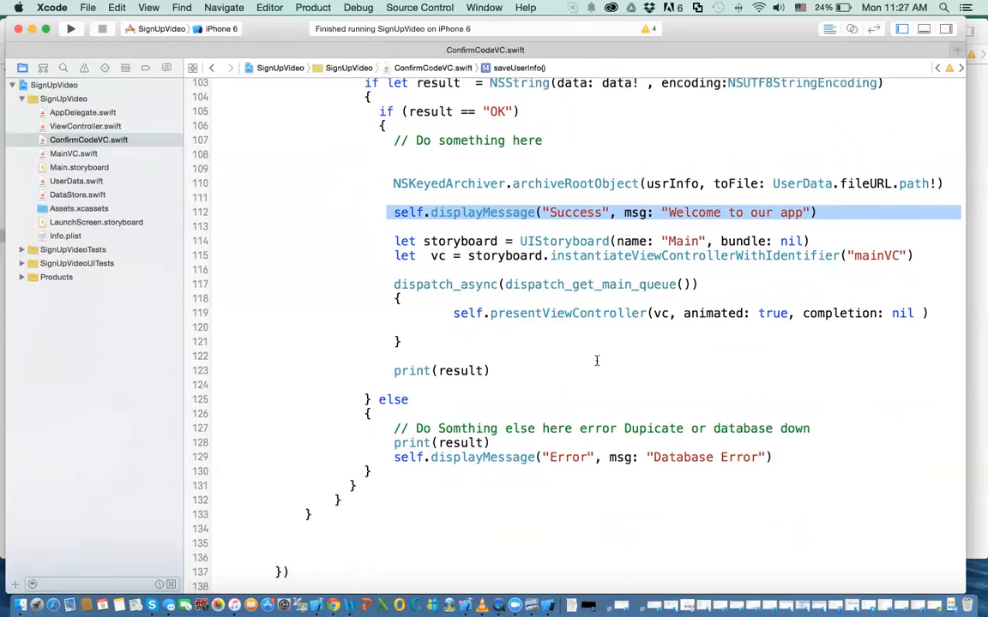
{"action": "scroll", "scroll_direction": "down", "scroll_amount": 3}
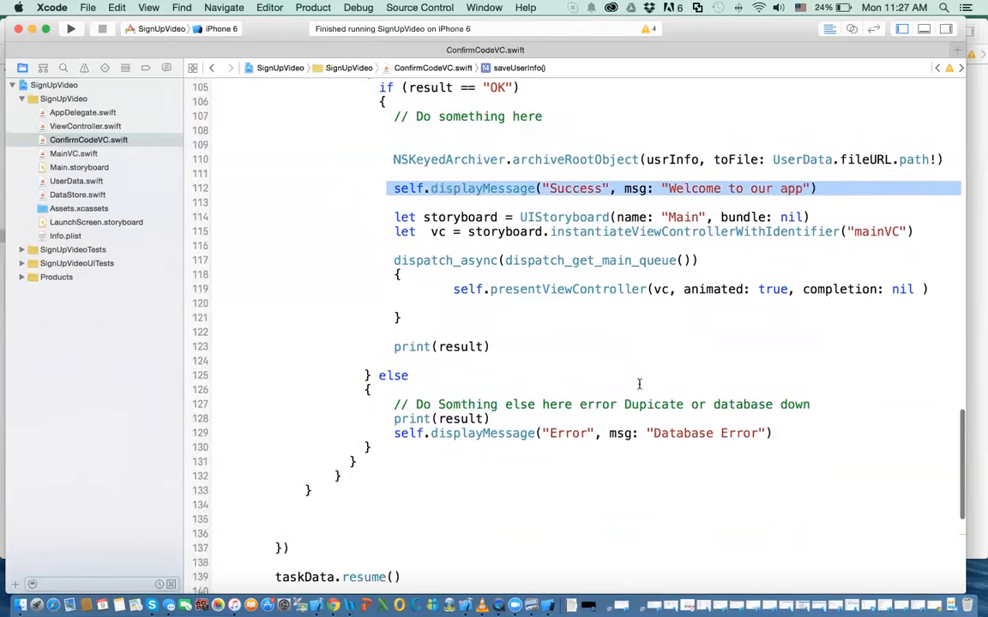
{"action": "scroll", "scroll_direction": "down", "scroll_amount": 3}
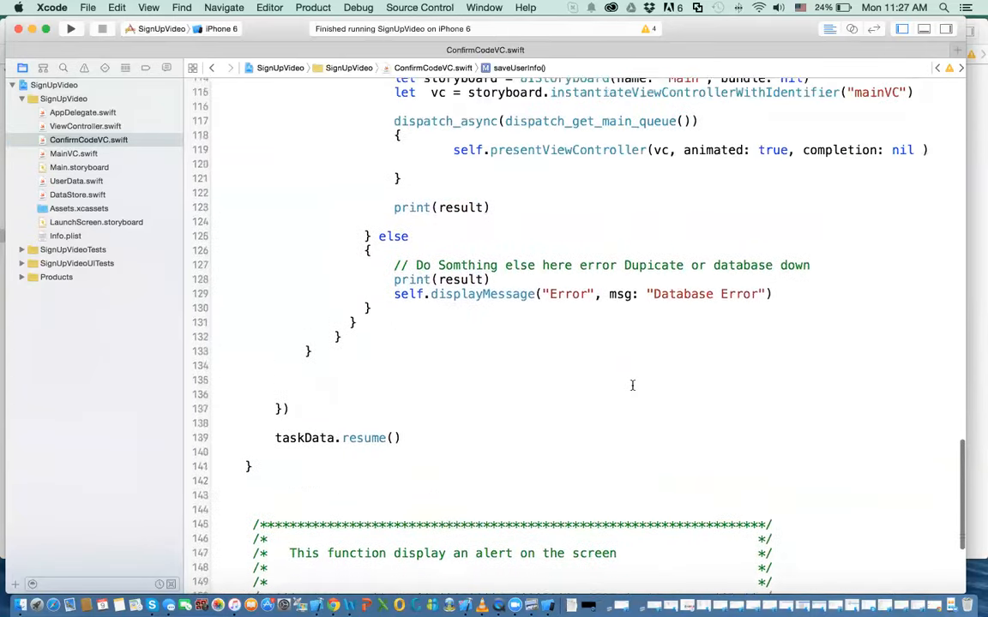
{"action": "scroll", "scroll_direction": "down", "scroll_amount": 3}
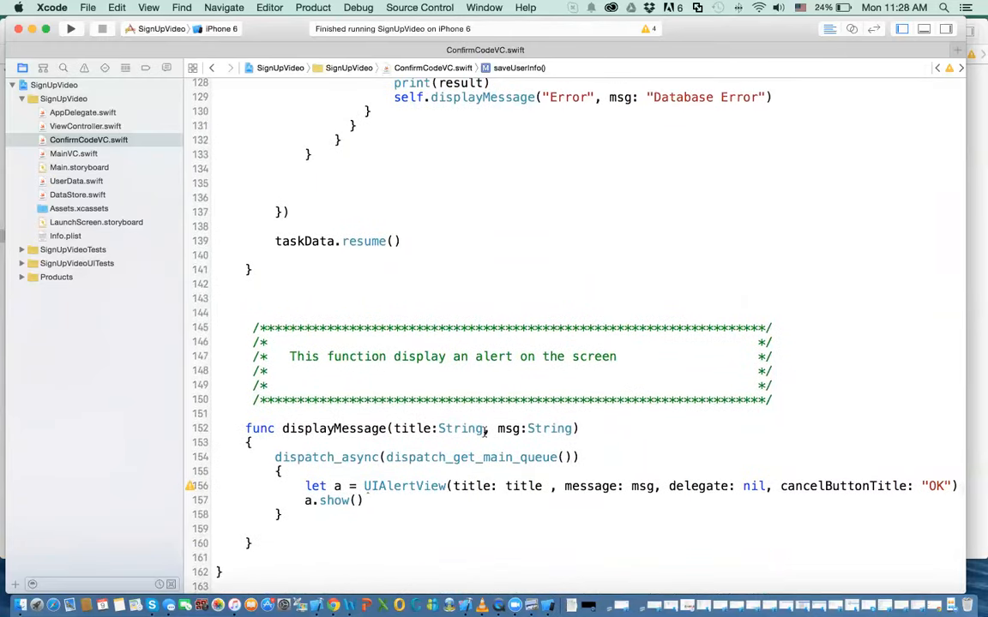
{"action": "mouse_move", "coordinate": [535, 432]}
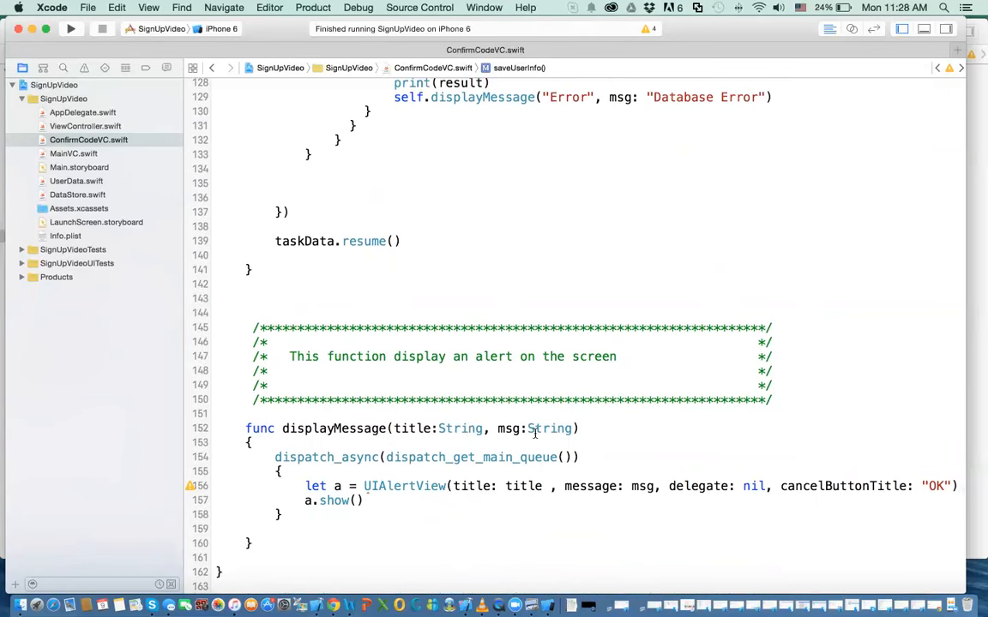
{"action": "mouse_move", "coordinate": [446, 488]}
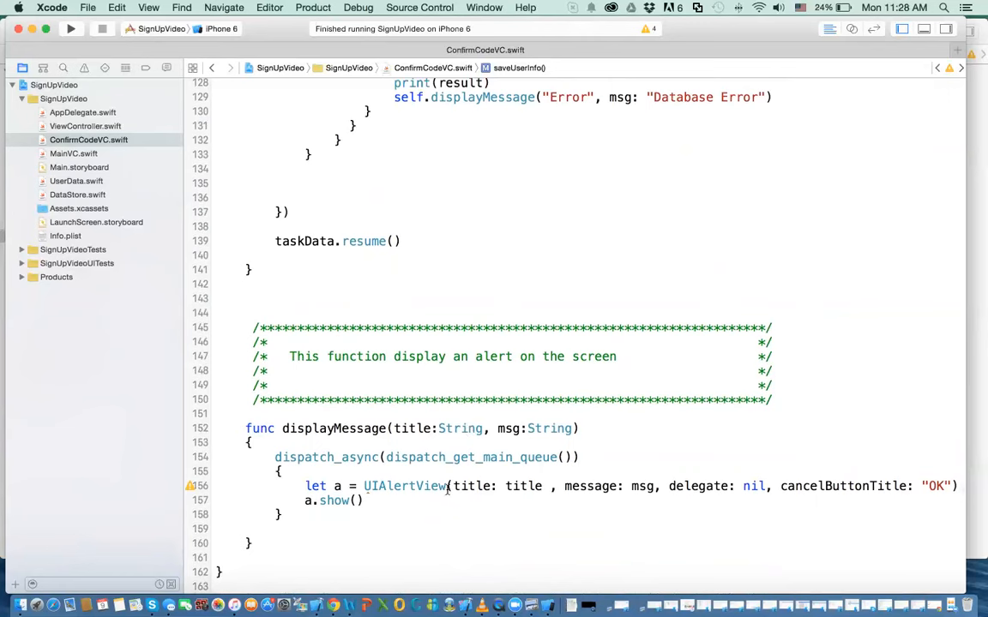
{"action": "mouse_move", "coordinate": [521, 514]}
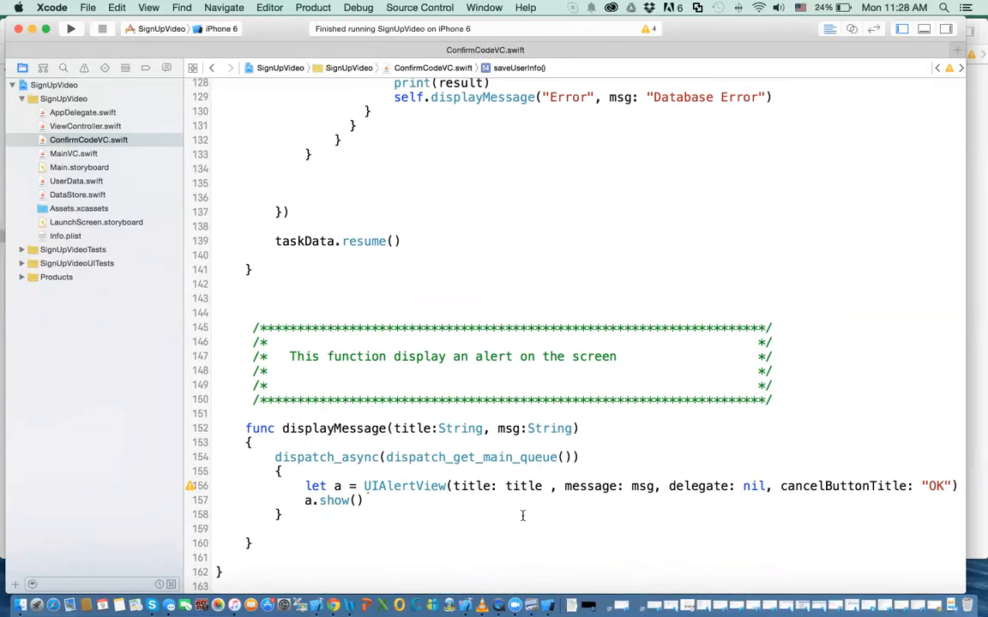
{"action": "mouse_move", "coordinate": [519, 511]}
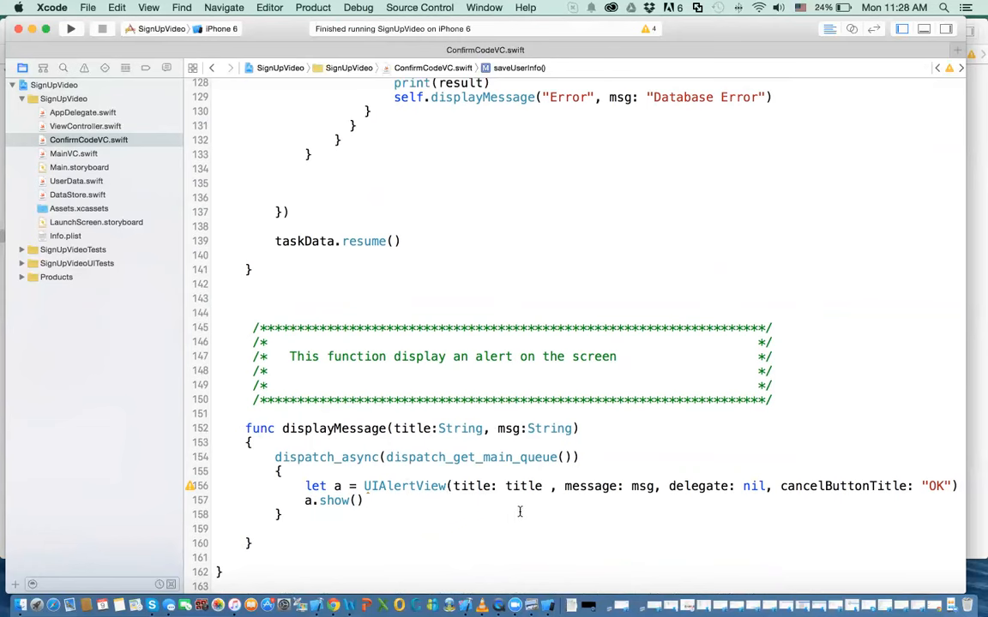
{"action": "scroll", "scroll_direction": "down", "scroll_amount": 3}
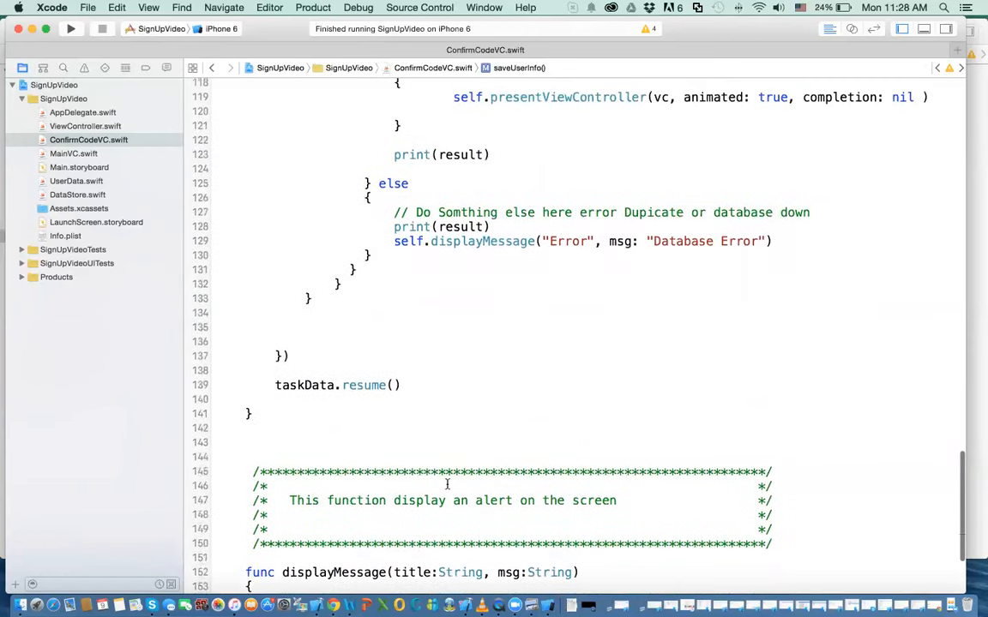
{"action": "scroll", "scroll_direction": "up", "scroll_amount": 3}
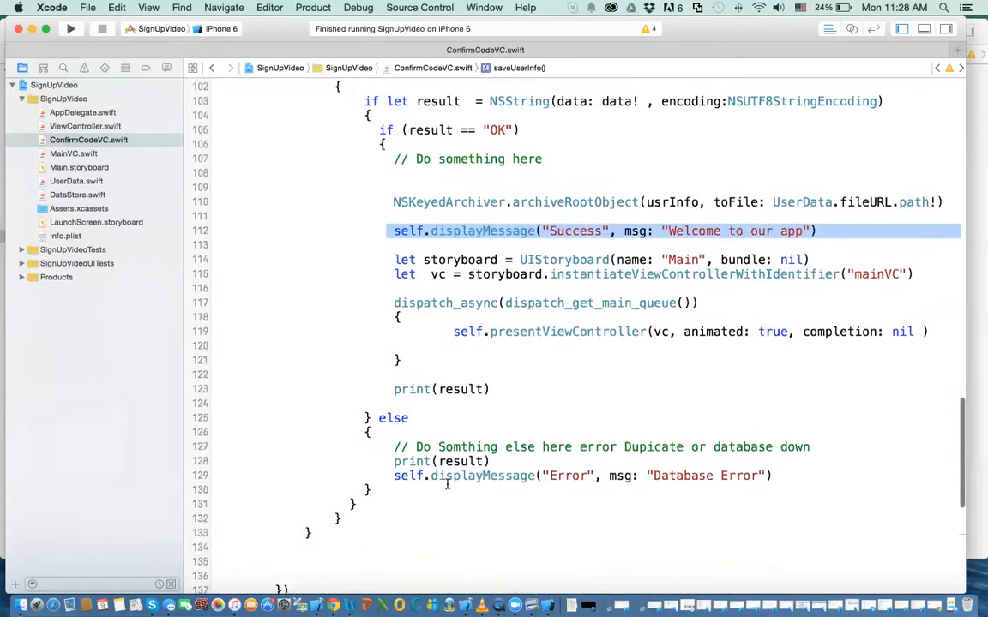
{"action": "scroll", "scroll_direction": "up", "scroll_amount": 3}
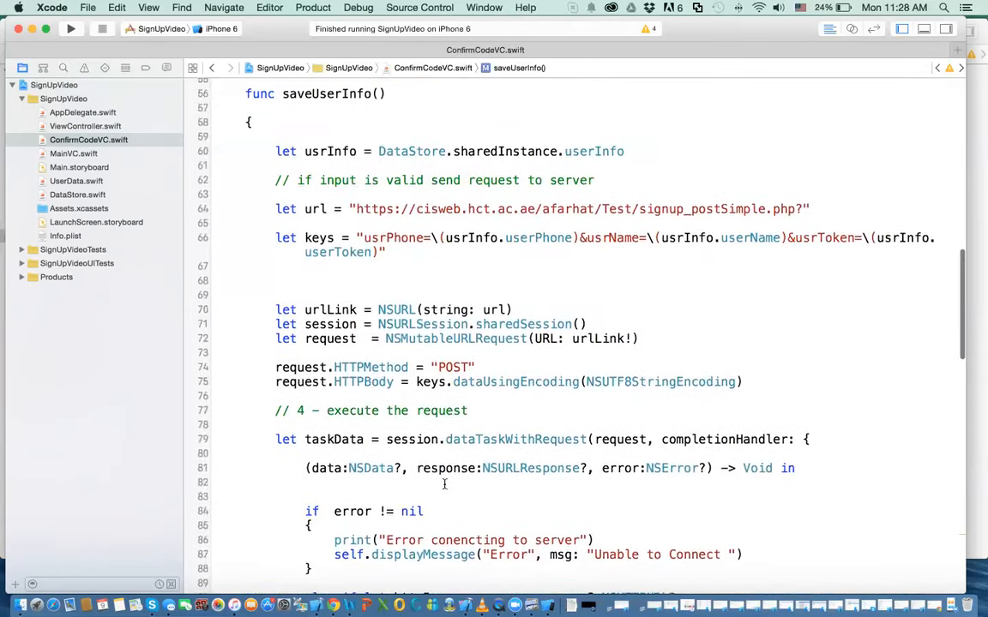
{"action": "scroll", "scroll_direction": "down", "scroll_amount": 3}
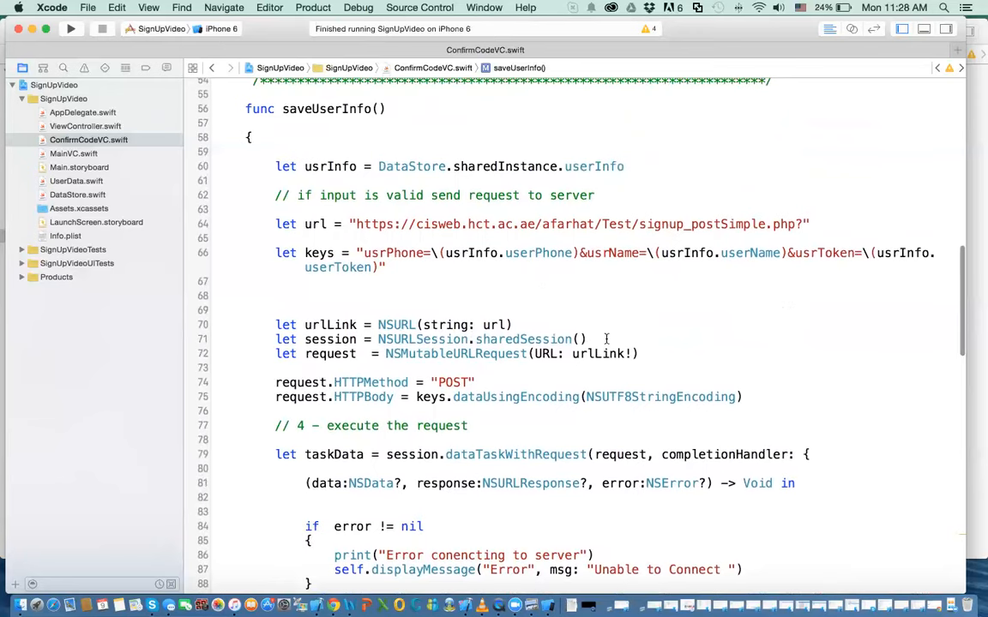
{"action": "scroll", "scroll_direction": "down", "scroll_amount": 3}
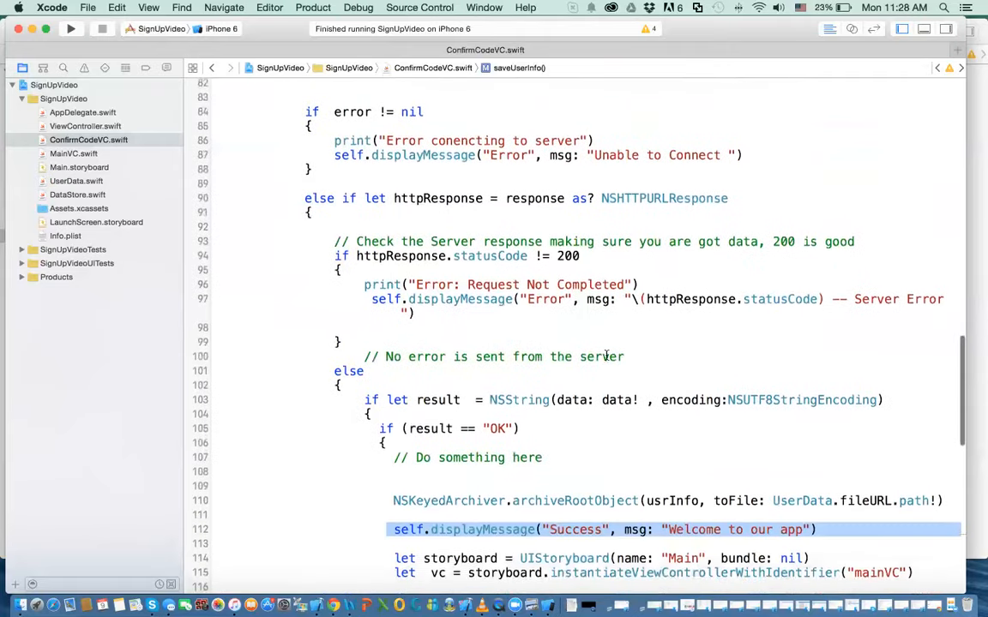
{"action": "scroll", "scroll_direction": "down", "scroll_amount": 3}
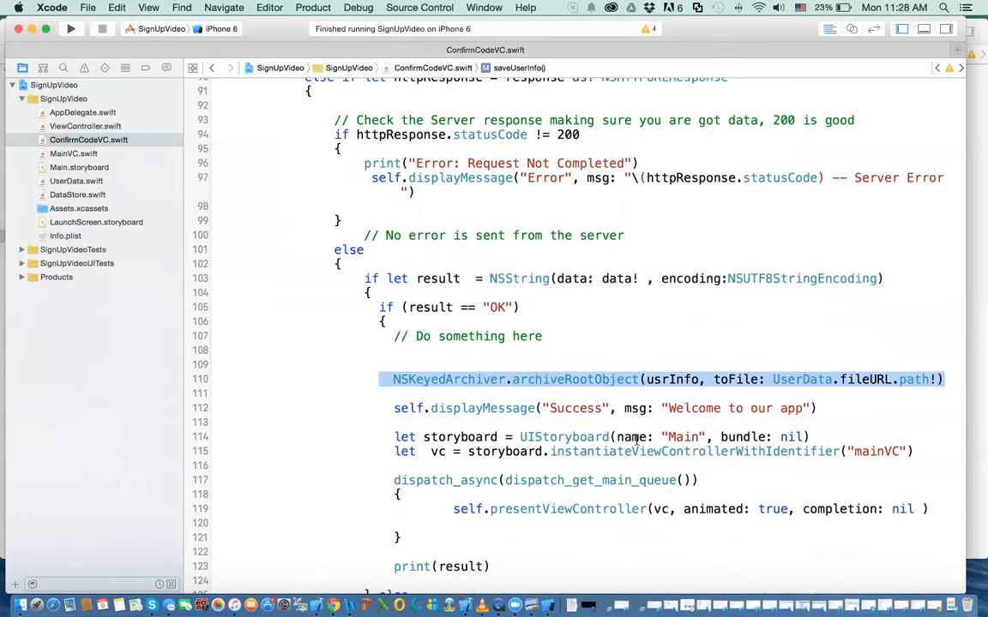
{"action": "scroll", "scroll_direction": "down", "scroll_amount": 3}
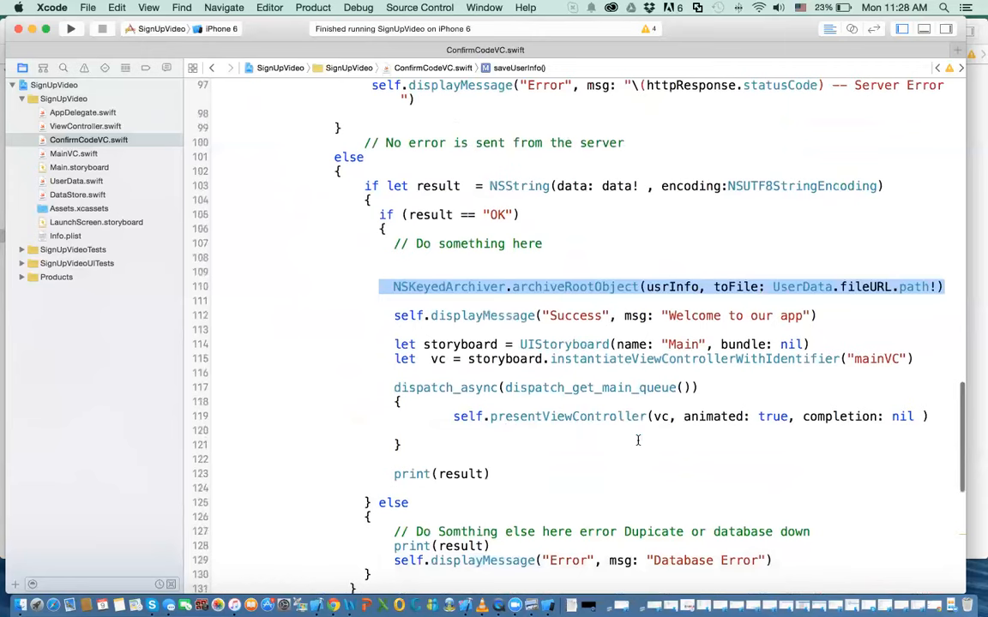
{"action": "scroll", "scroll_direction": "down", "scroll_amount": 3}
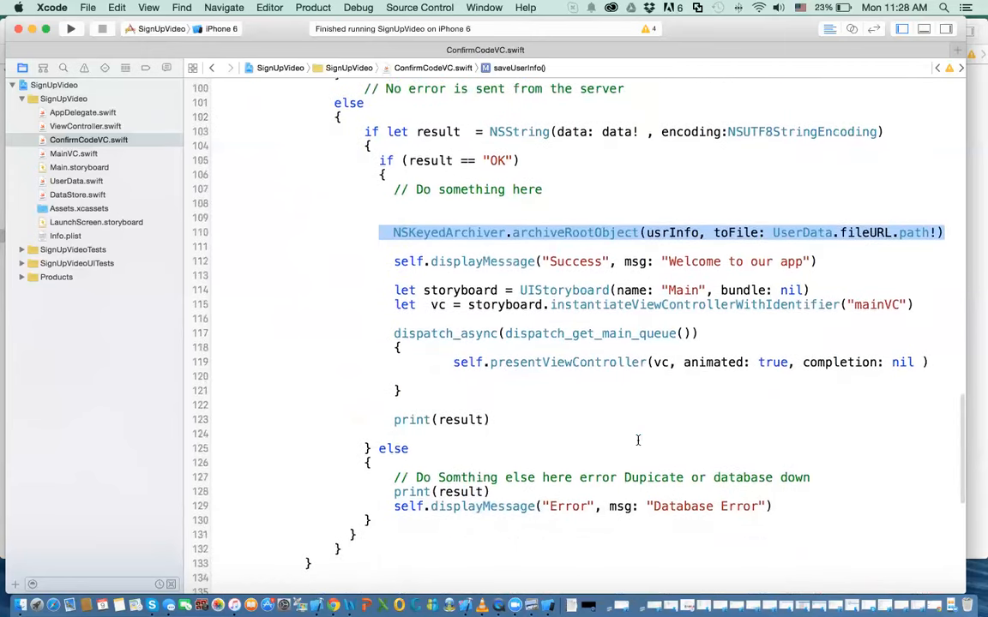
{"action": "scroll", "scroll_direction": "down", "scroll_amount": 3}
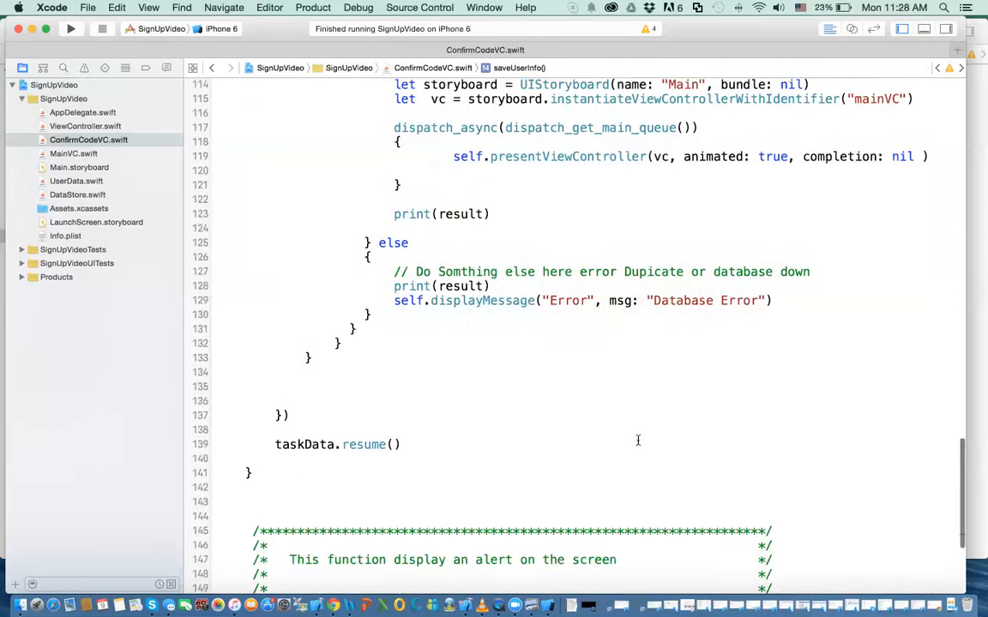
{"action": "scroll", "scroll_direction": "down", "scroll_amount": 3}
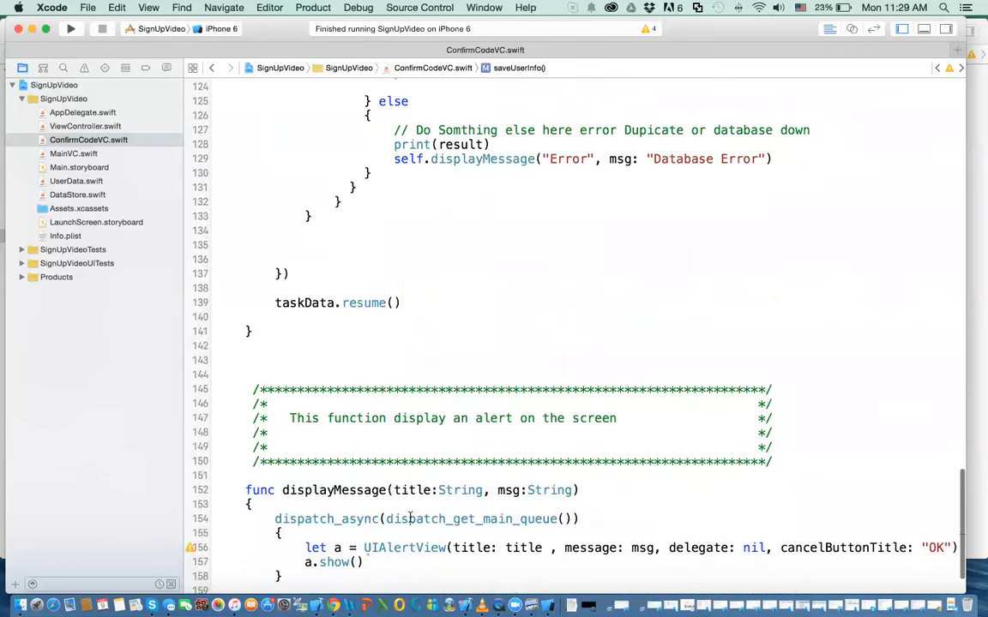
{"action": "scroll", "scroll_direction": "down", "scroll_amount": 3}
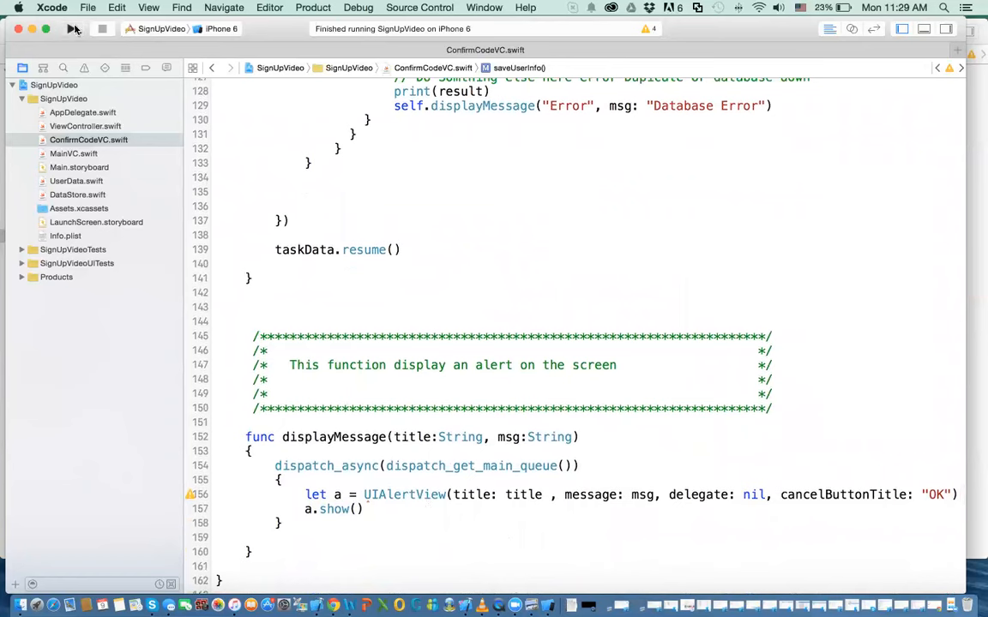
- Run the app and sign up with a phone number and the name Ali
{"action": "left_click", "coordinate": [72, 27]}
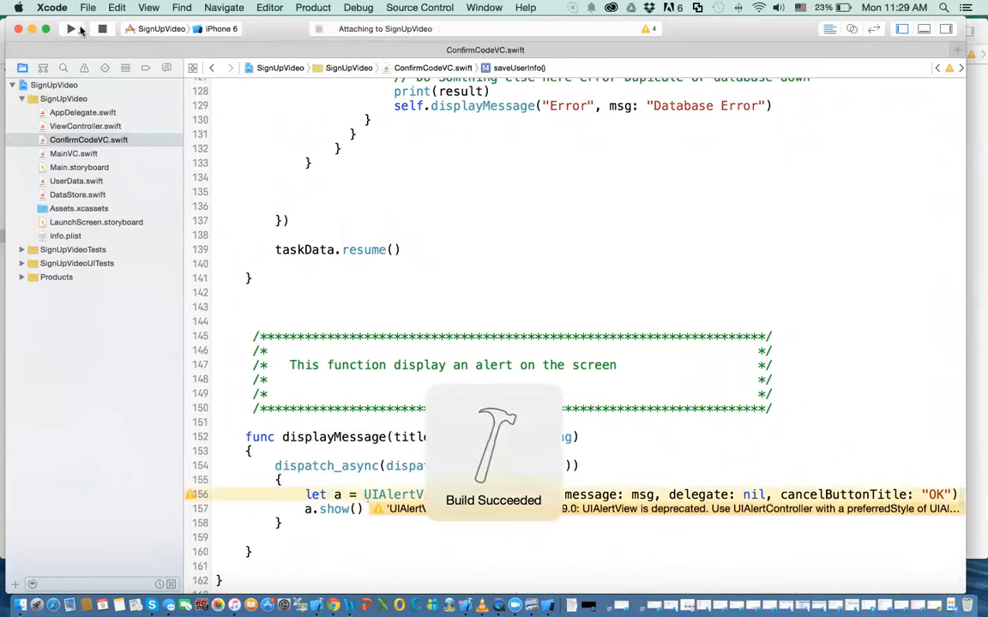
{"action": "left_click", "coordinate": [72, 28]}
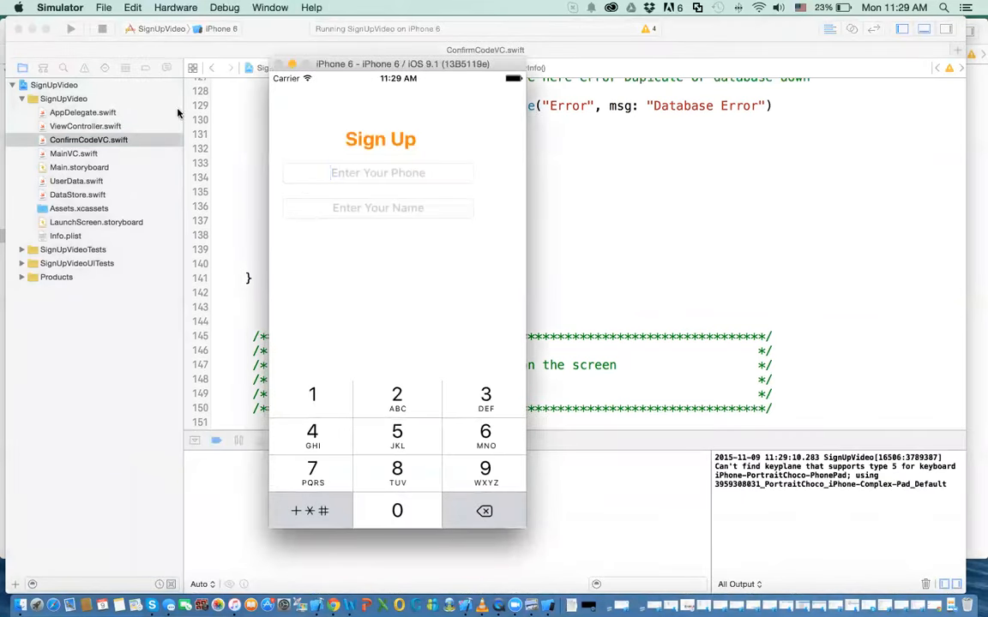
{"action": "left_click", "coordinate": [398, 432]}
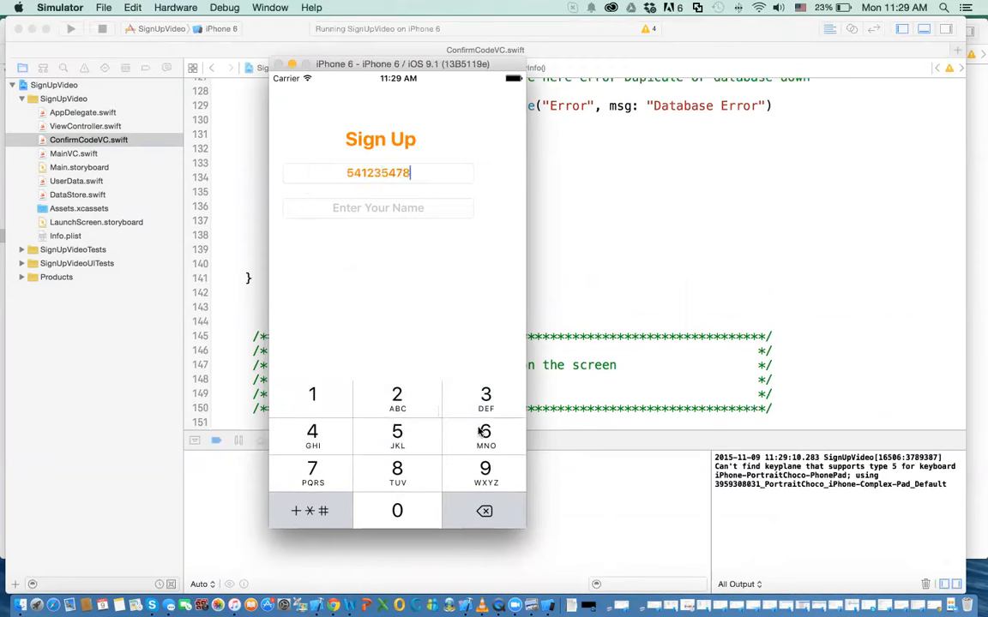
{"action": "left_click", "coordinate": [377, 208]}
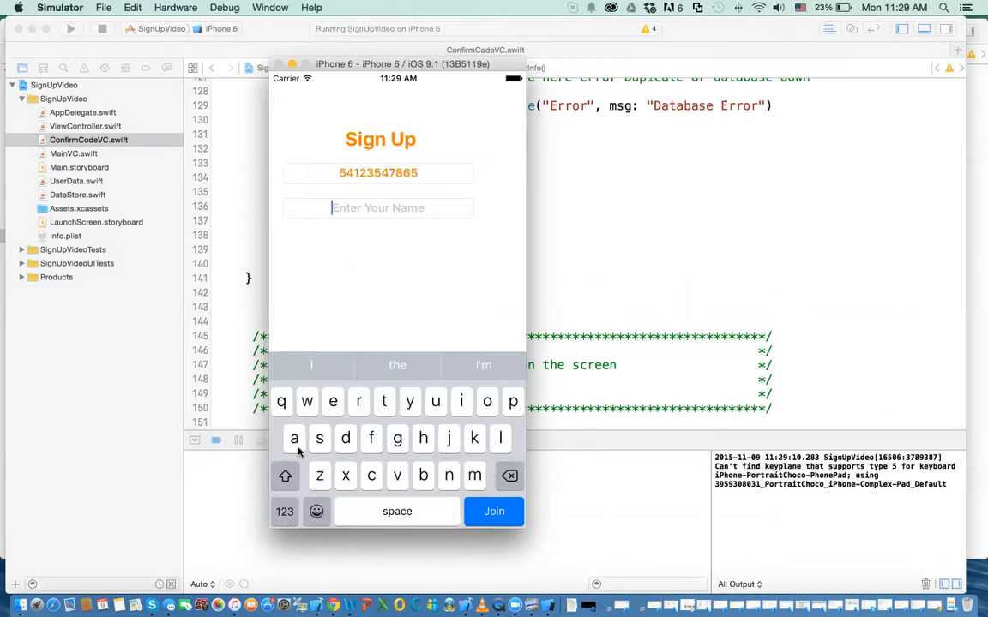
{"action": "left_click", "coordinate": [295, 439]}
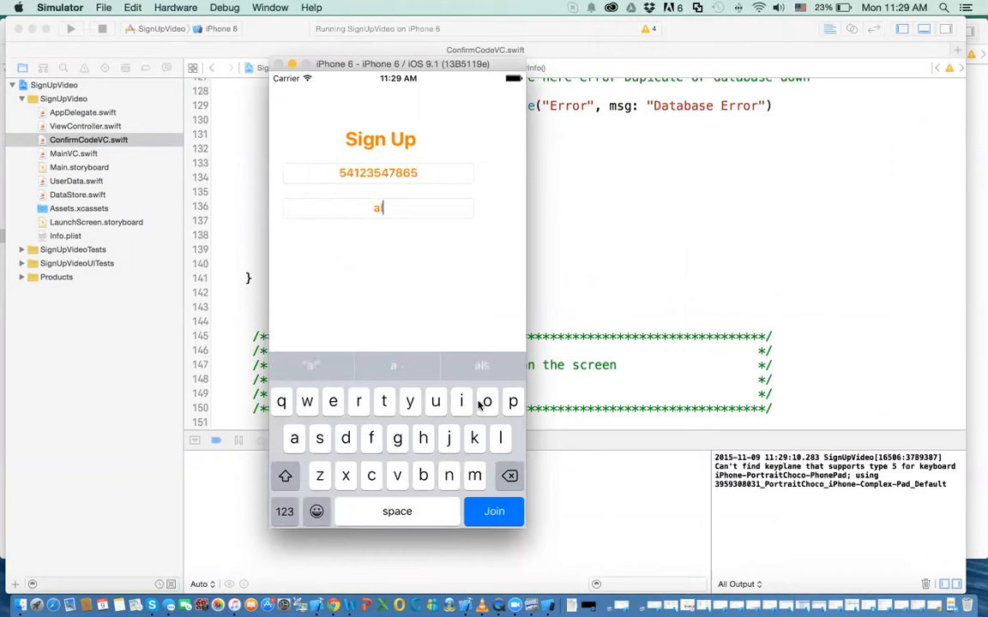
{"action": "type", "text": "li"}
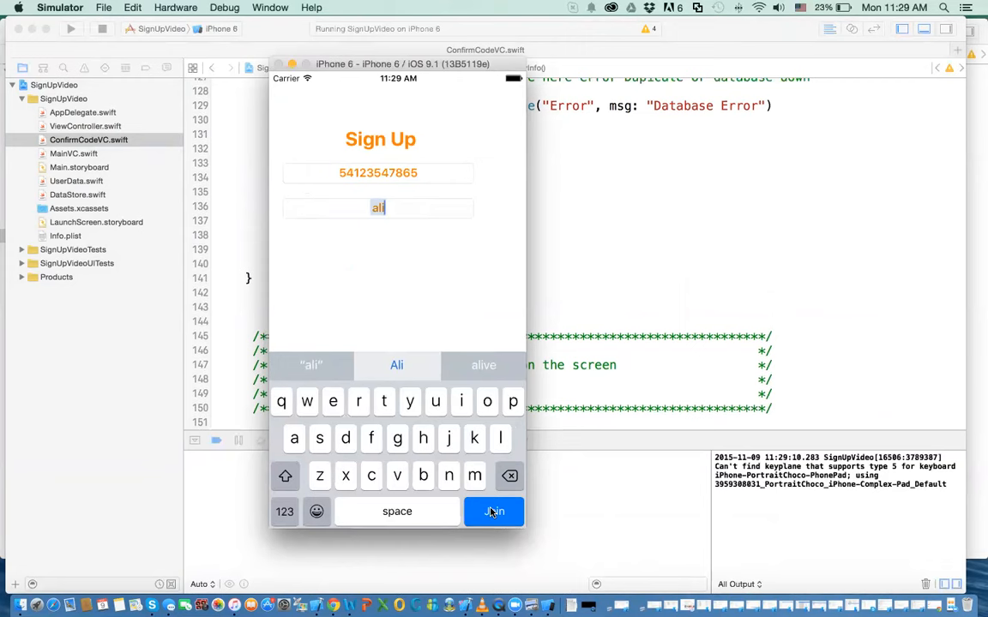
{"action": "left_click", "coordinate": [494, 511]}
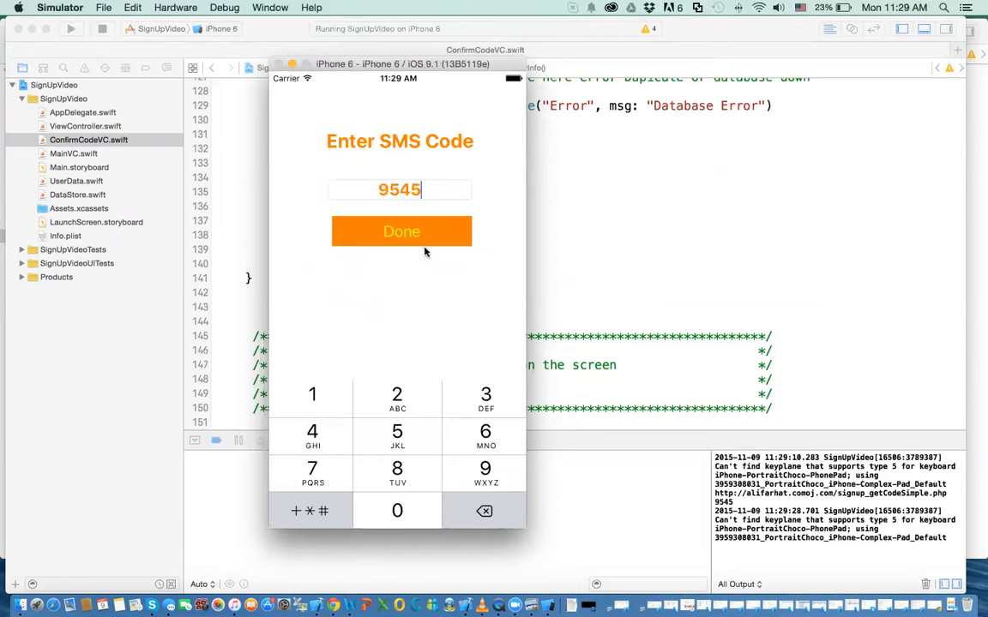
{"action": "left_click", "coordinate": [401, 231]}
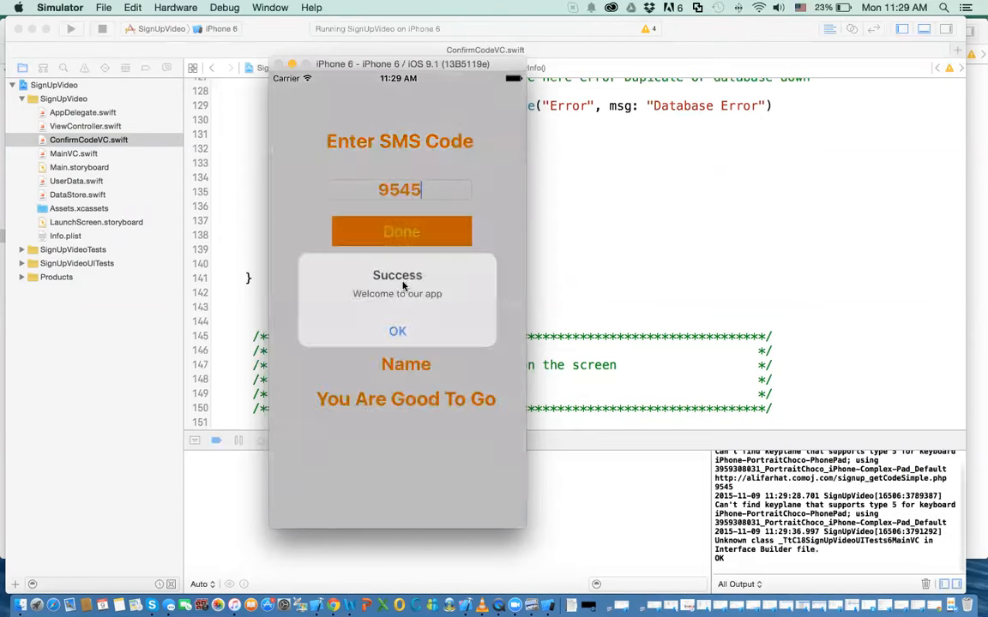
{"action": "left_click", "coordinate": [402, 232]}
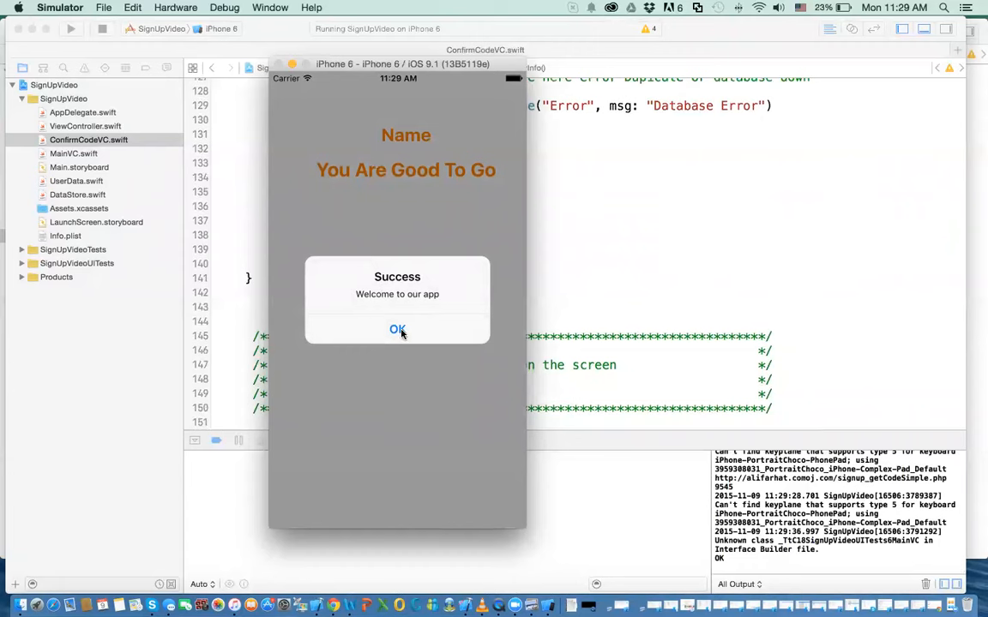
{"action": "left_click", "coordinate": [398, 329]}
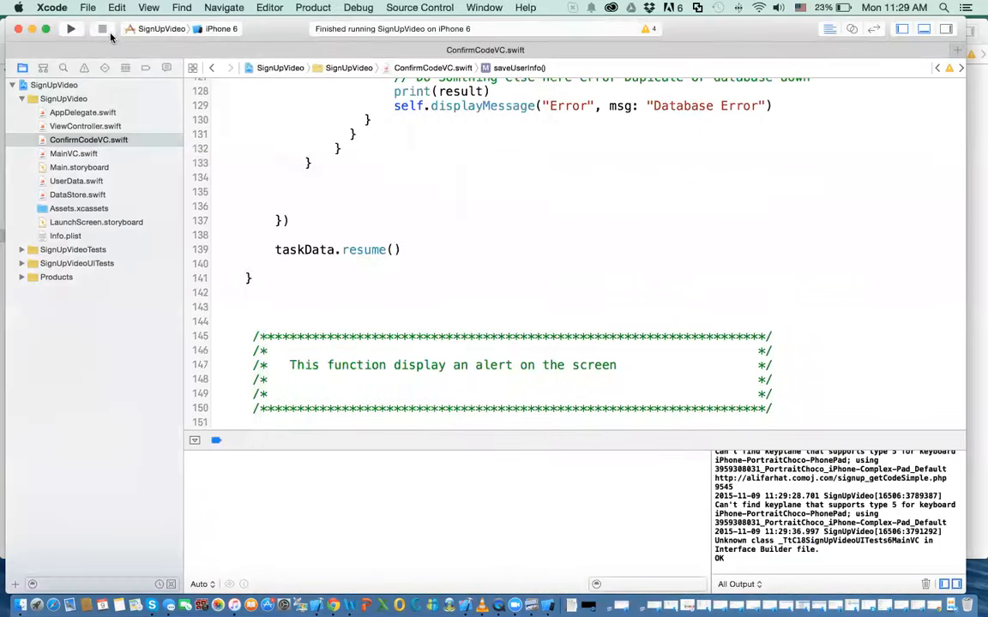
- Relaunch the app, see it open straight to 'You Are Good To Go', then stop the run
{"action": "left_click", "coordinate": [72, 27]}
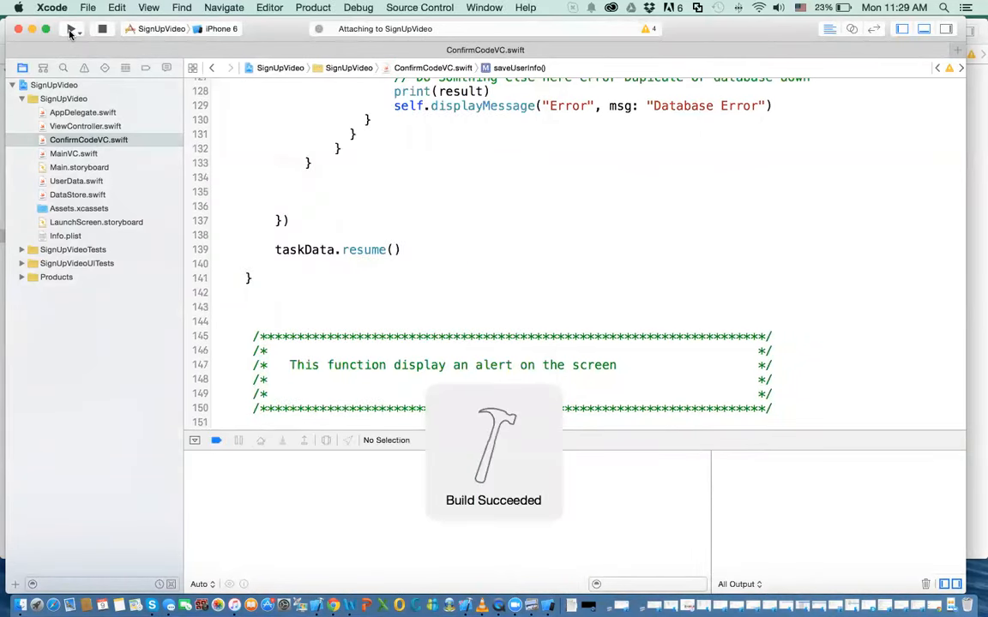
{"action": "left_click", "coordinate": [70, 27]}
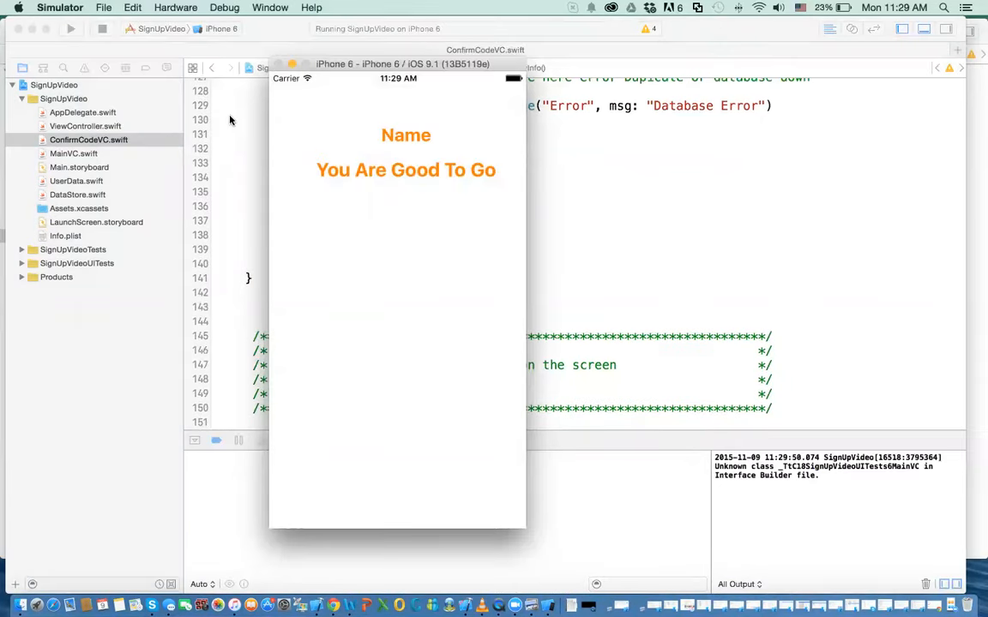
{"action": "mouse_move", "coordinate": [432, 192]}
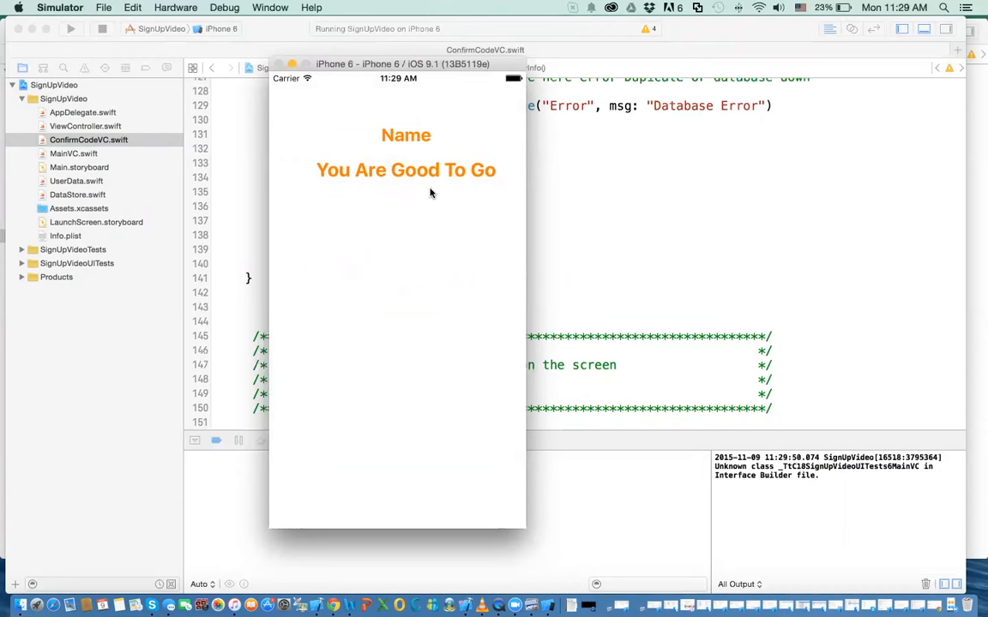
{"action": "mouse_move", "coordinate": [420, 186]}
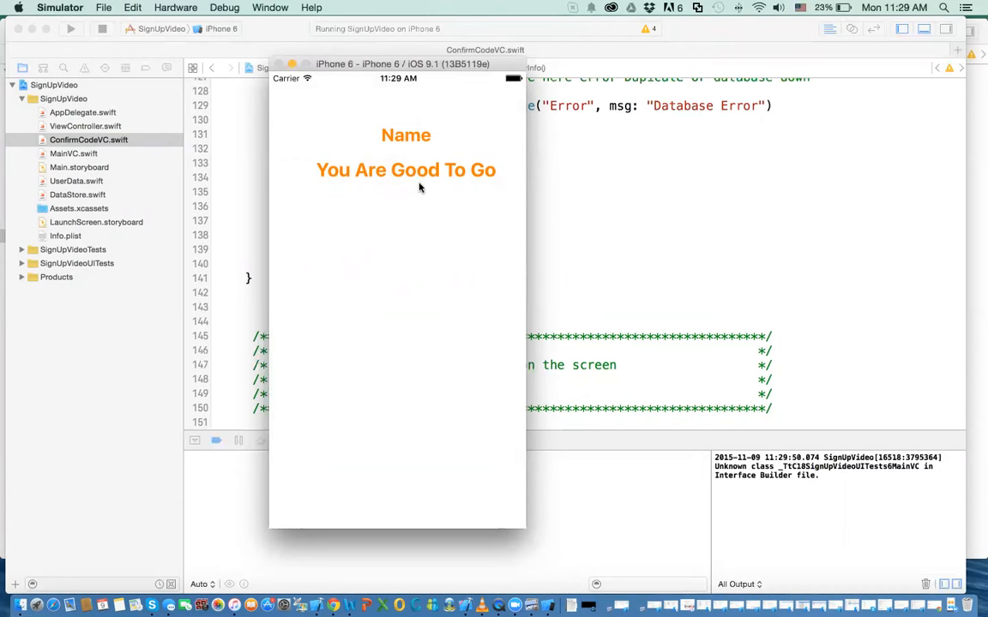
{"action": "mouse_move", "coordinate": [447, 250]}
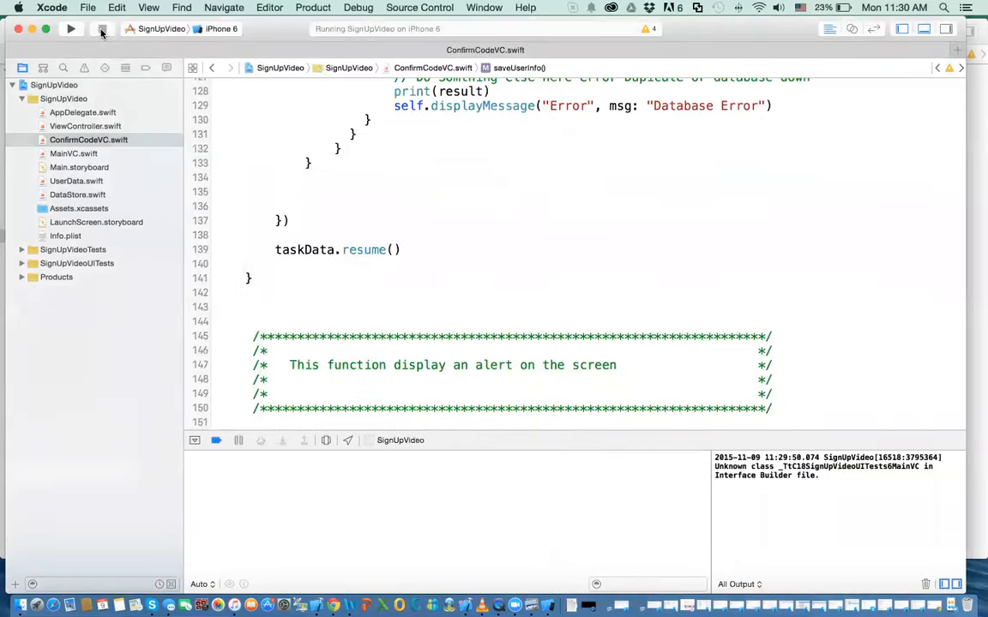
- Show AppDelegate.swift at the usrInfo unarchive check that picks mainVC or singupVC
{"action": "left_click", "coordinate": [82, 113]}
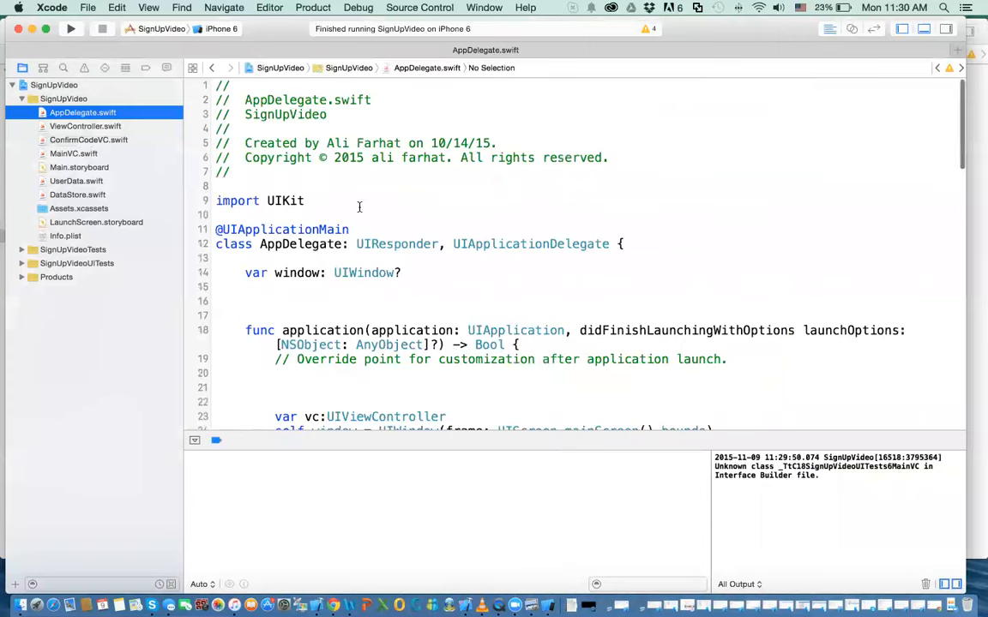
{"action": "scroll", "scroll_direction": "down", "scroll_amount": 3}
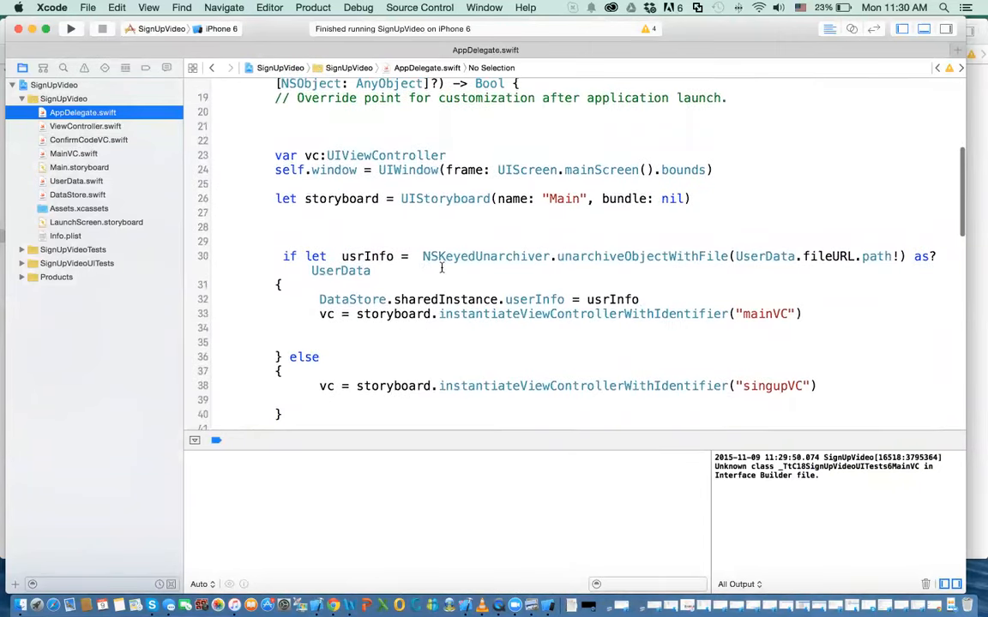
{"action": "mouse_move", "coordinate": [609, 261]}
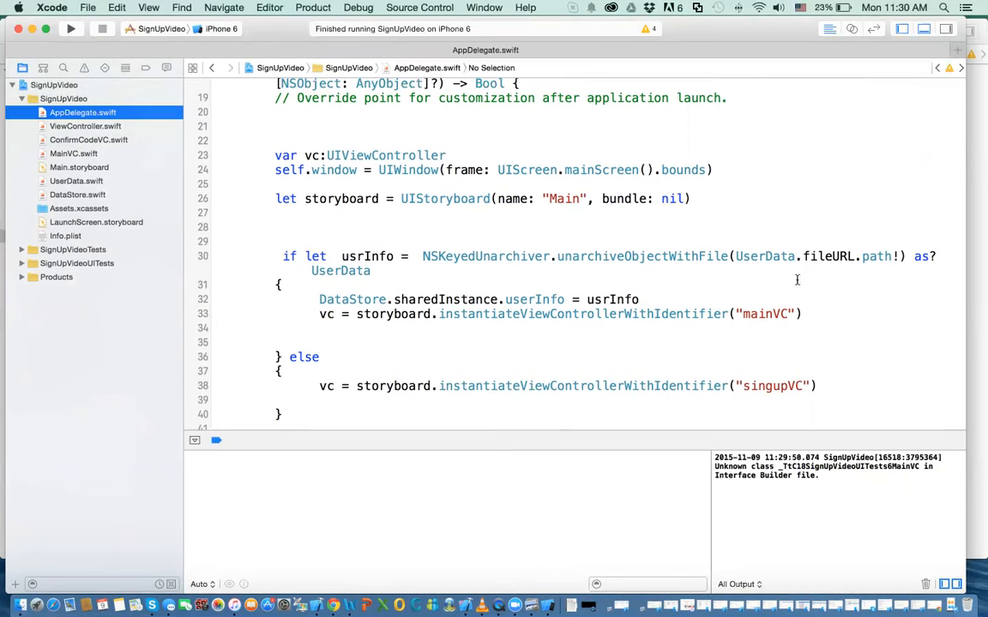
{"action": "mouse_move", "coordinate": [729, 312]}
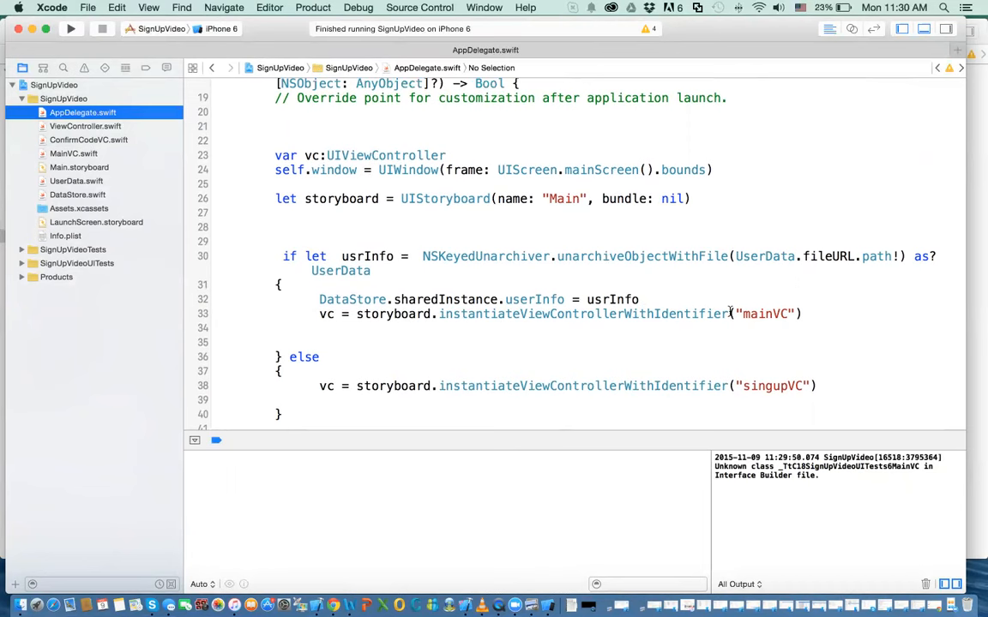
{"action": "mouse_move", "coordinate": [737, 322]}
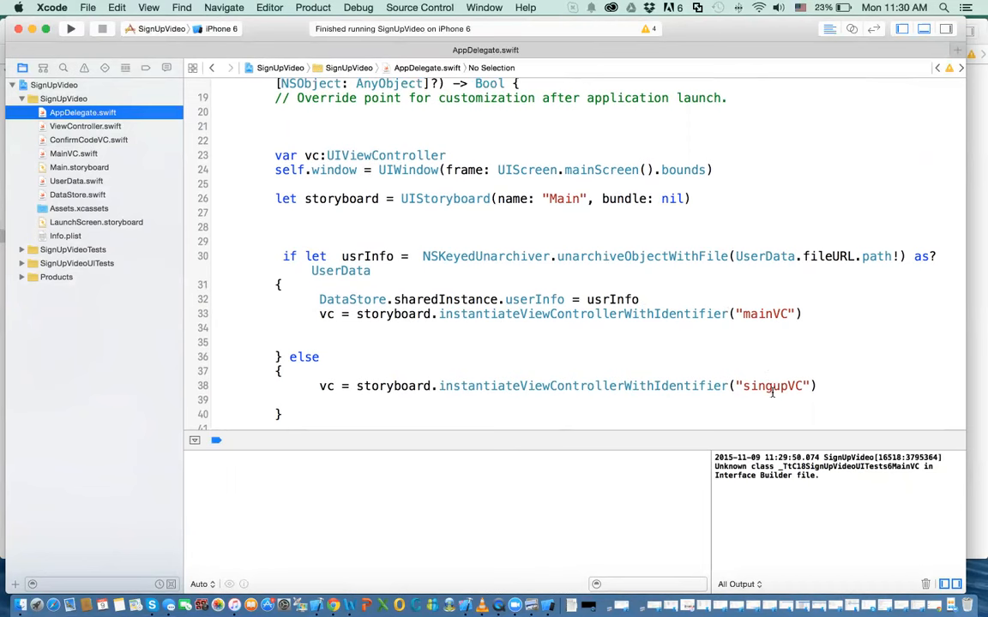
{"action": "mouse_move", "coordinate": [576, 319]}
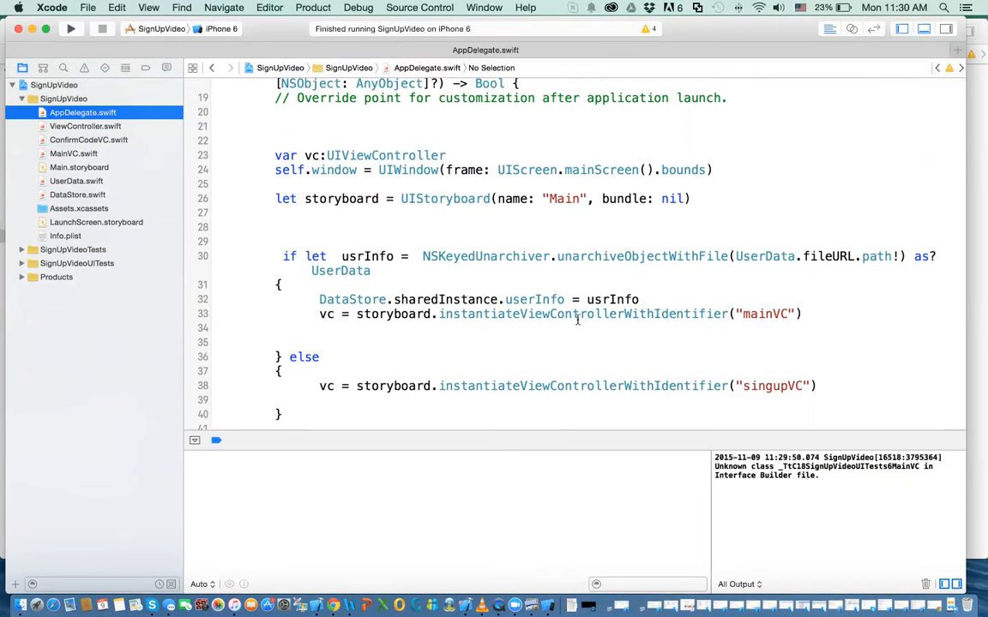
{"action": "mouse_move", "coordinate": [796, 321]}
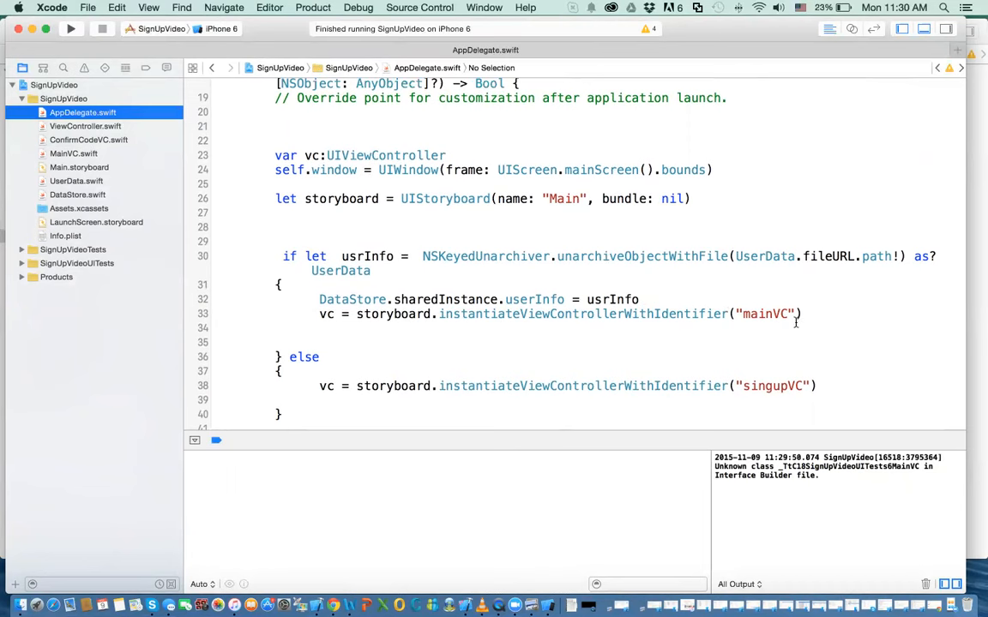
{"action": "mouse_move", "coordinate": [580, 223]}
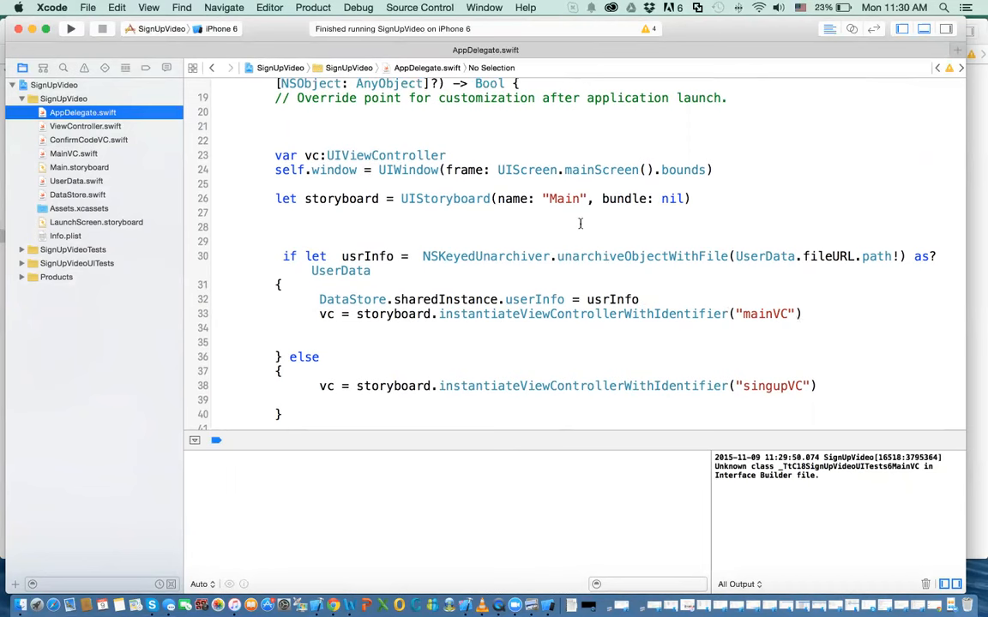
{"action": "mouse_move", "coordinate": [562, 226]}
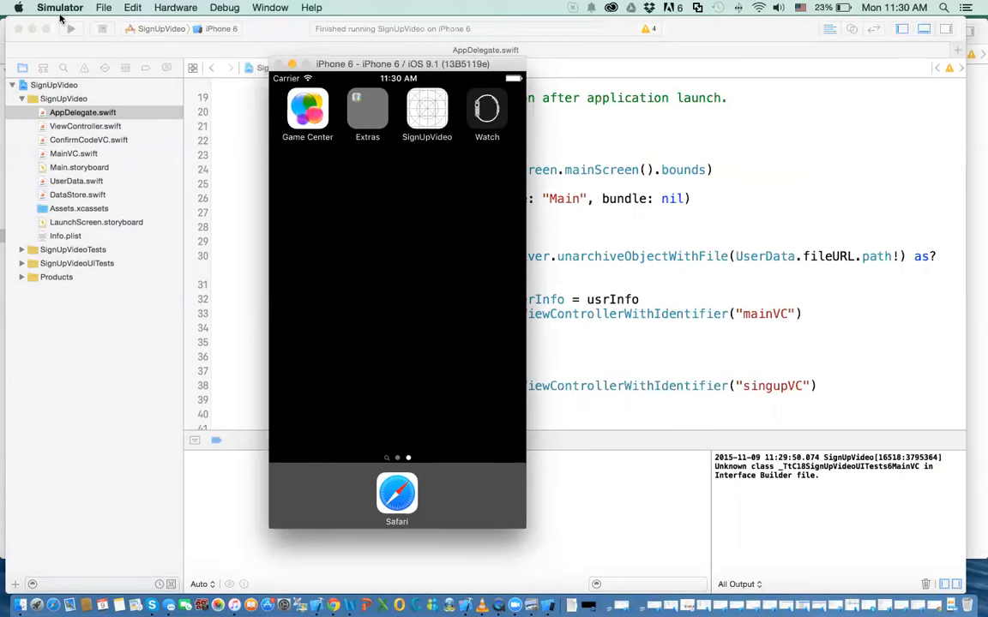
- Reset the simulator's content and settings and confirm the wipe
{"action": "left_click", "coordinate": [59, 7]}
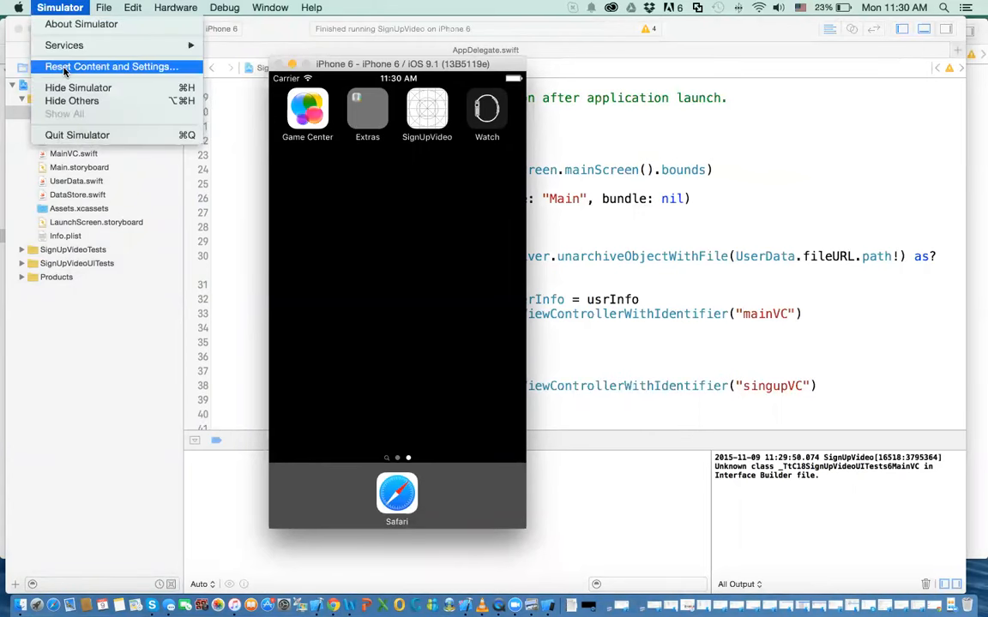
{"action": "left_click", "coordinate": [110, 65]}
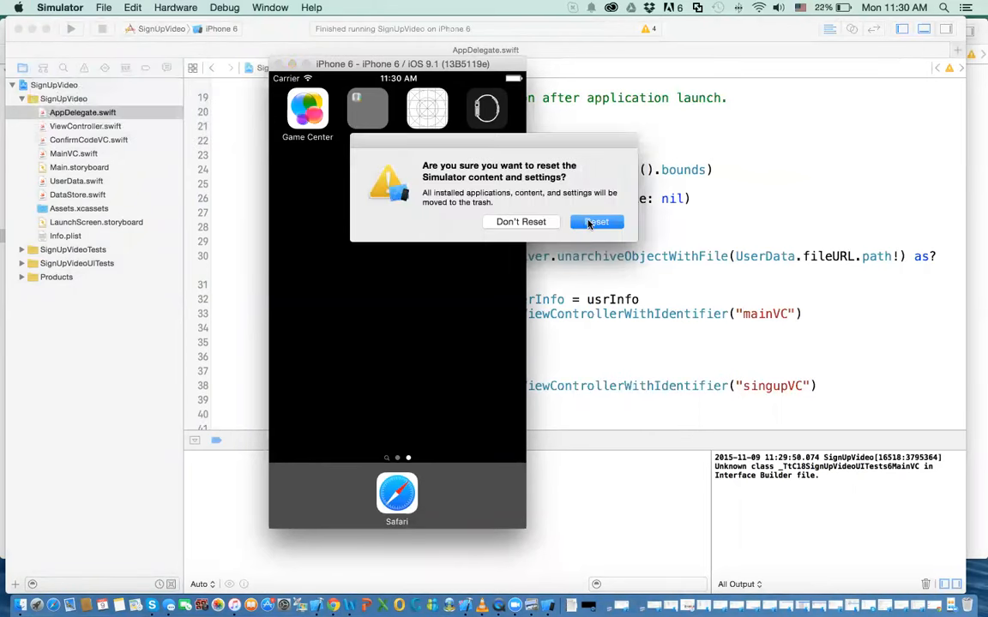
{"action": "left_click", "coordinate": [597, 223]}
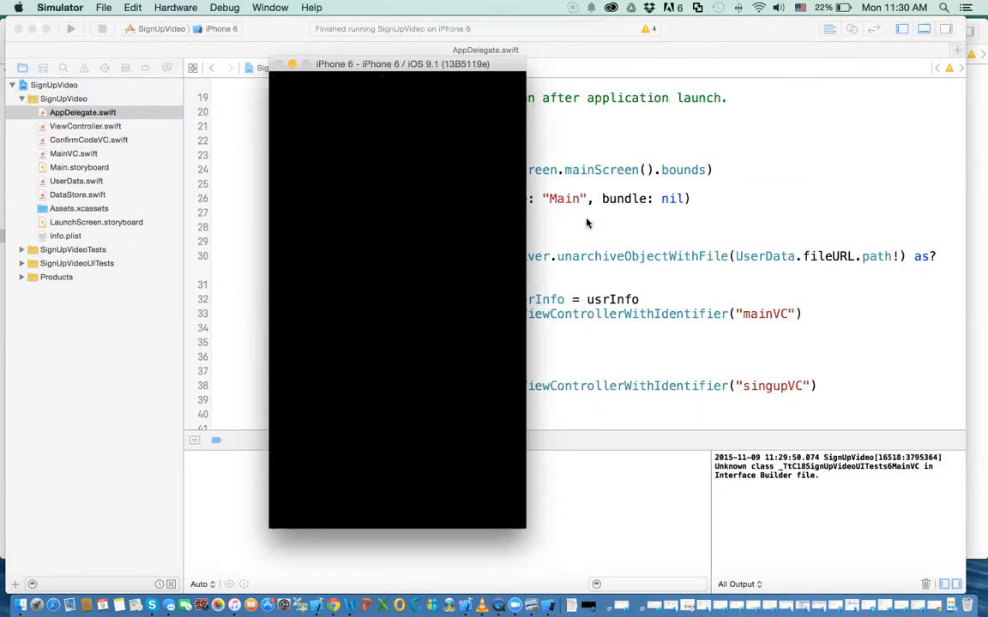
{"action": "mouse_move", "coordinate": [253, 216]}
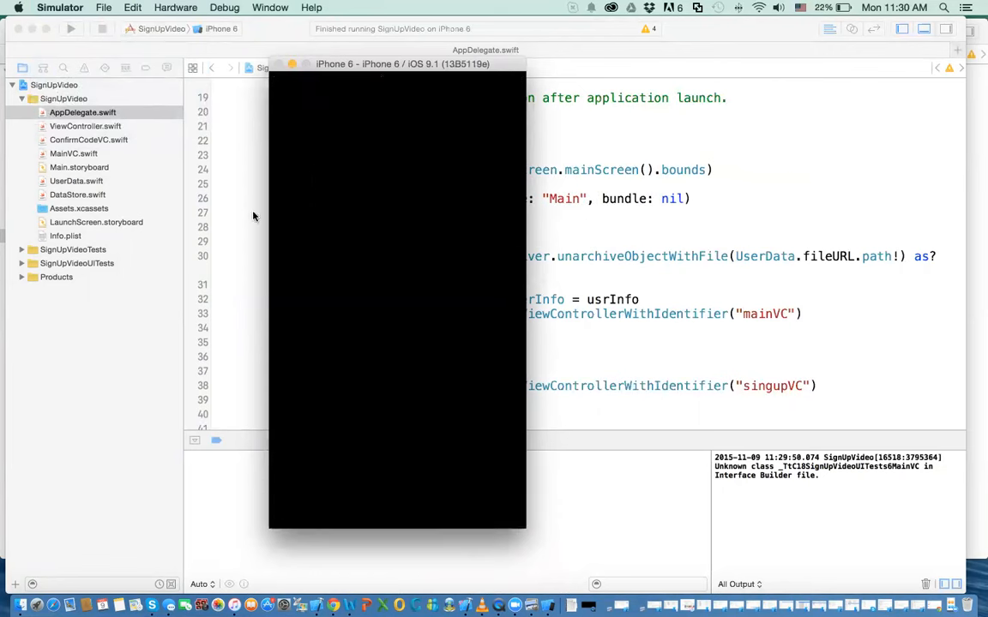
{"action": "mouse_move", "coordinate": [236, 213]}
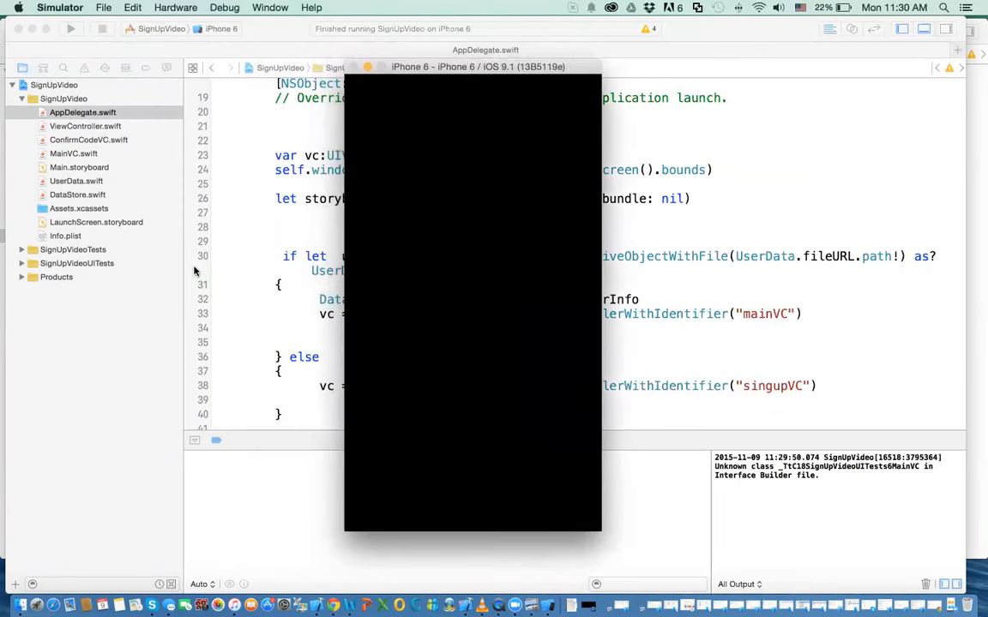
{"action": "mouse_move", "coordinate": [250, 264]}
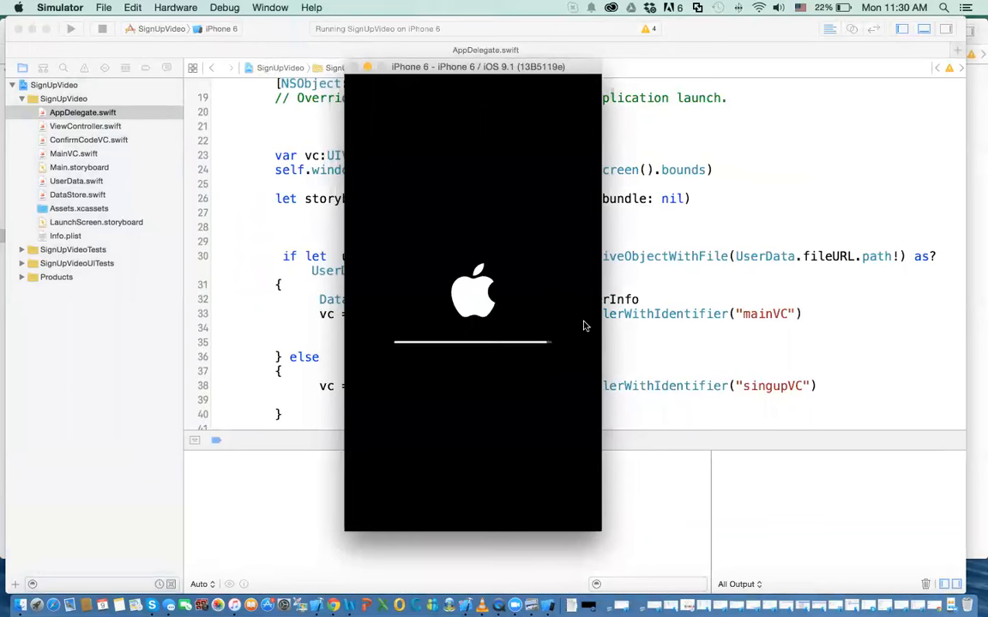
{"action": "mouse_move", "coordinate": [541, 329]}
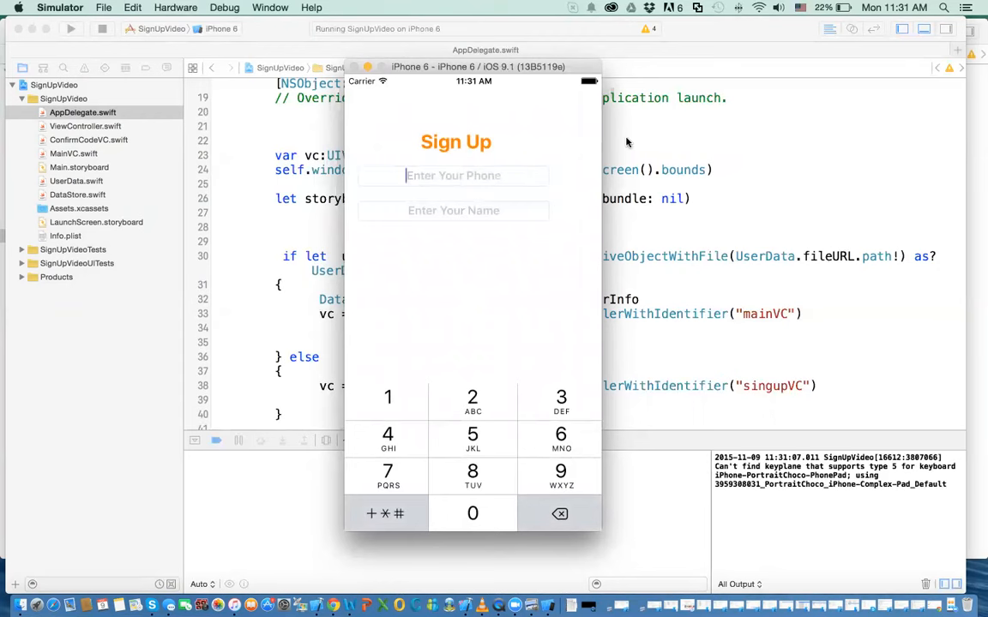
- Enter phone and name, join, submit the SMS code and dismiss the Success alert
{"action": "left_click", "coordinate": [560, 397]}
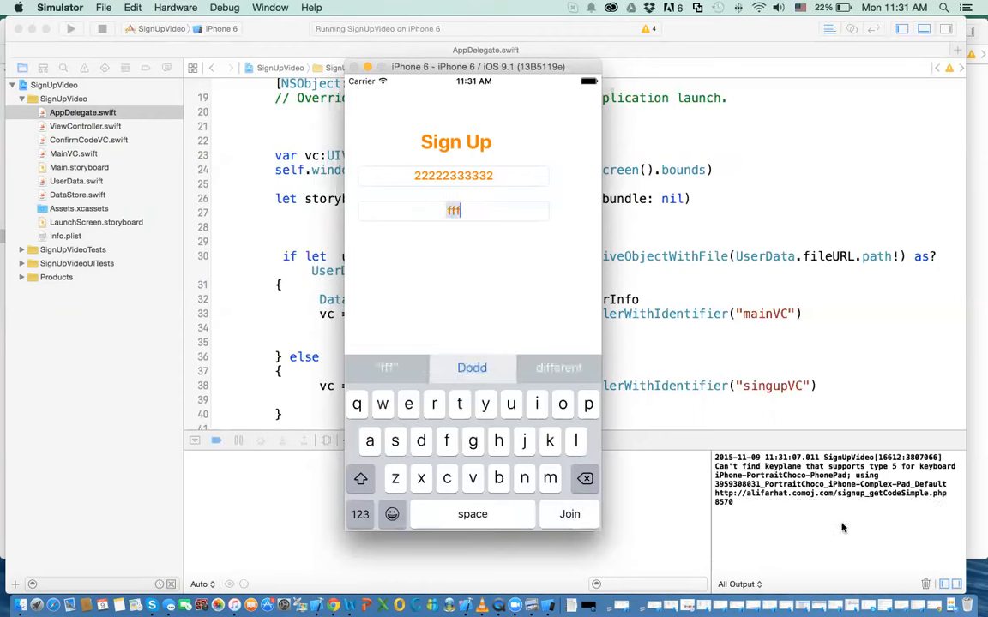
{"action": "left_click", "coordinate": [569, 514]}
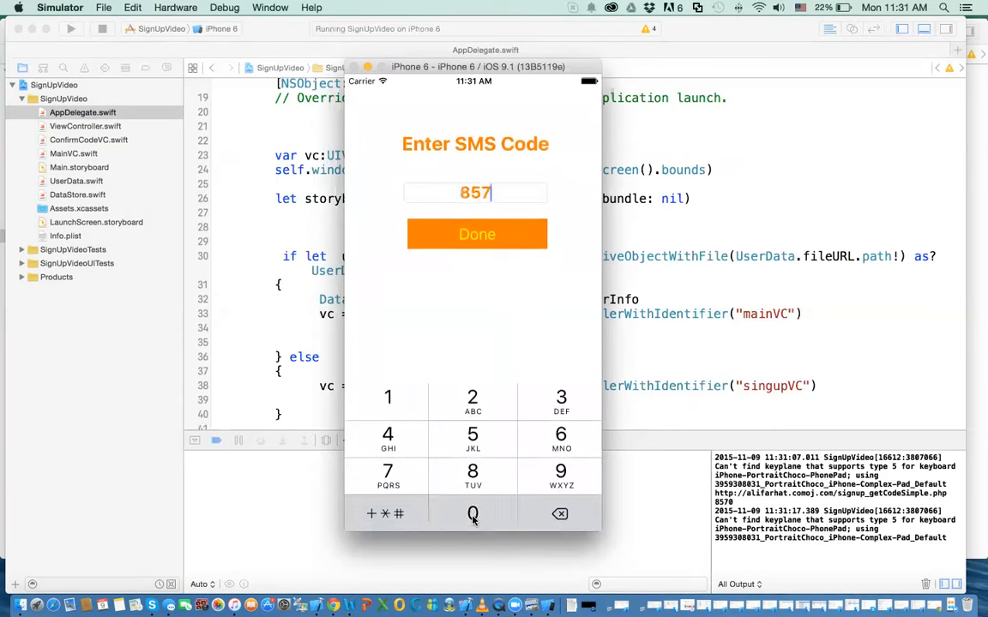
{"action": "left_click", "coordinate": [476, 234]}
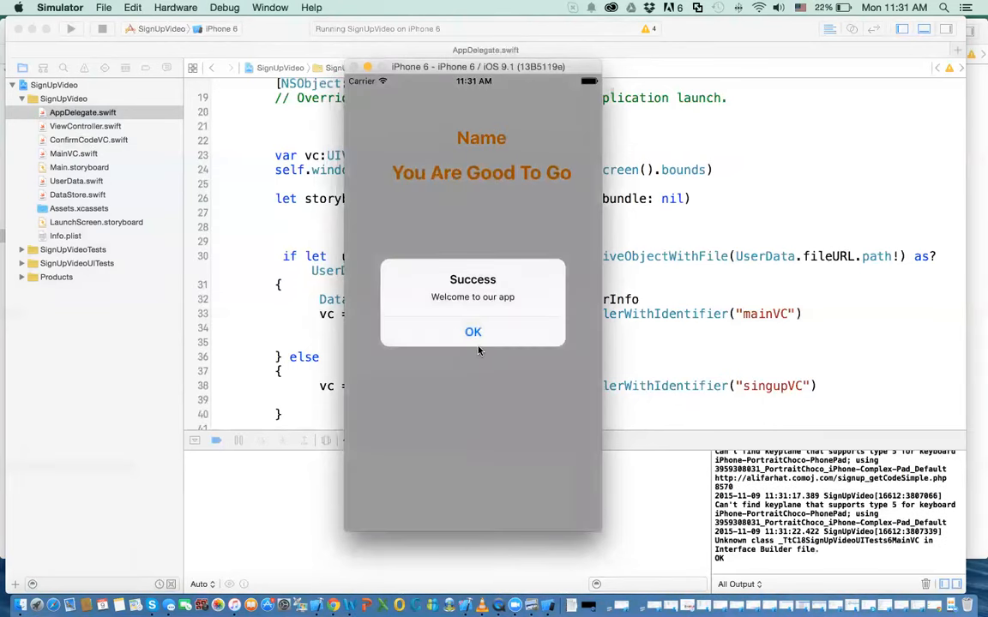
{"action": "left_click", "coordinate": [473, 333]}
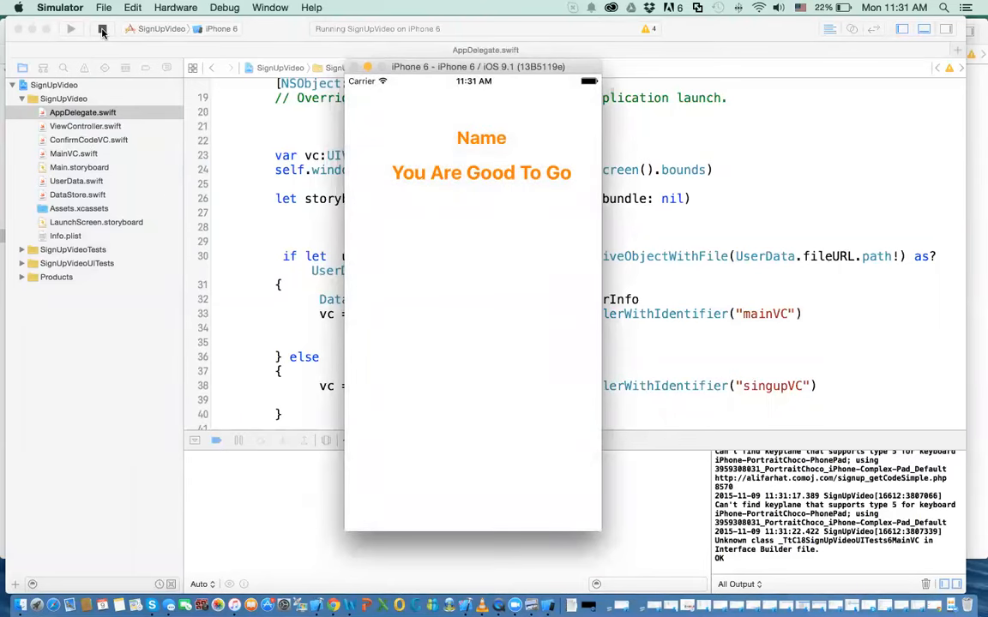
- Stop SignUpVideo and rerun it on the iPhone 6 simulator with saved user data
{"action": "left_click", "coordinate": [103, 27]}
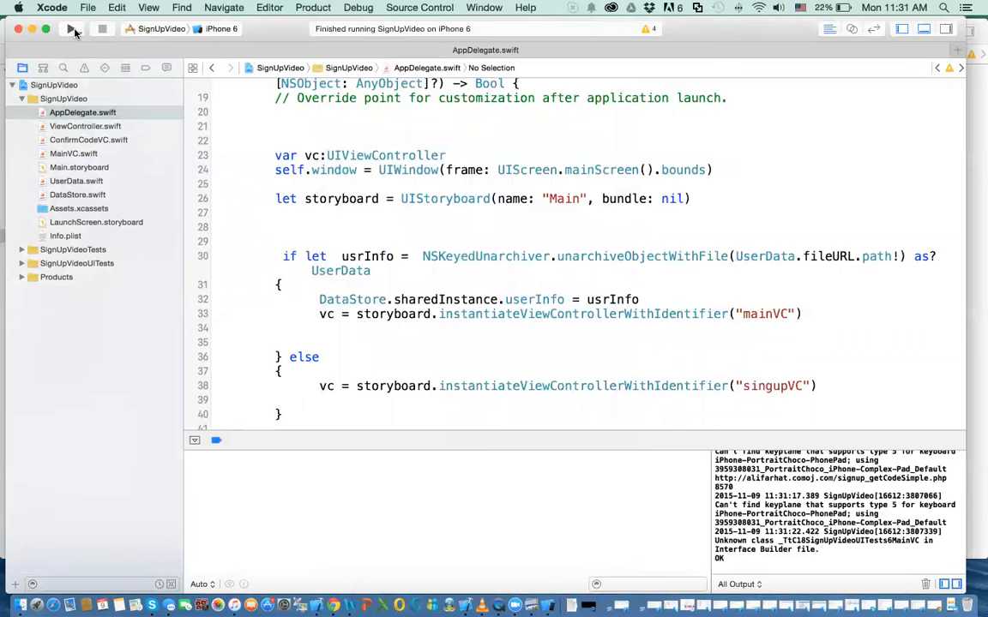
{"action": "left_click", "coordinate": [72, 27]}
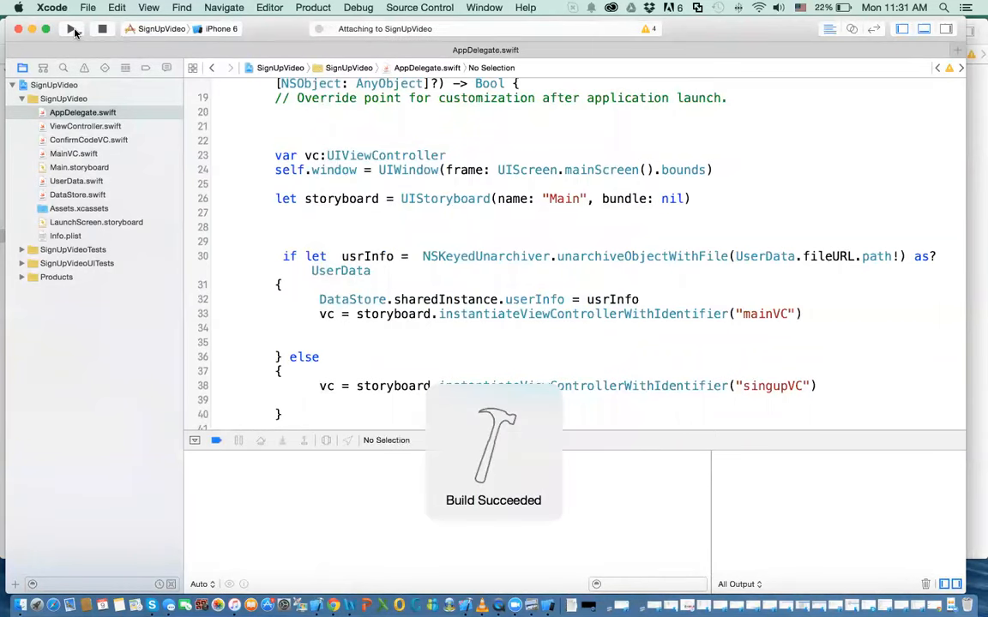
{"action": "left_click", "coordinate": [72, 28]}
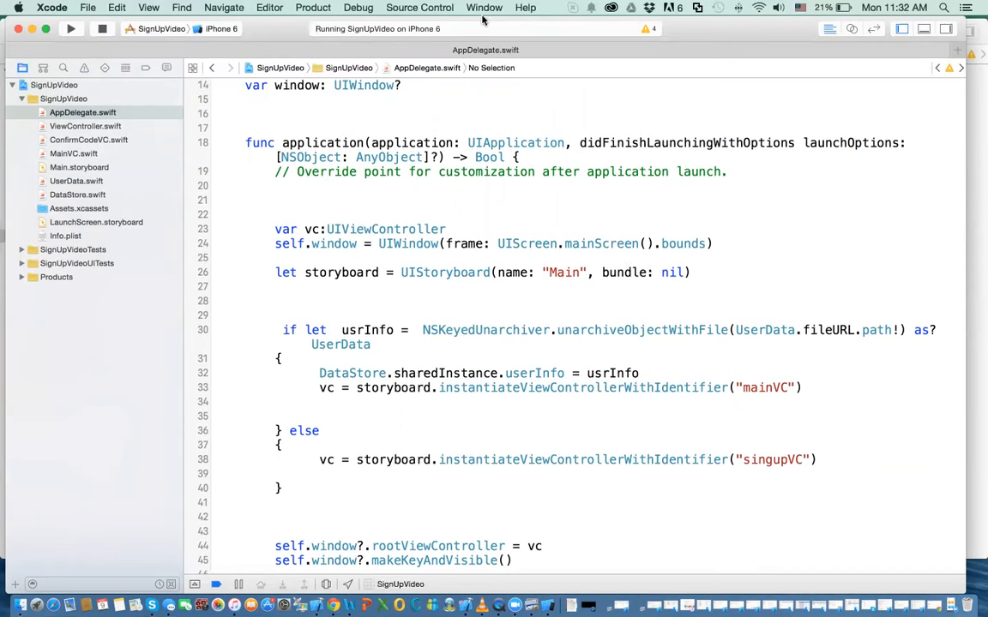
{"action": "mouse_move", "coordinate": [127, 55]}
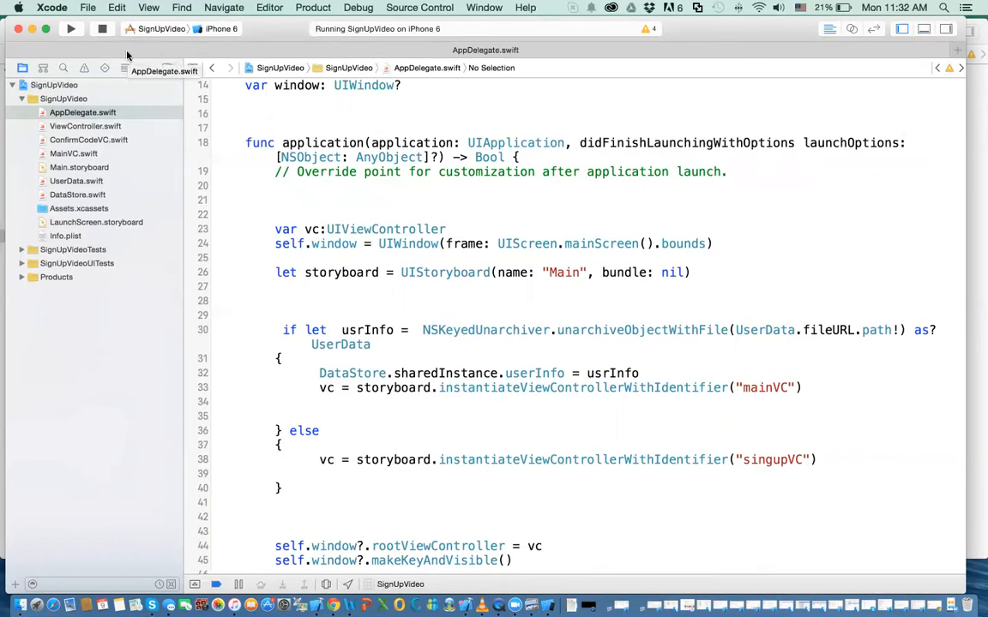